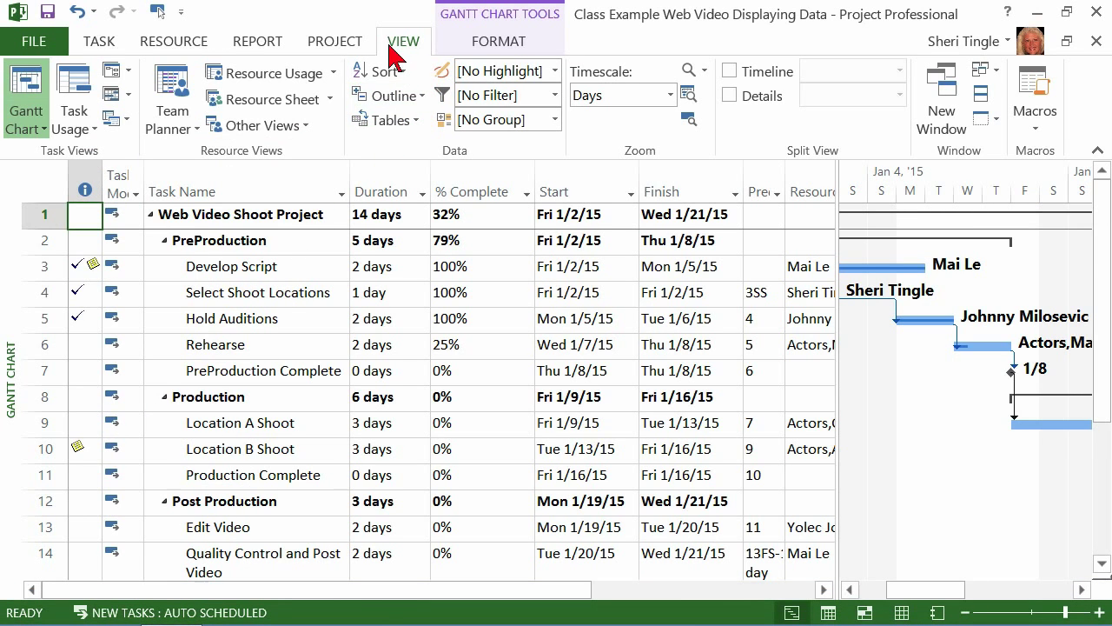
mouse_move(987, 94)
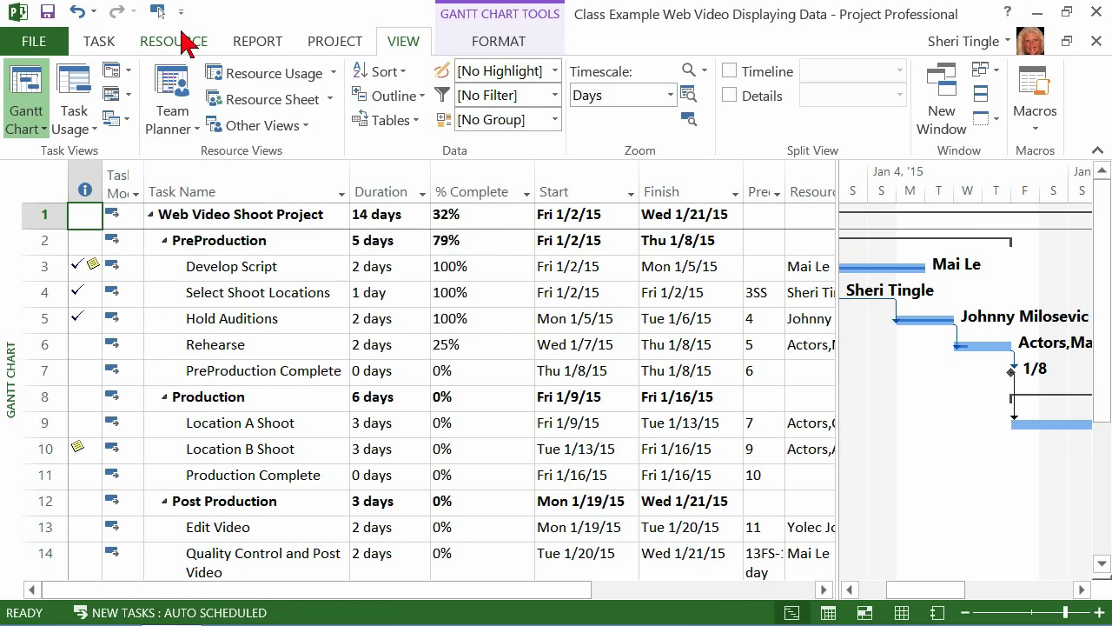
Show the Customize Quick Access Toolbar menu.
click(181, 10)
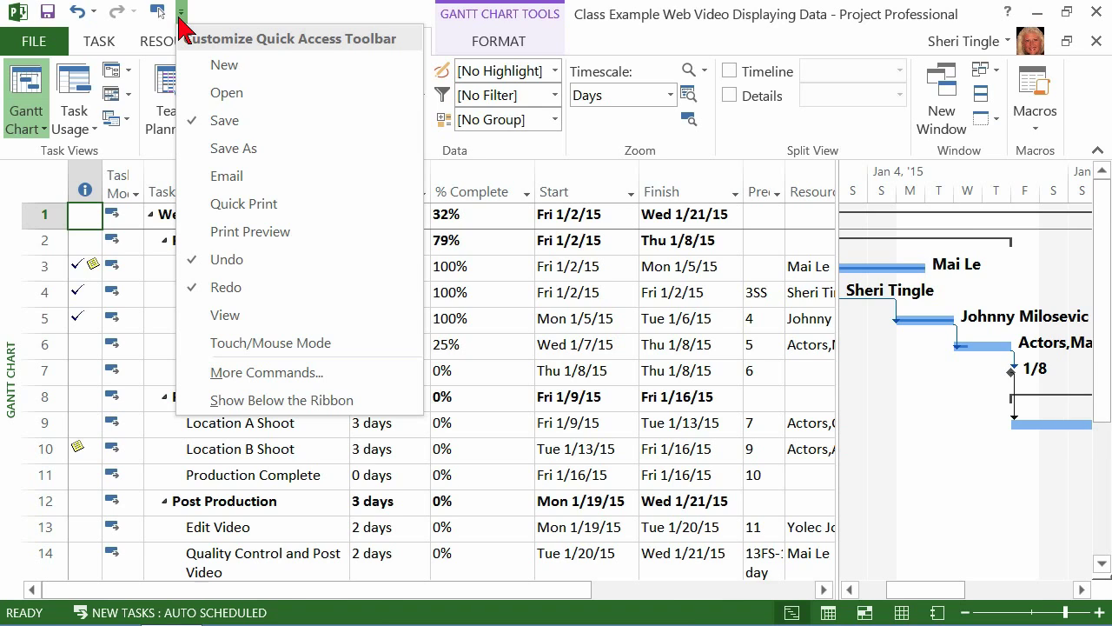
mouse_move(268, 372)
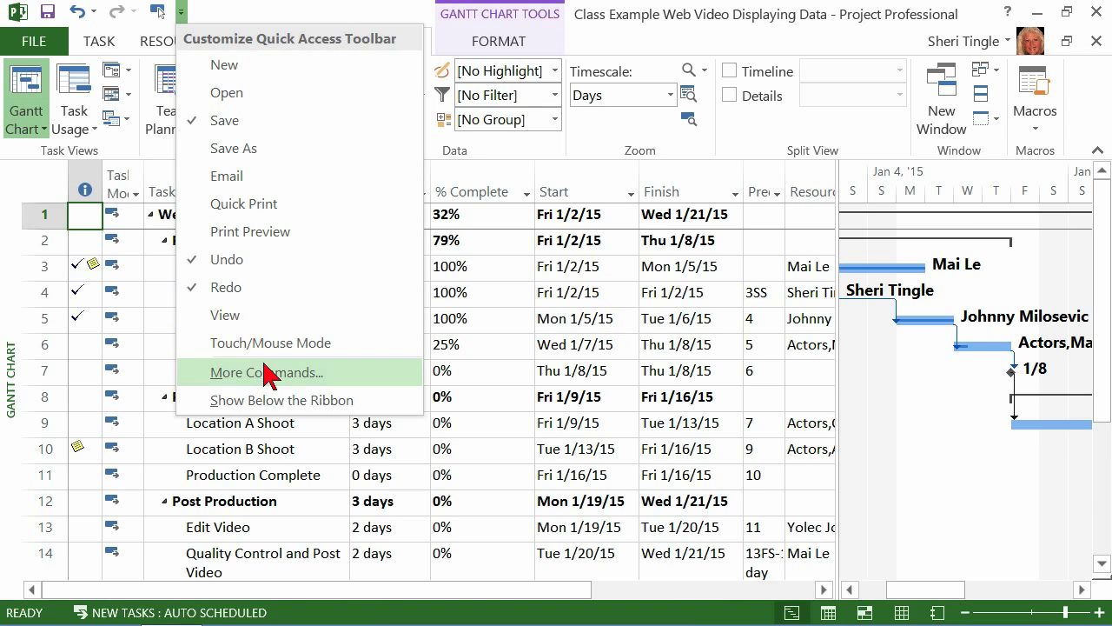
Reach More Commands and list Commands Not in the Ribbon.
click(268, 372)
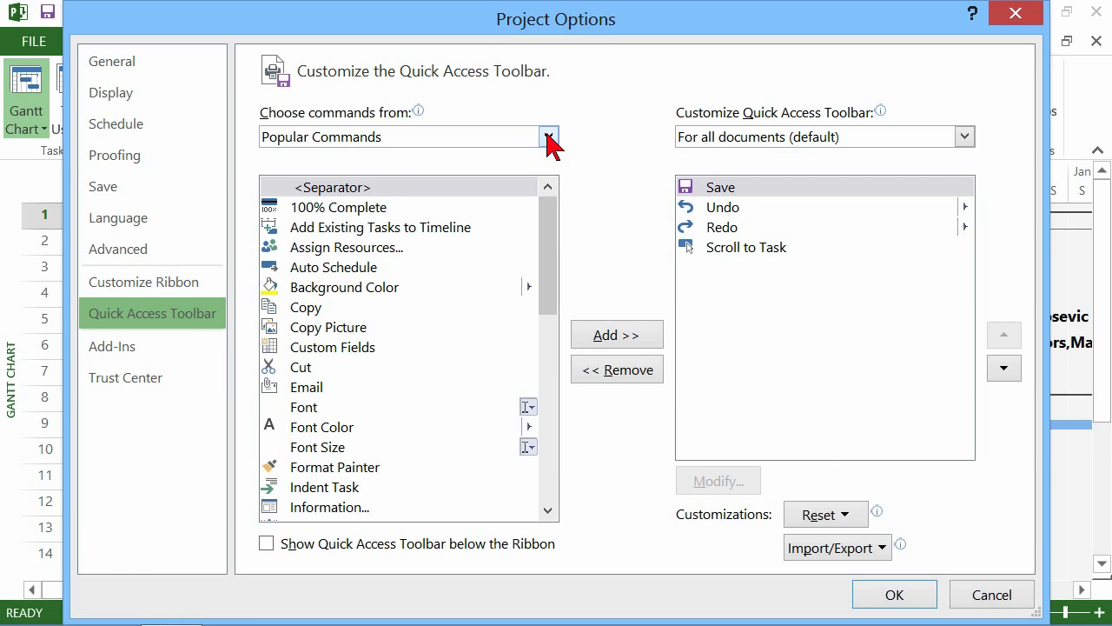
click(547, 136)
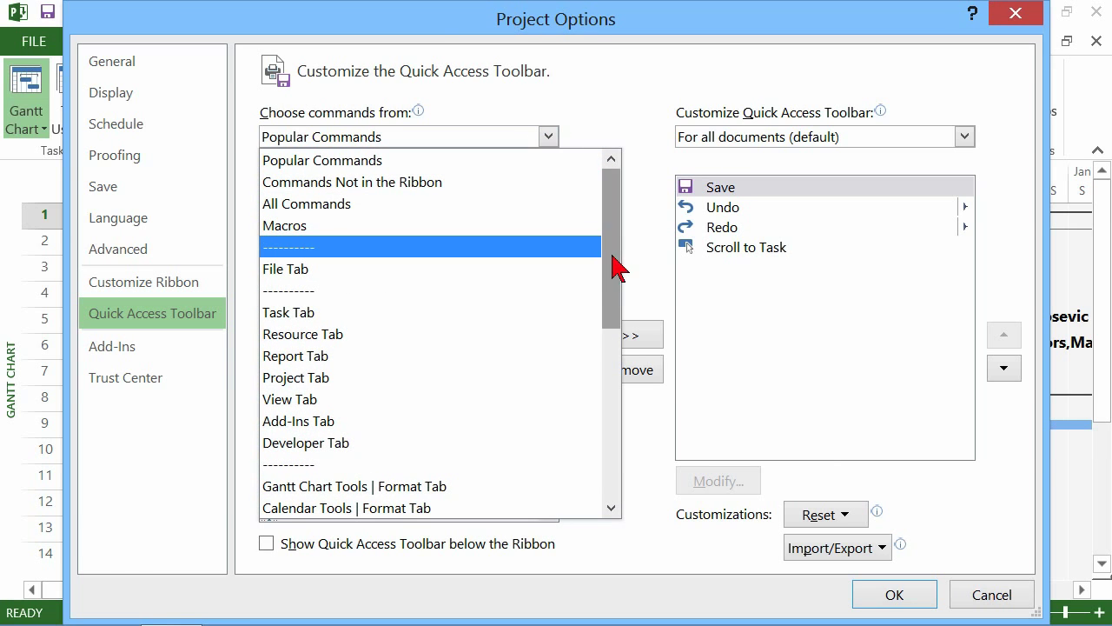
click(351, 183)
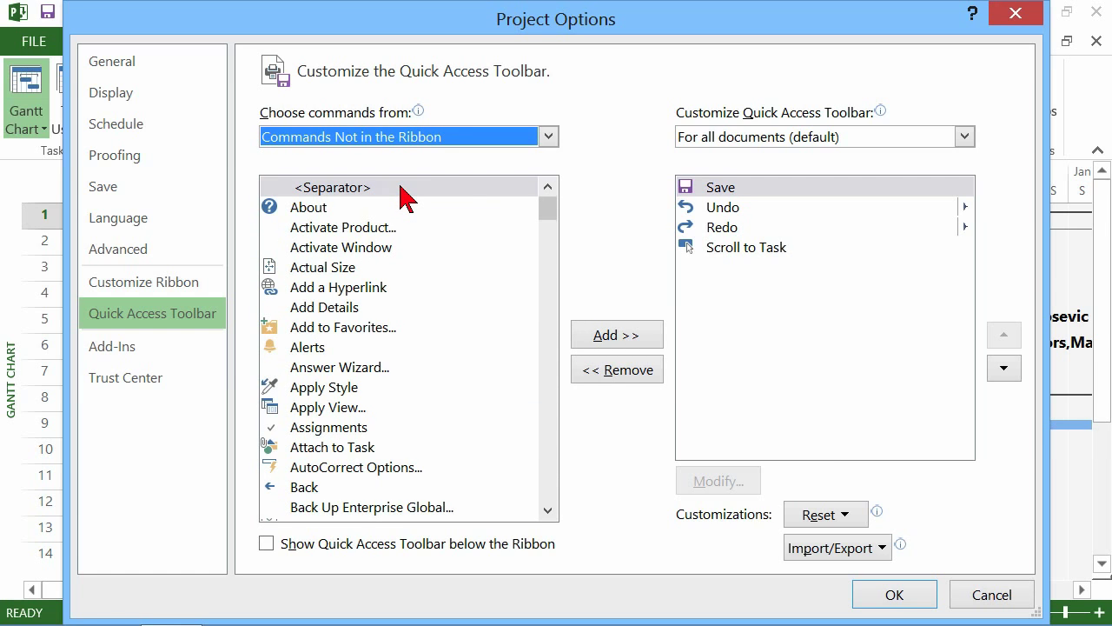
mouse_move(416, 224)
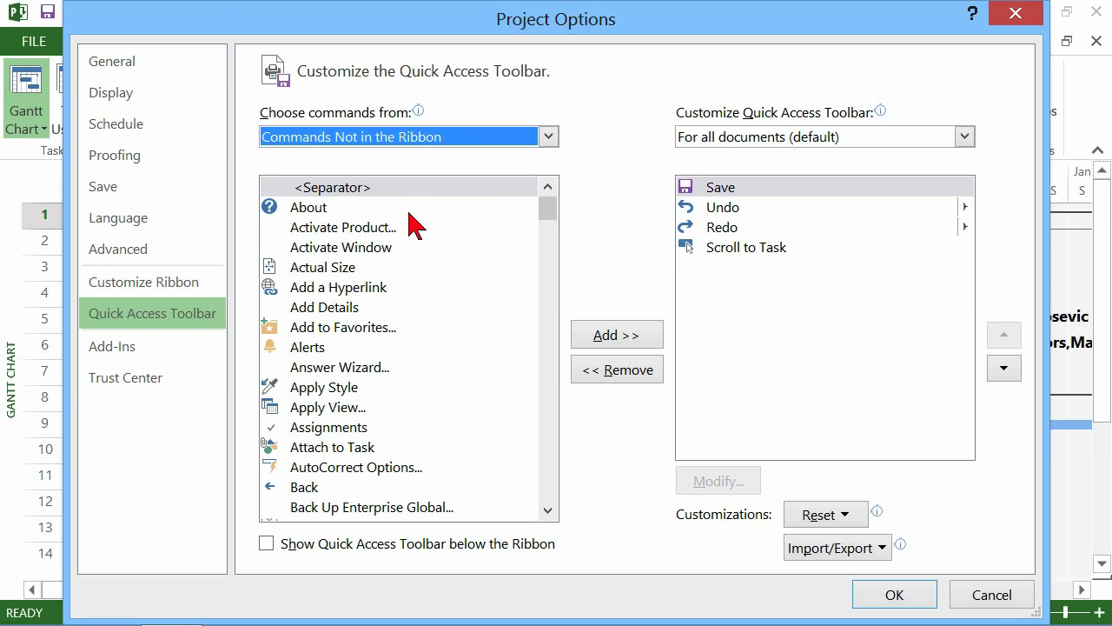
mouse_move(397, 254)
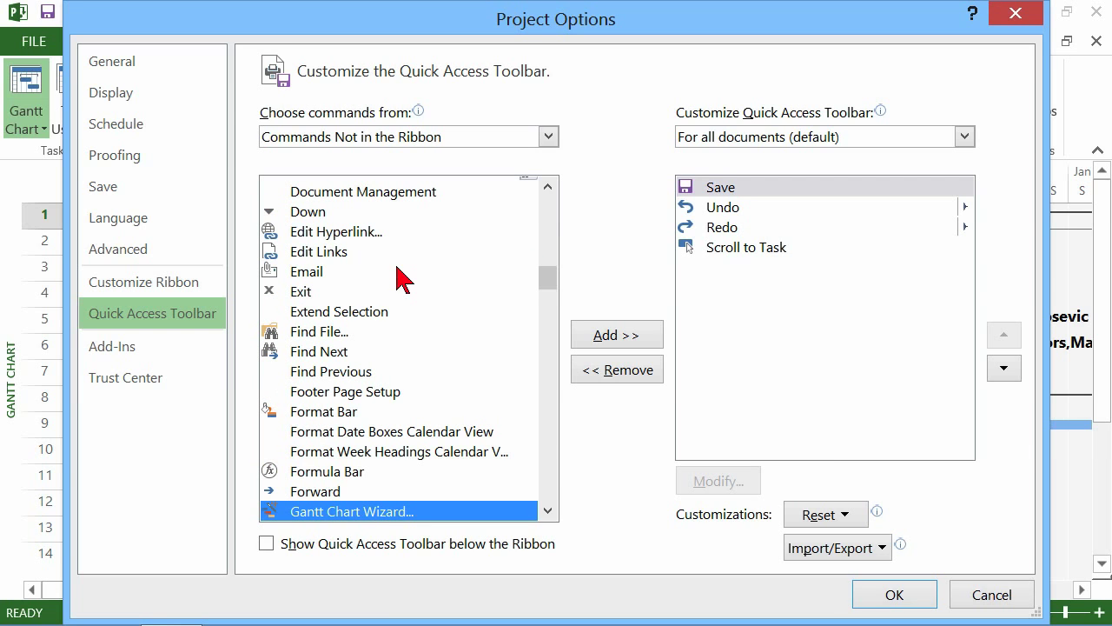
mouse_move(436, 490)
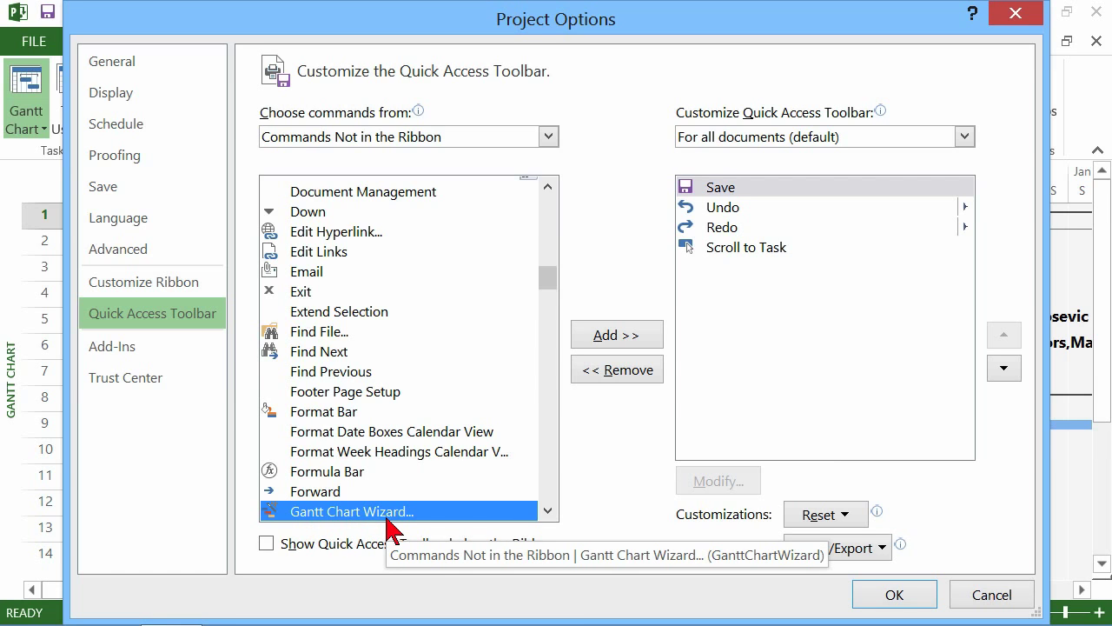
Add Gantt Chart Wizard to the toolbar list and move it last, after Scroll to Task.
click(617, 334)
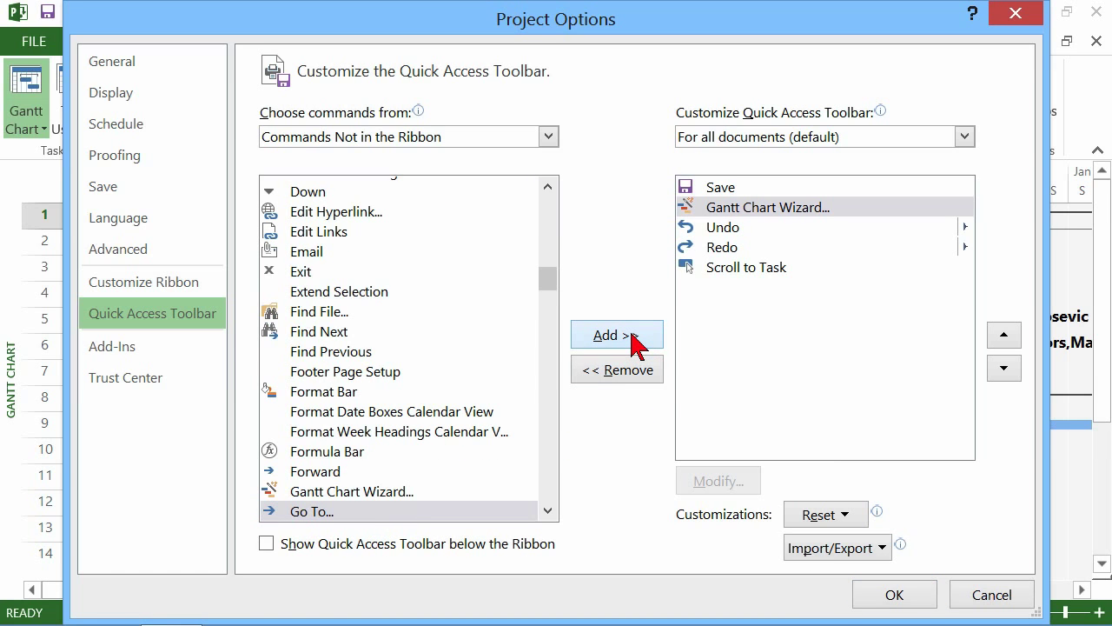
click(719, 186)
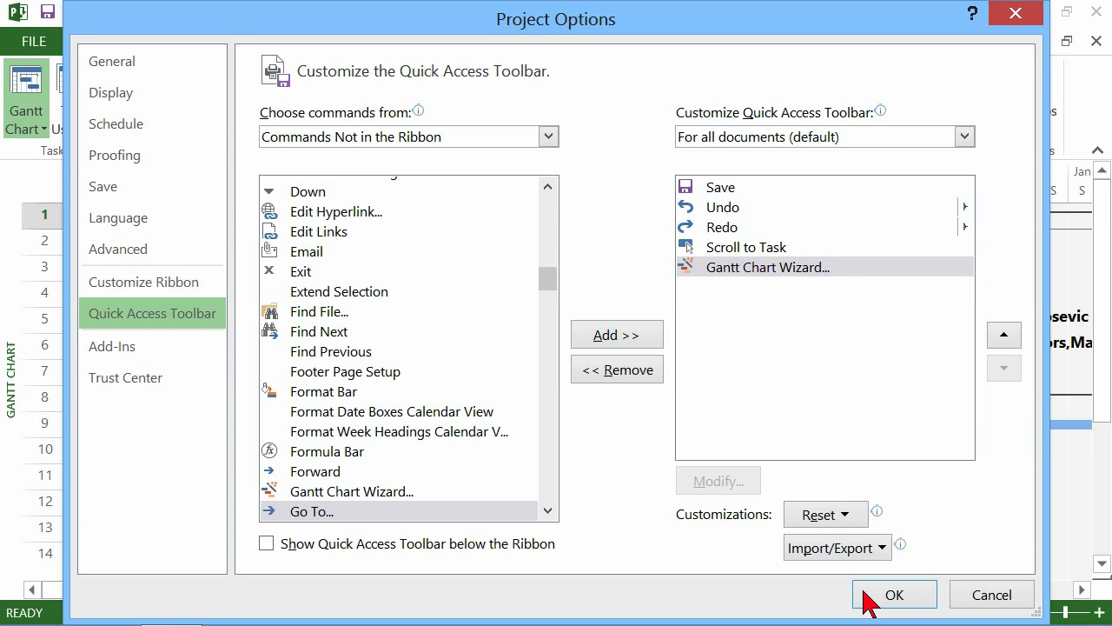
Save the toolbar change, then bring up the ribbon customization menu from the Format tab.
click(895, 595)
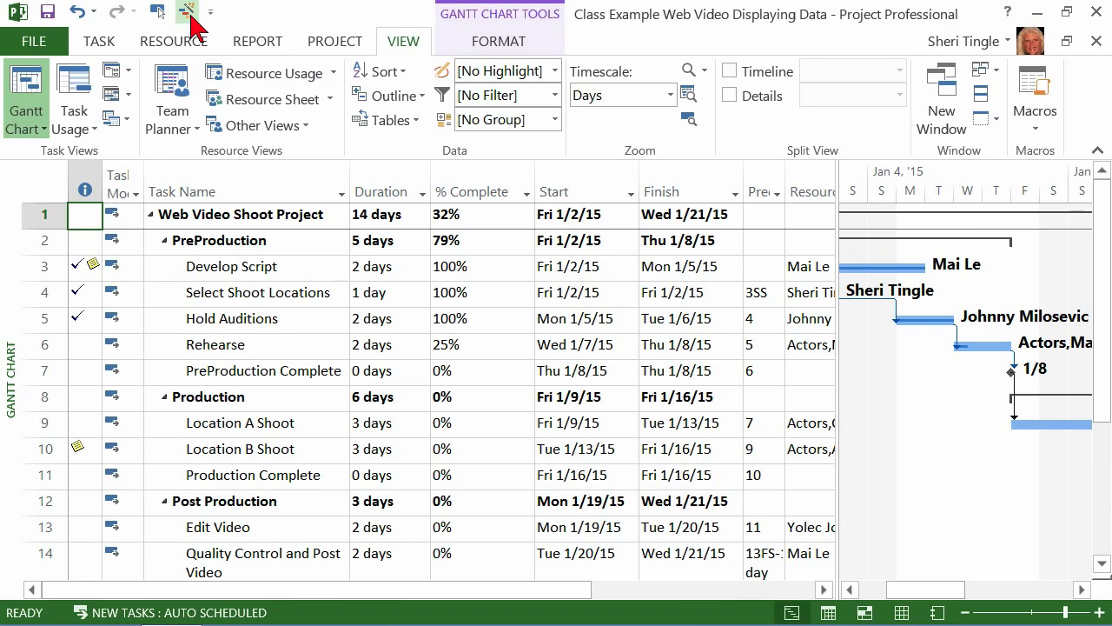
mouse_move(183, 10)
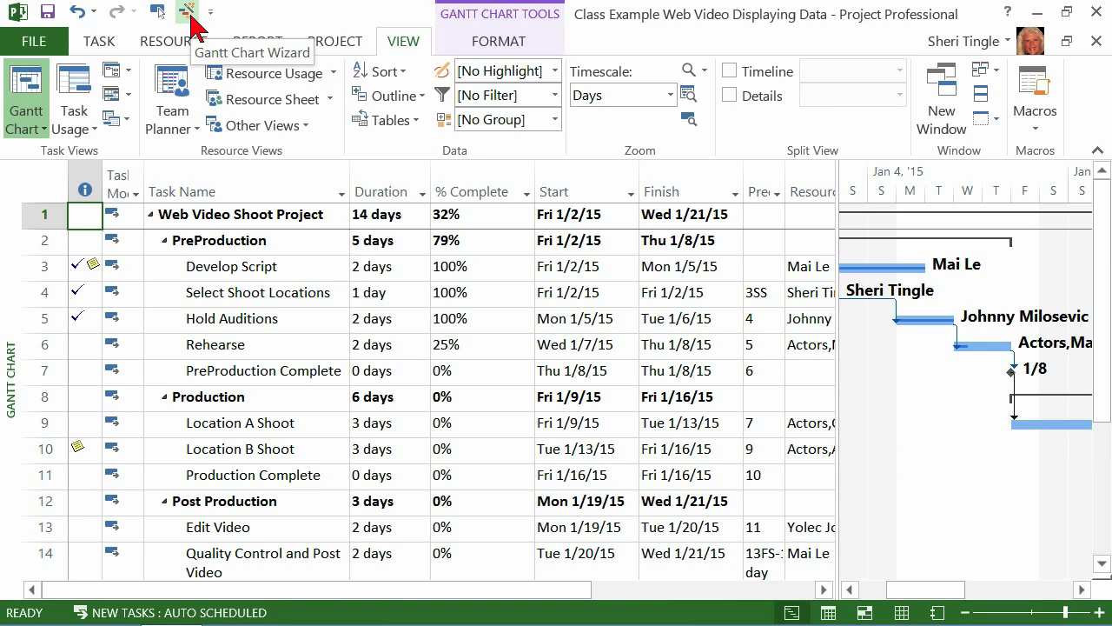
mouse_move(441, 40)
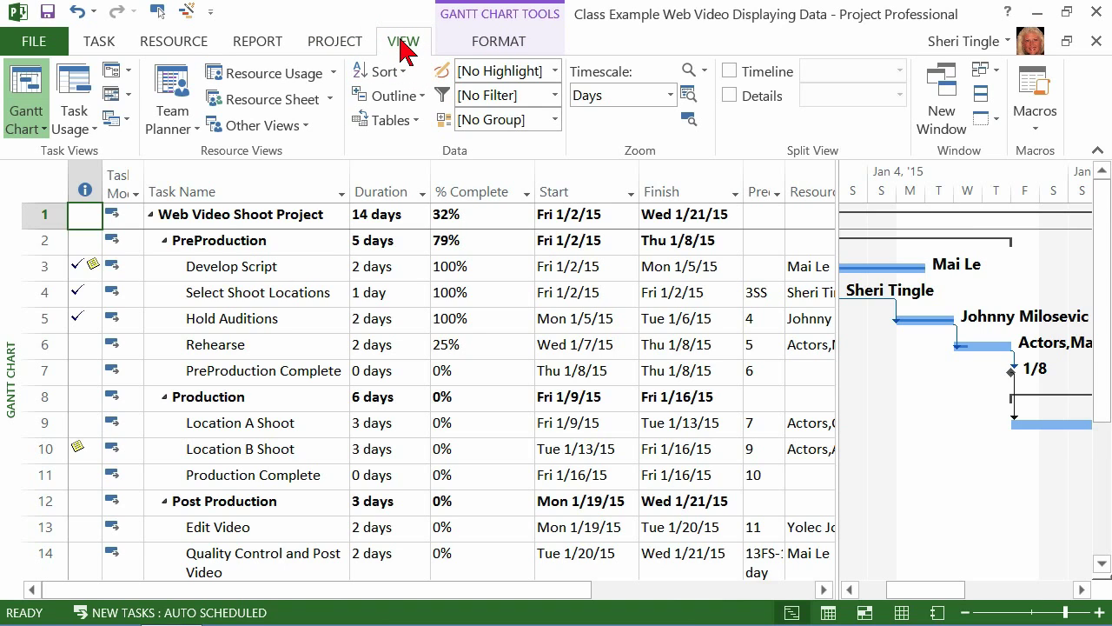
click(497, 42)
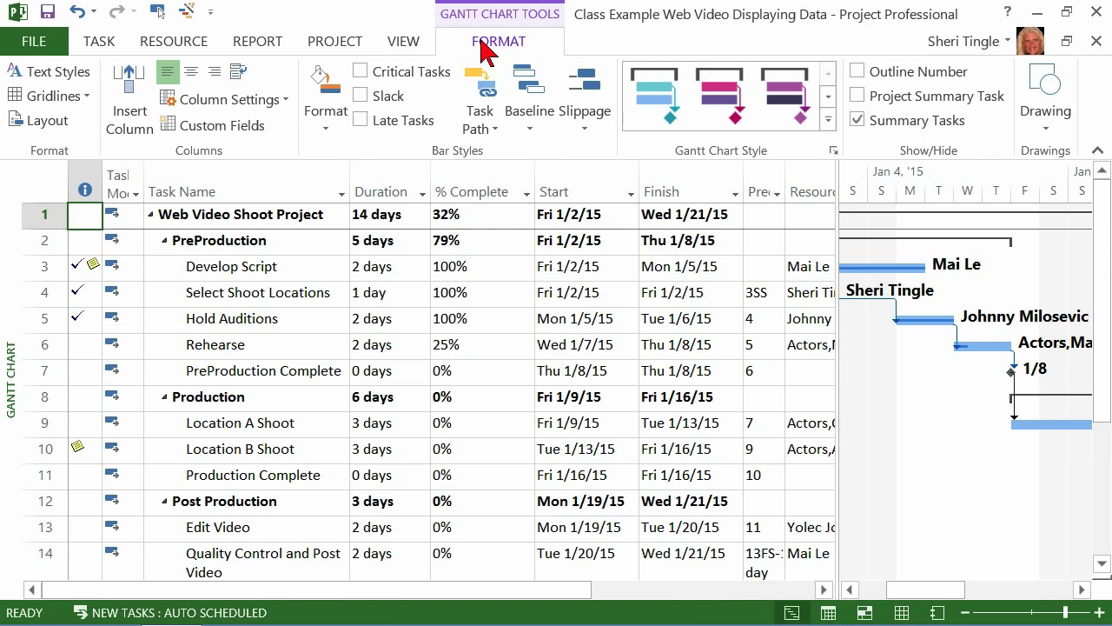
right_click(497, 42)
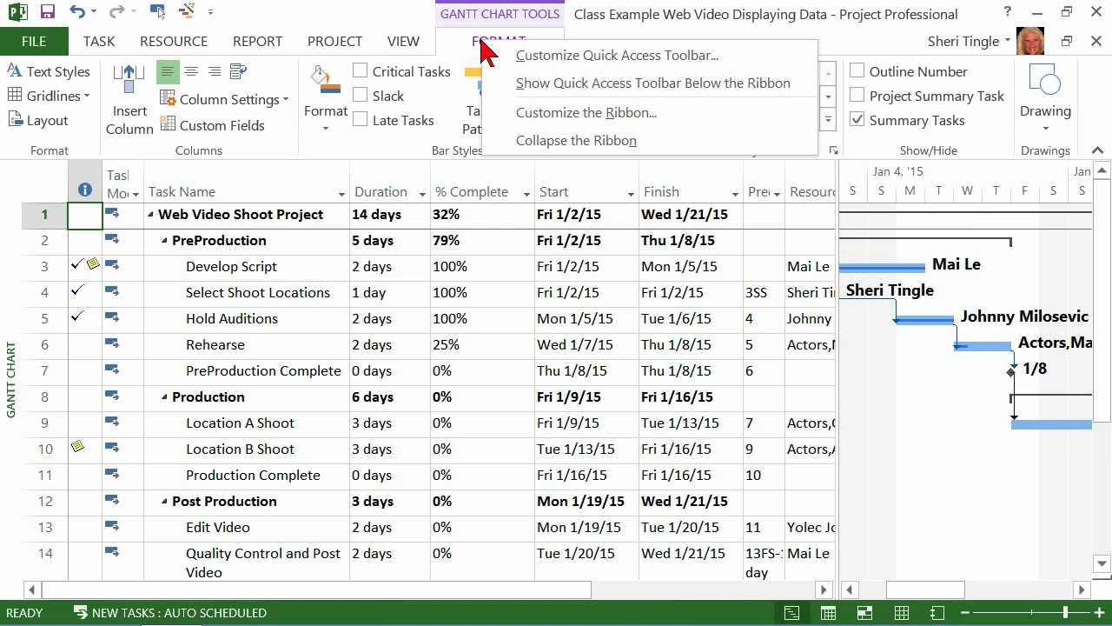
mouse_move(662, 127)
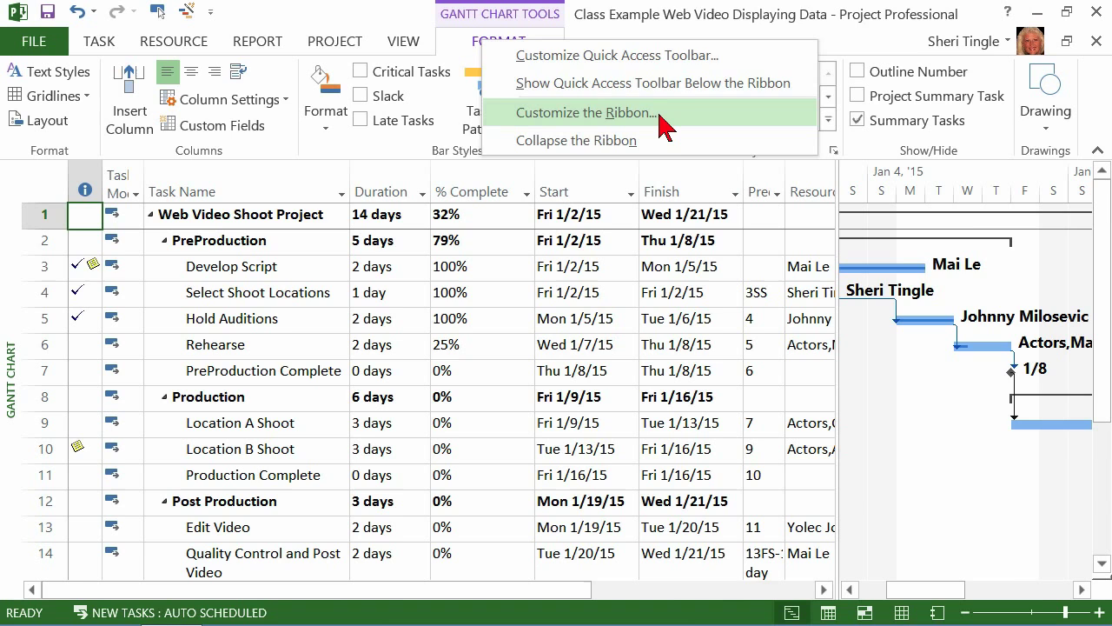
Enter Customize the Ribbon and select the View tab with its groups expanded.
click(587, 111)
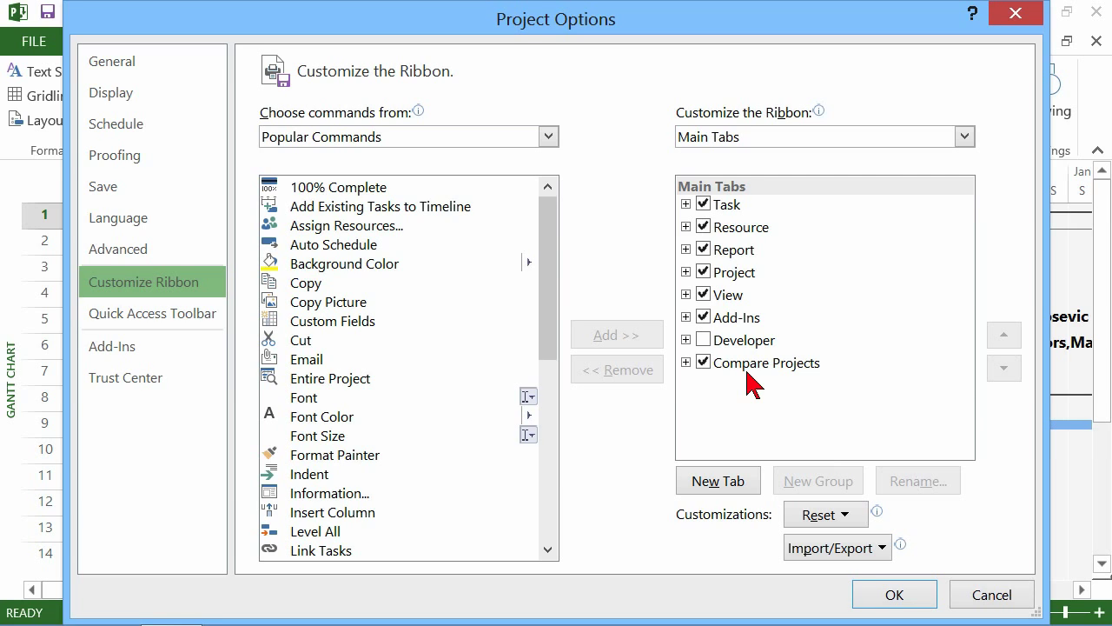
mouse_move(720, 396)
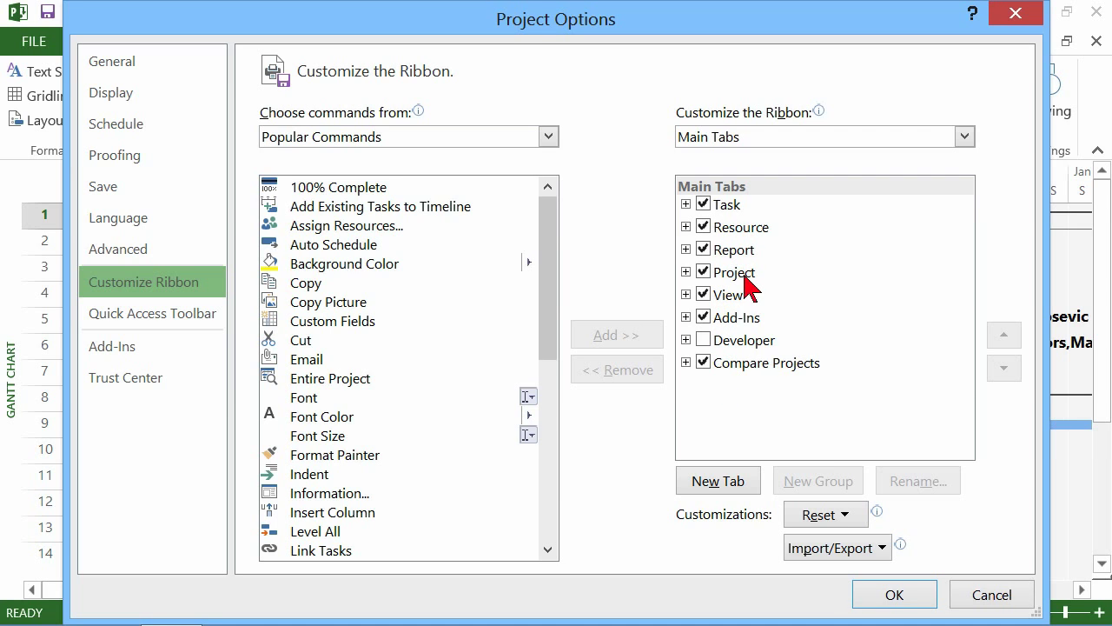
mouse_move(762, 290)
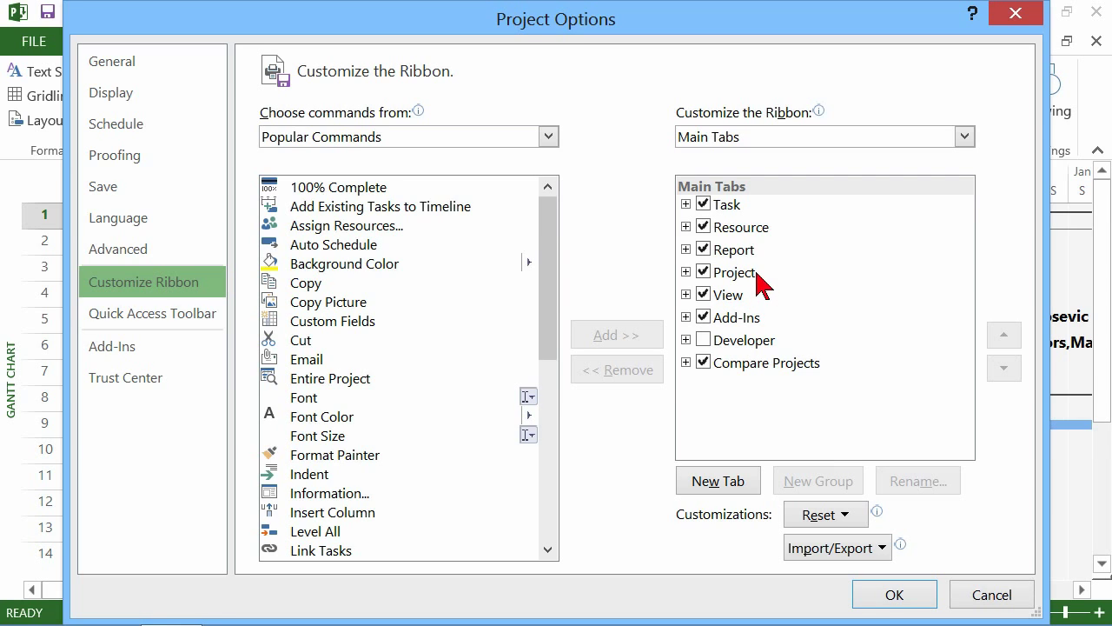
mouse_move(779, 235)
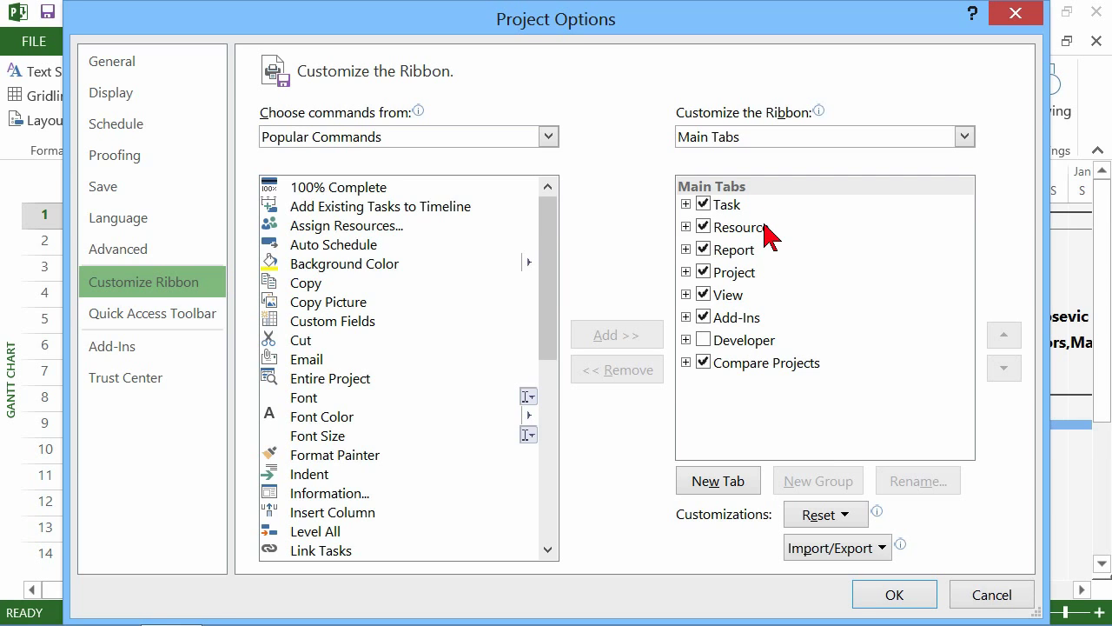
mouse_move(700, 304)
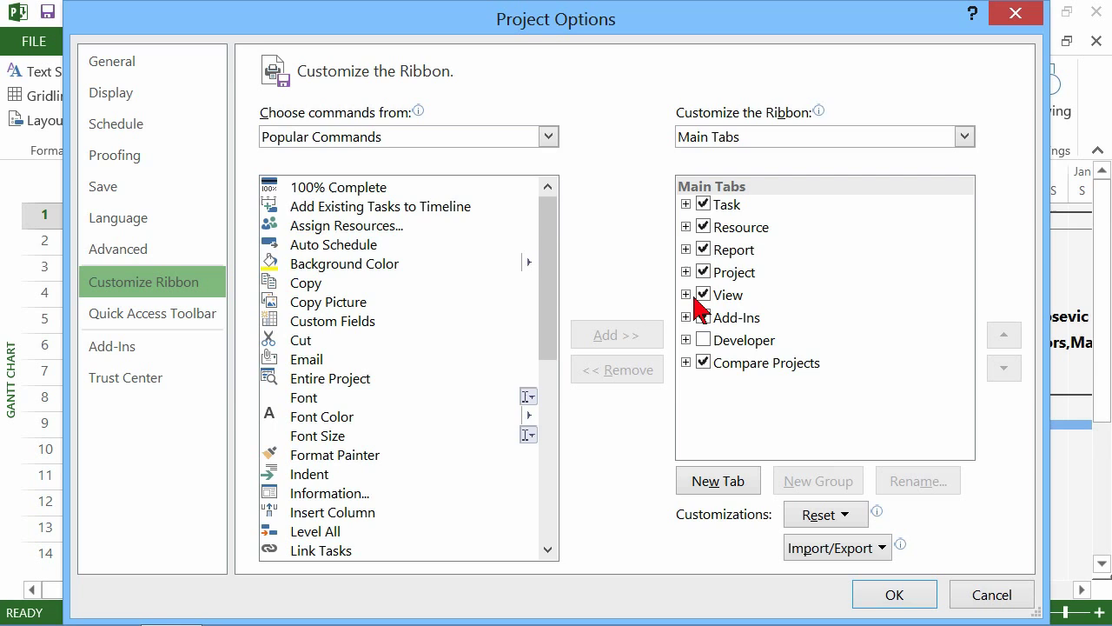
click(685, 295)
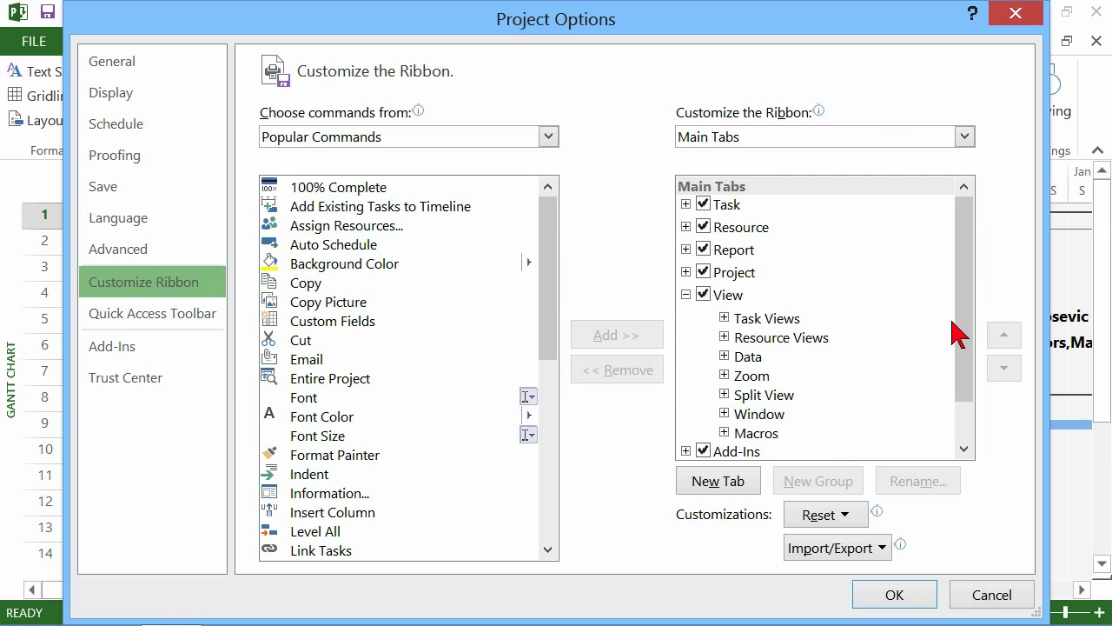
scroll(down, 3)
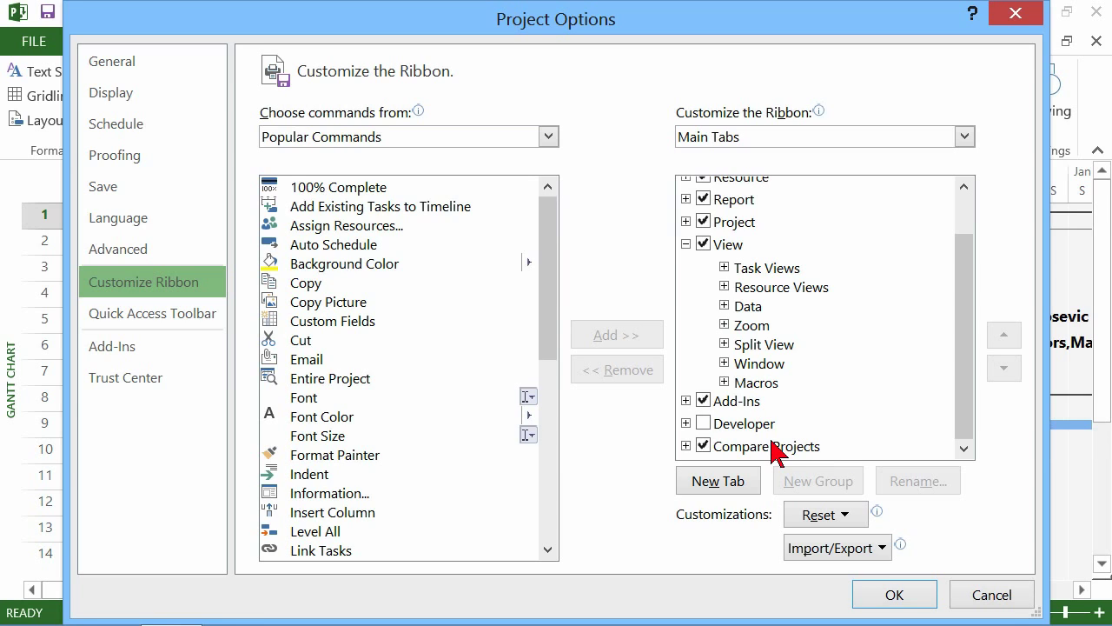
mouse_move(756, 391)
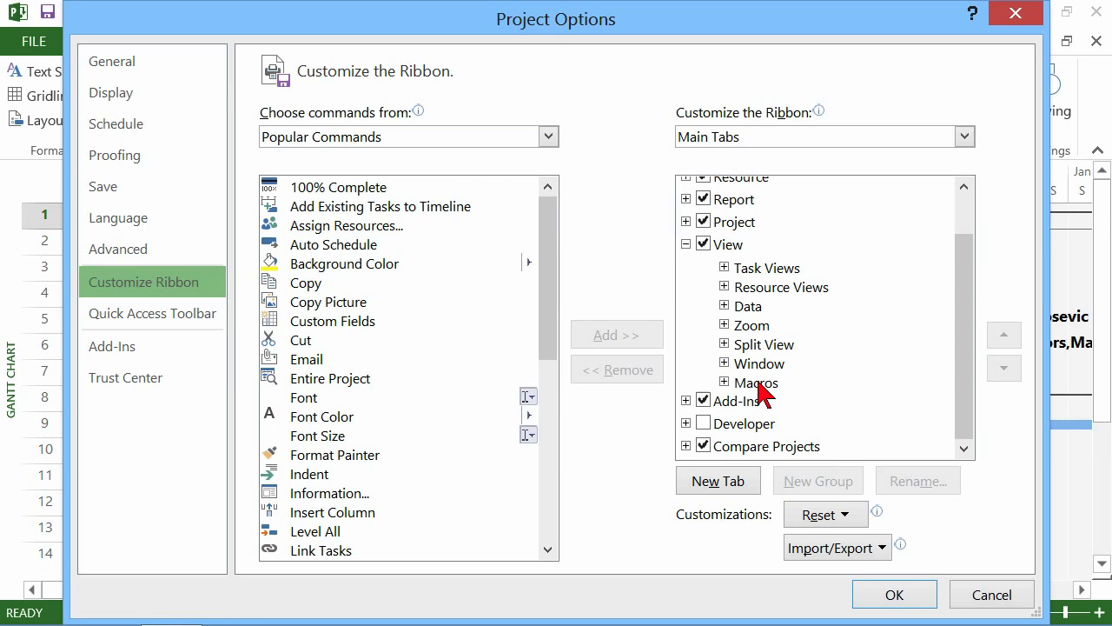
click(725, 243)
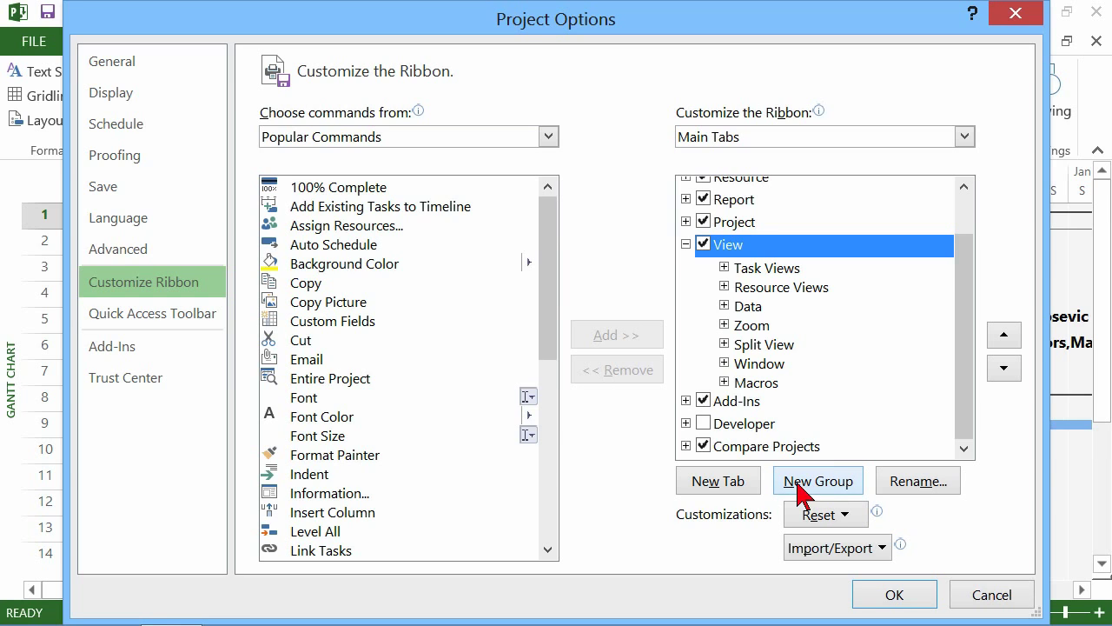
mouse_move(723, 497)
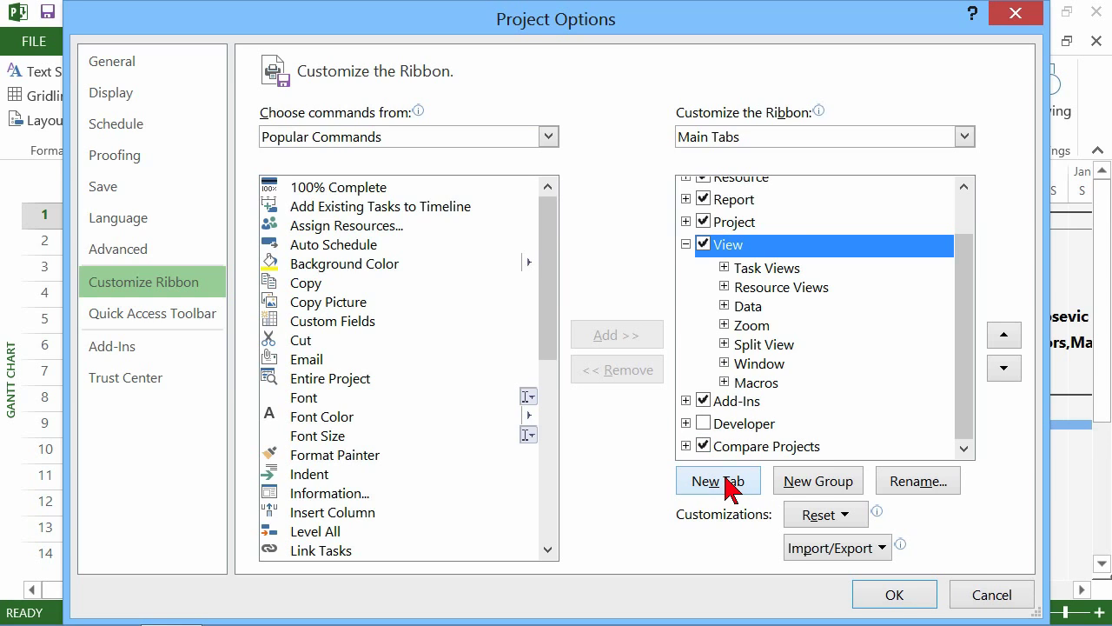
Add a new custom ribbon tab after View and rename it Sheri.
click(720, 479)
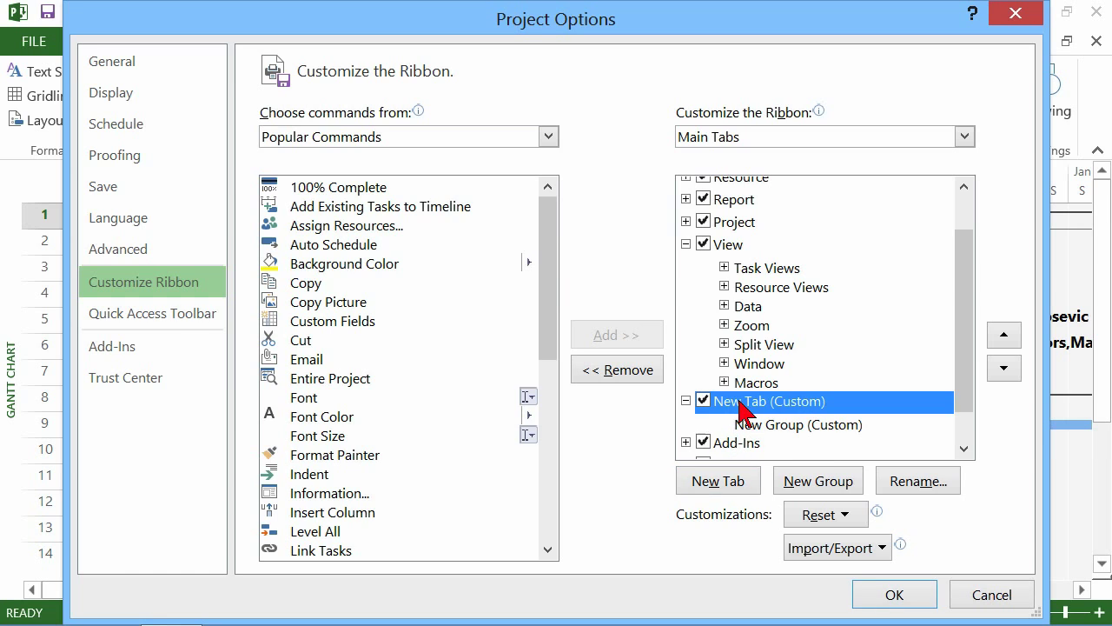
click(917, 480)
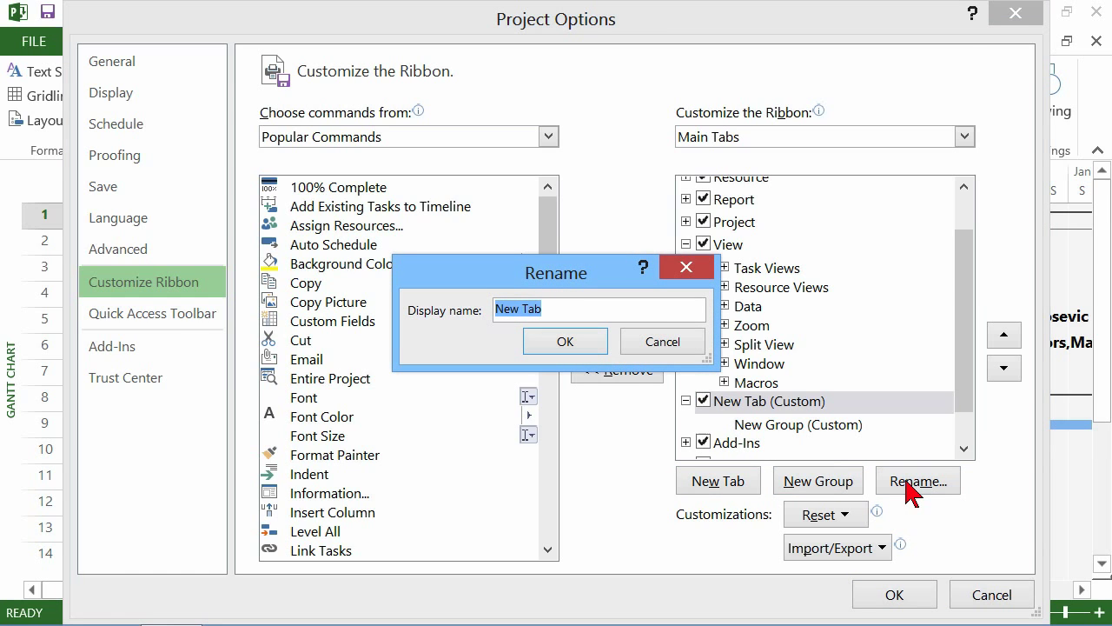
text(Sheri)
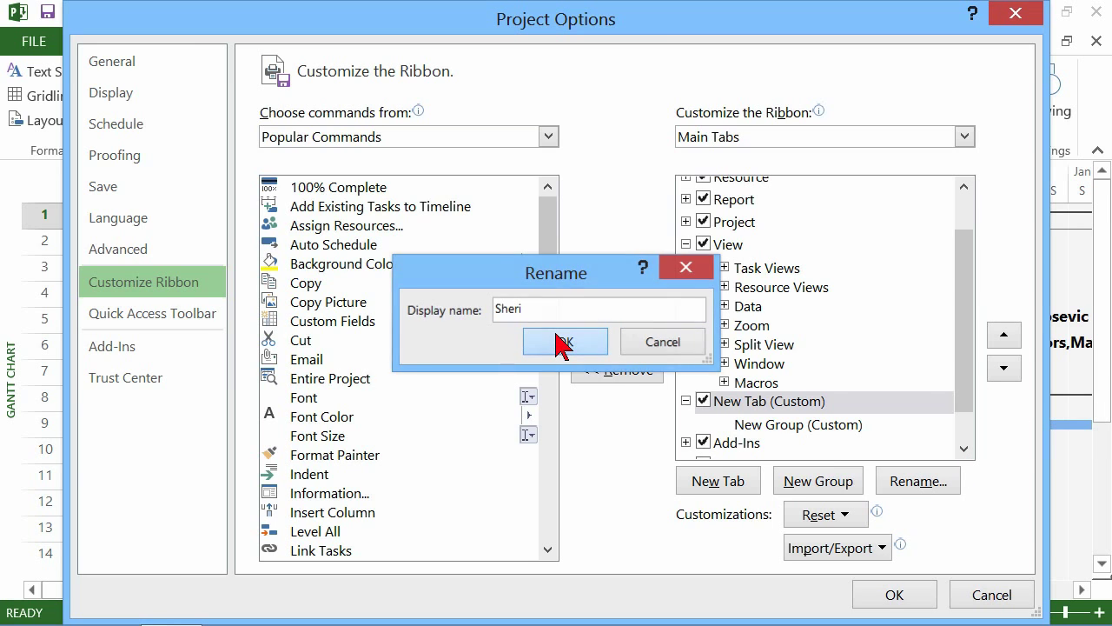
click(563, 340)
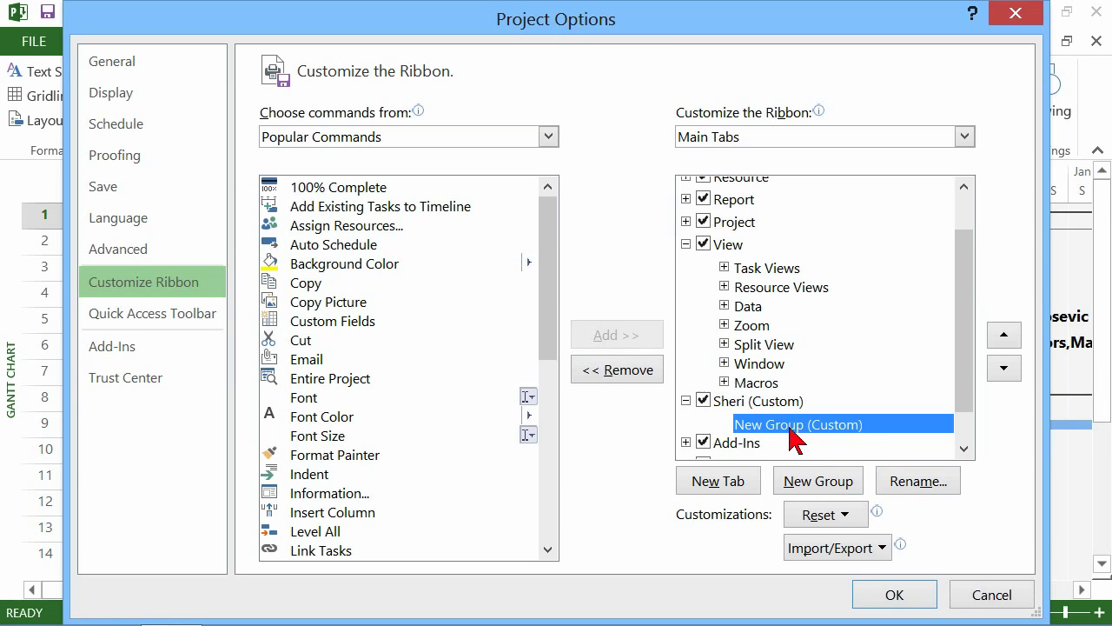
Rename the new tab's group to Formatting.
click(917, 479)
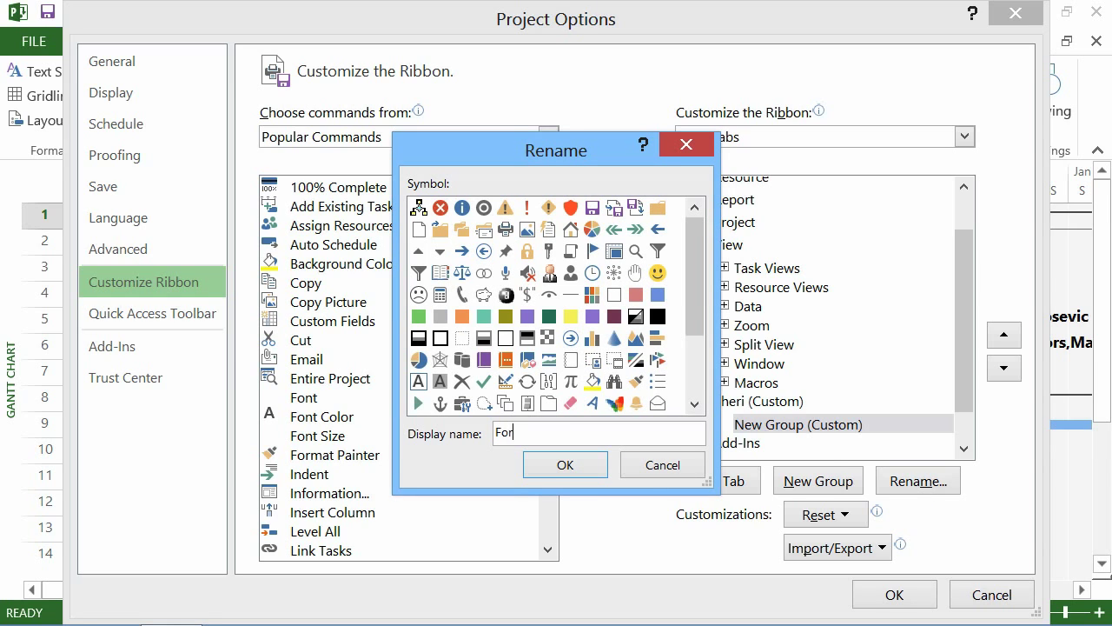
text(Formatting)
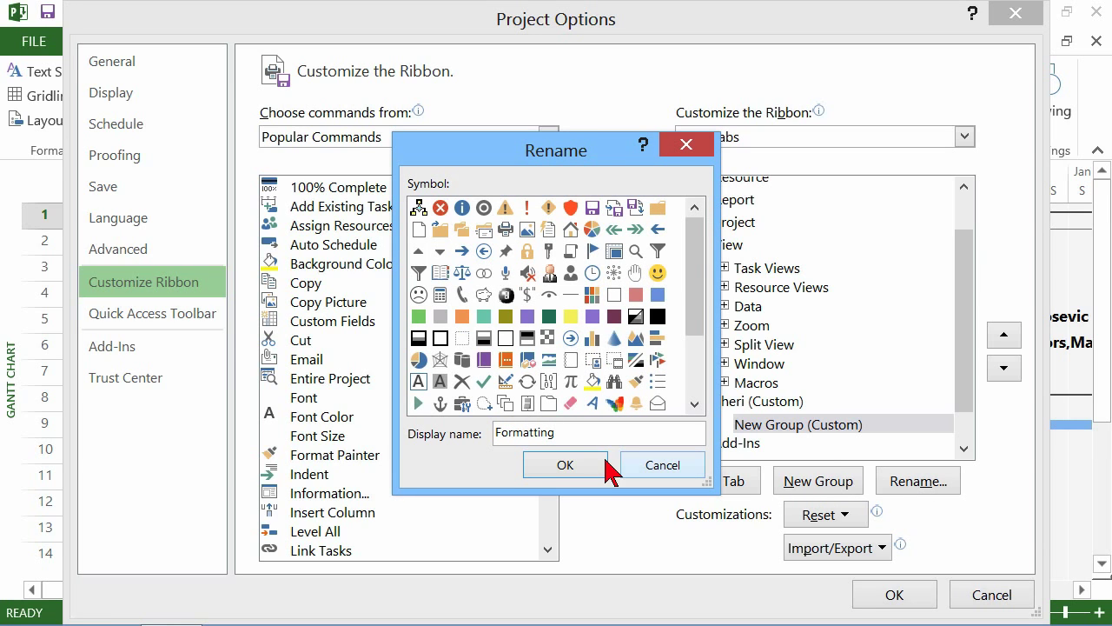
click(563, 464)
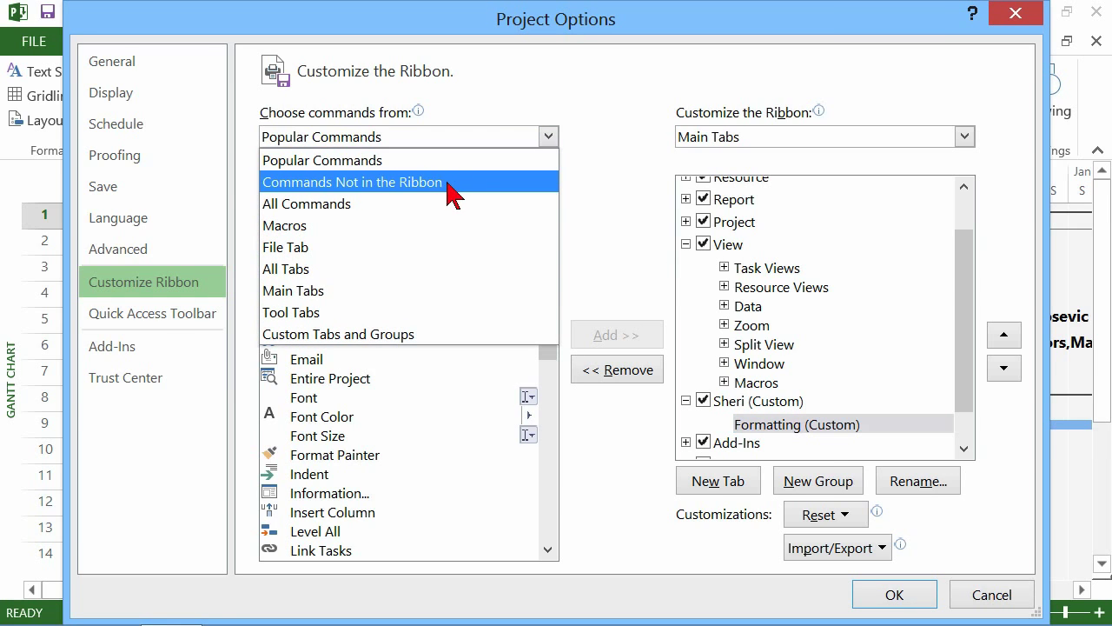
Add Gantt Chart Wizard from Commands Not in the Ribbon to the Formatting group and save.
click(351, 182)
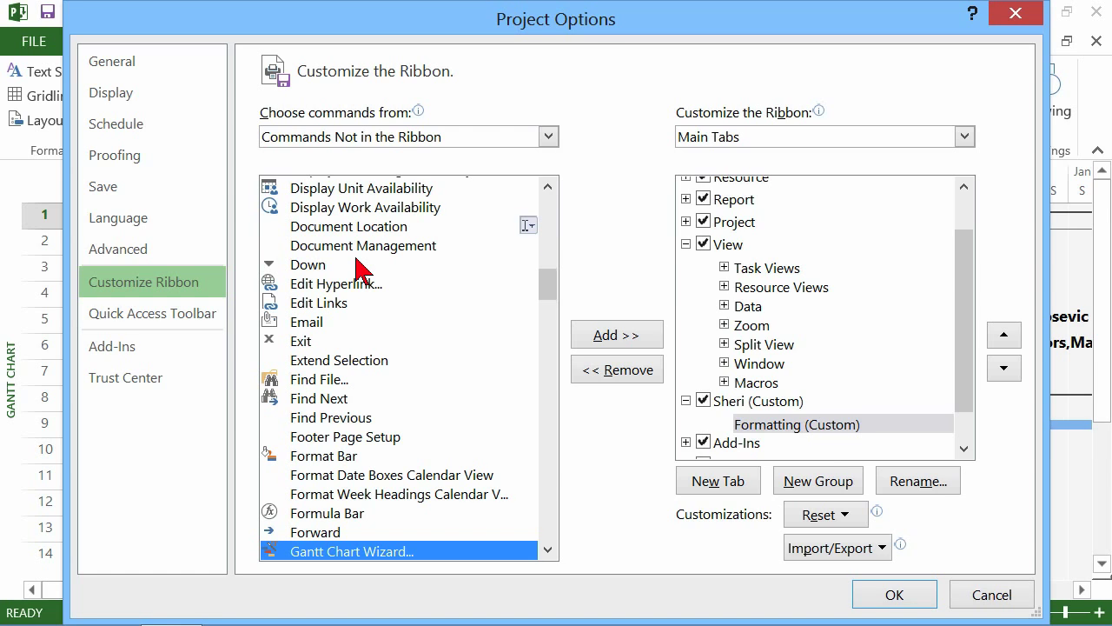
mouse_move(629, 330)
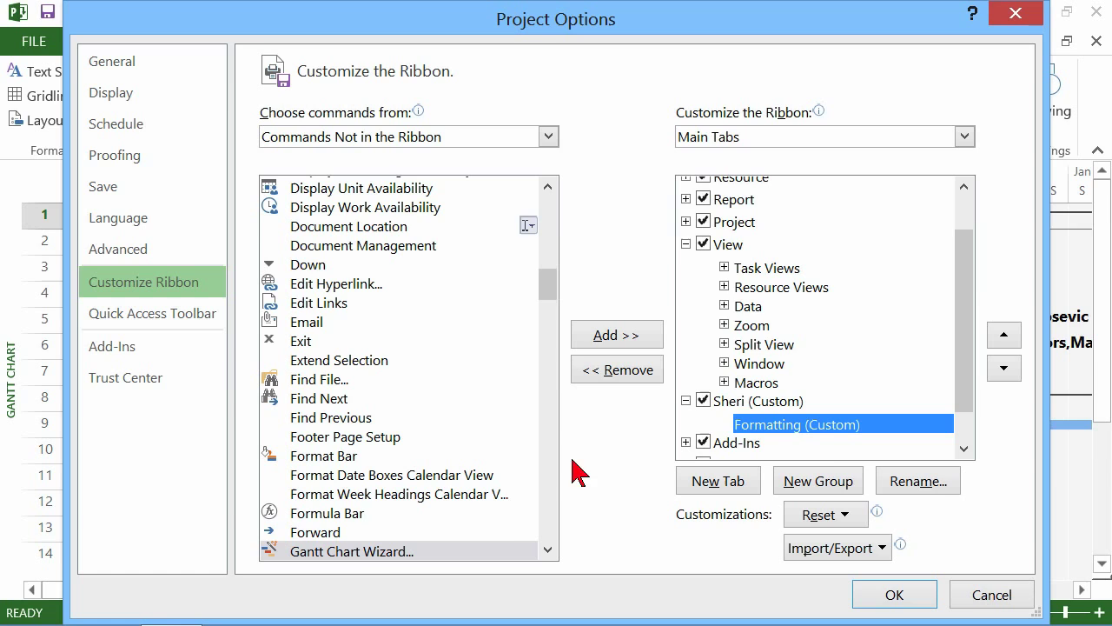
click(617, 333)
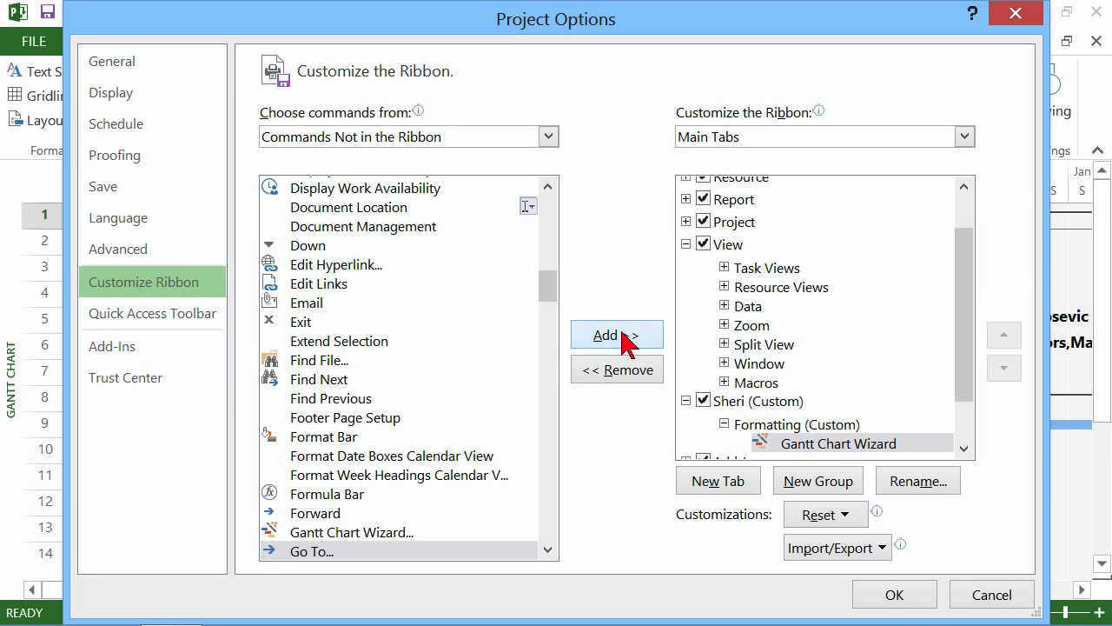
mouse_move(839, 443)
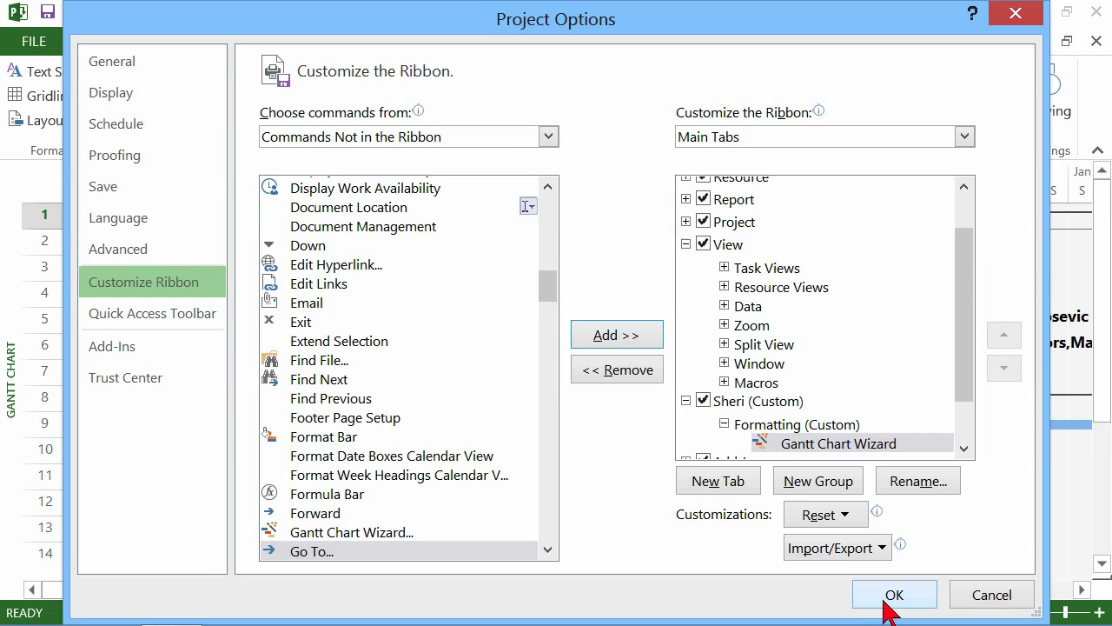
click(893, 595)
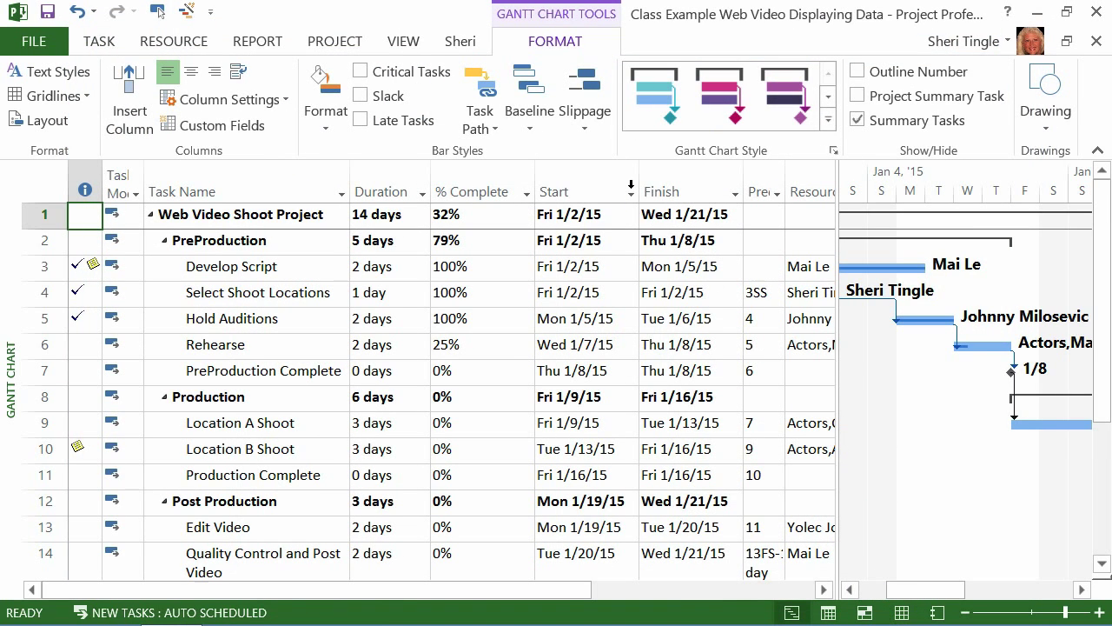
Launch the Gantt Chart Wizard from the Sheri tab's Formatting group.
click(459, 42)
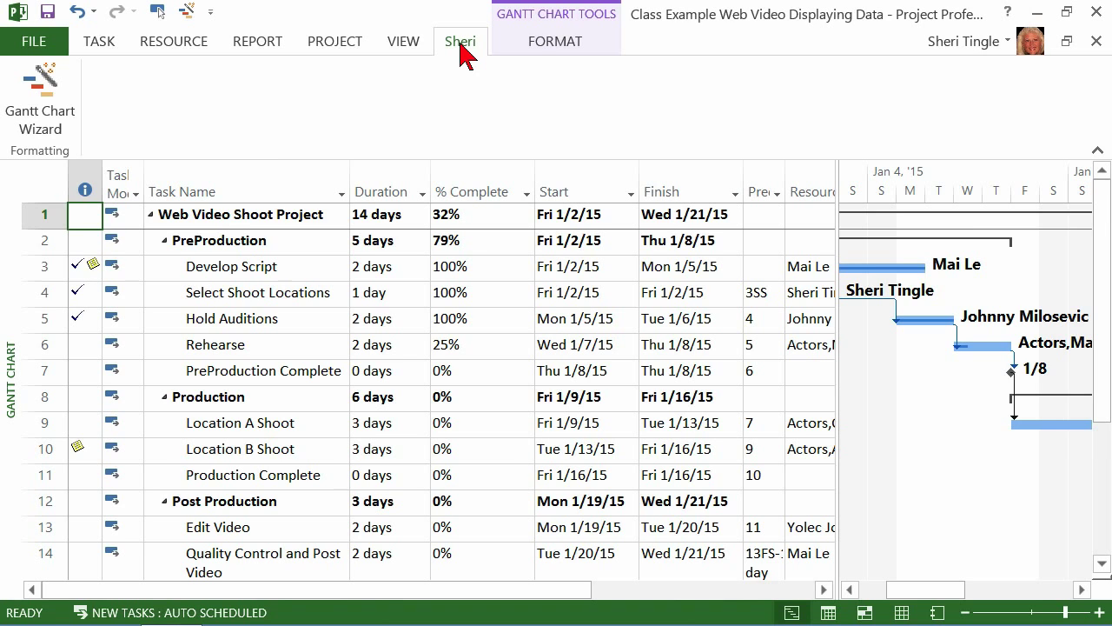
mouse_move(39, 96)
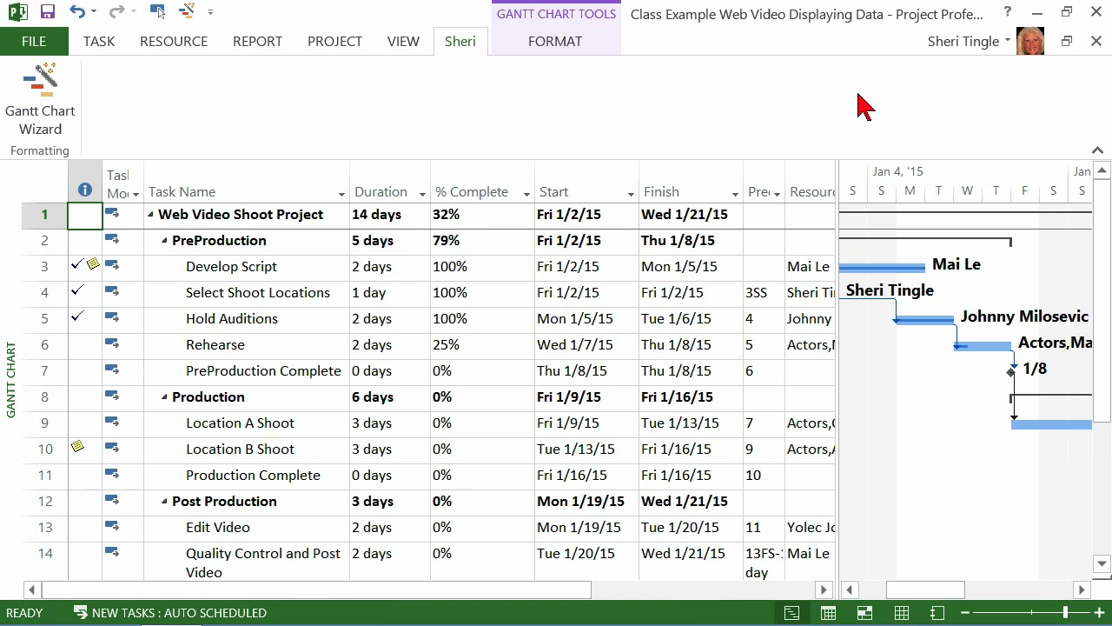
mouse_move(38, 113)
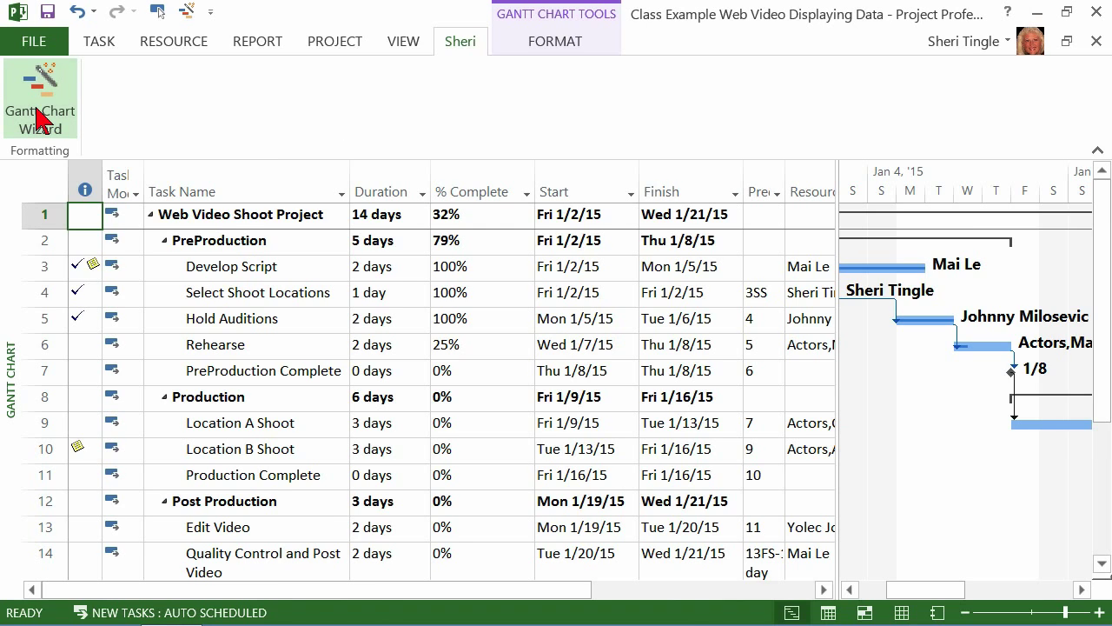
mouse_move(187, 10)
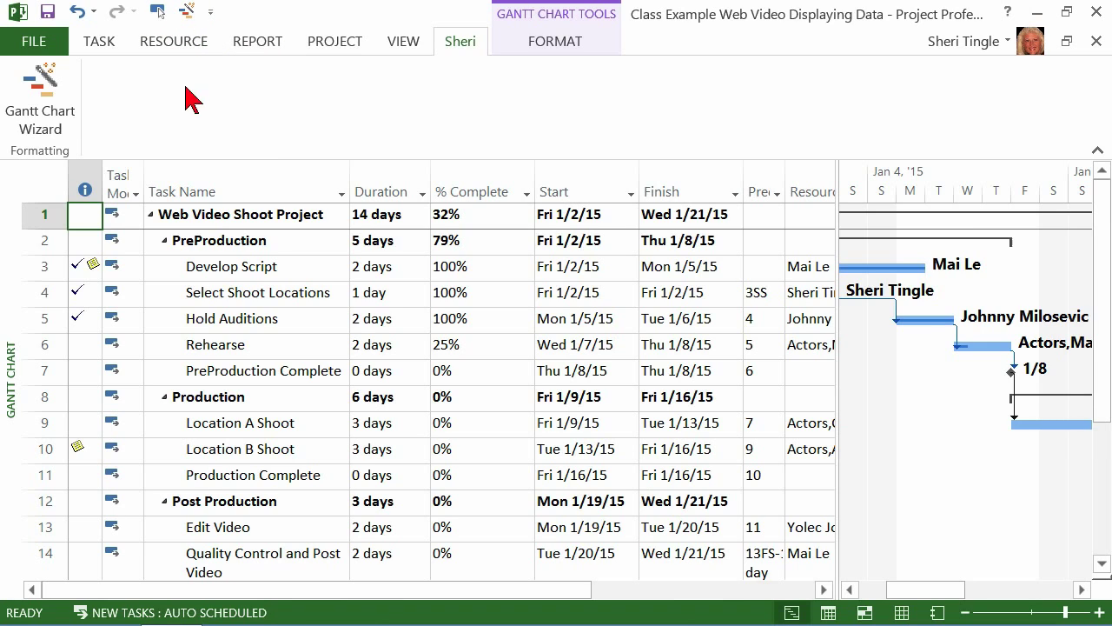
mouse_move(35, 96)
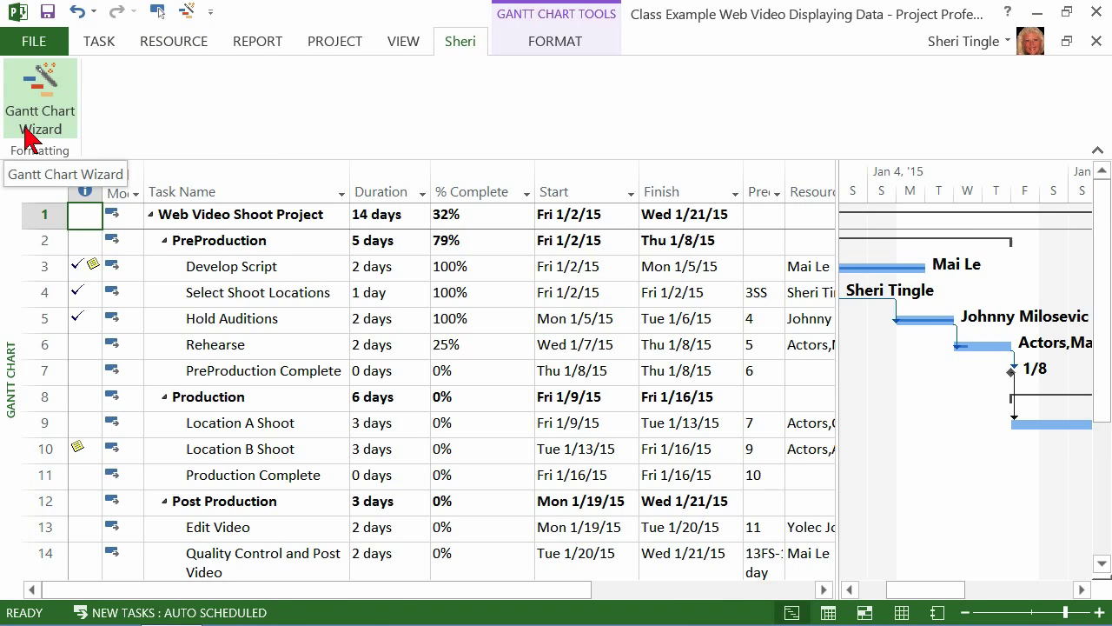
click(40, 83)
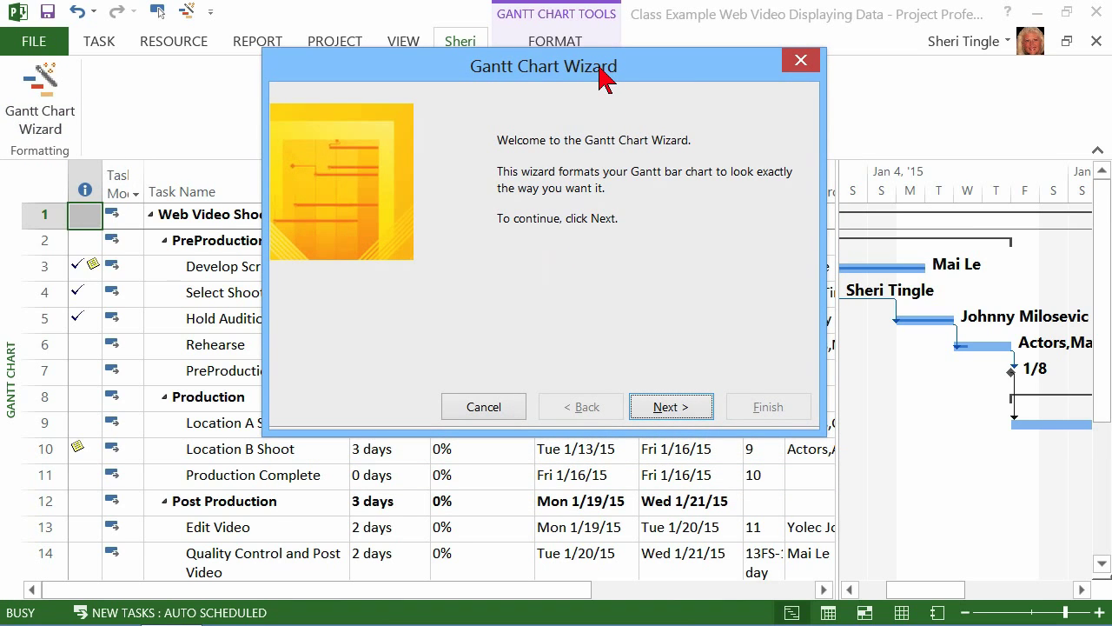
mouse_move(639, 386)
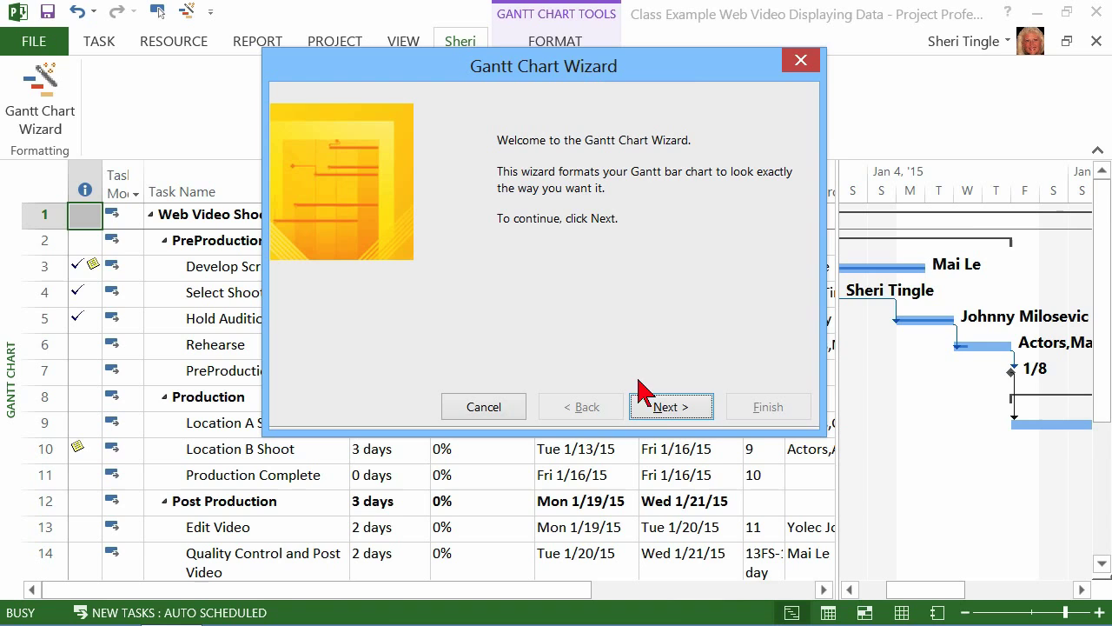
Preview Critical Path and Baseline styles, then Standard: Style 2 from the Other list.
click(671, 406)
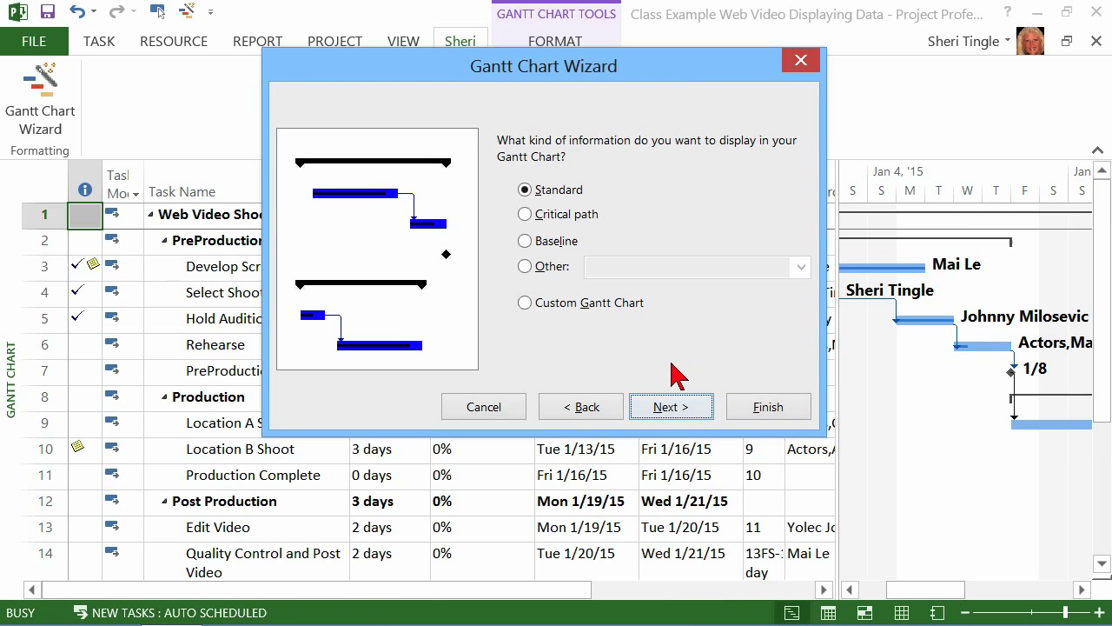
mouse_move(673, 368)
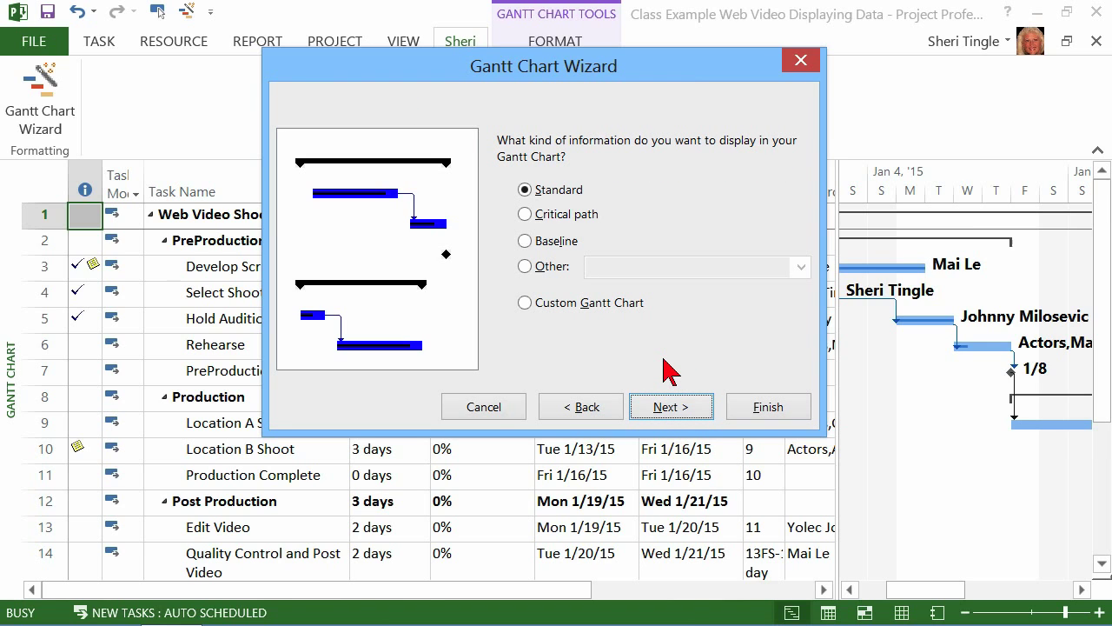
mouse_move(650, 182)
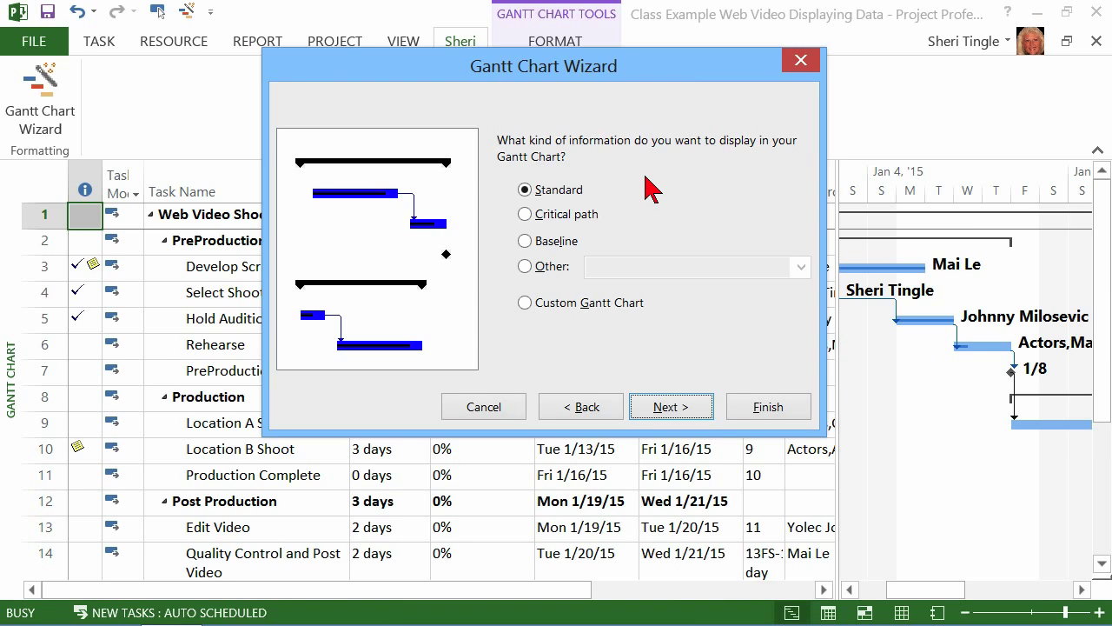
mouse_move(460, 278)
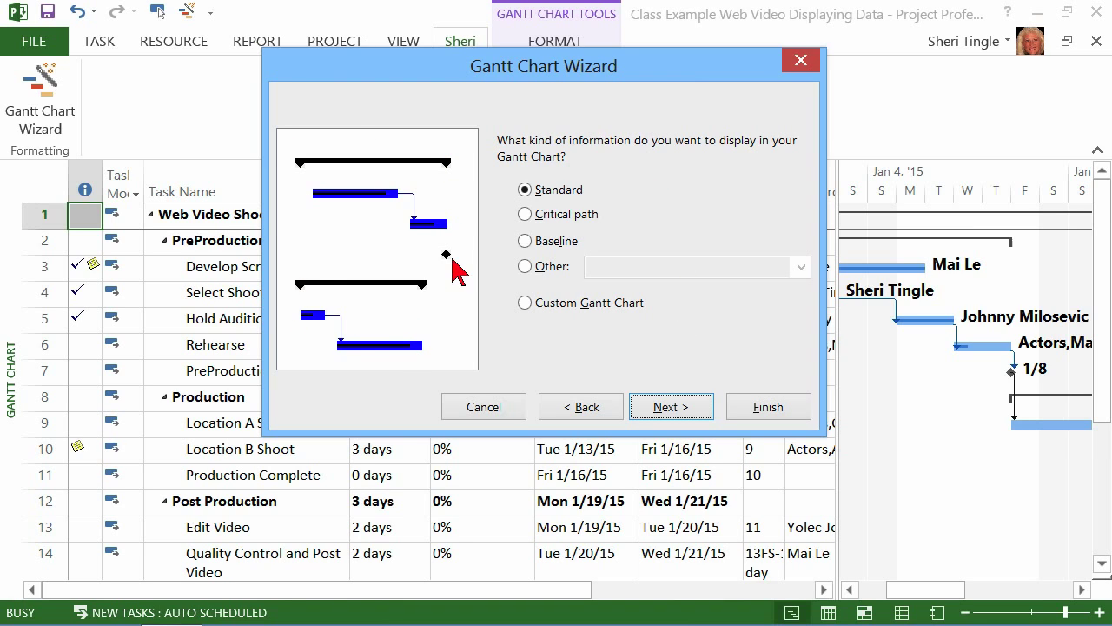
click(525, 213)
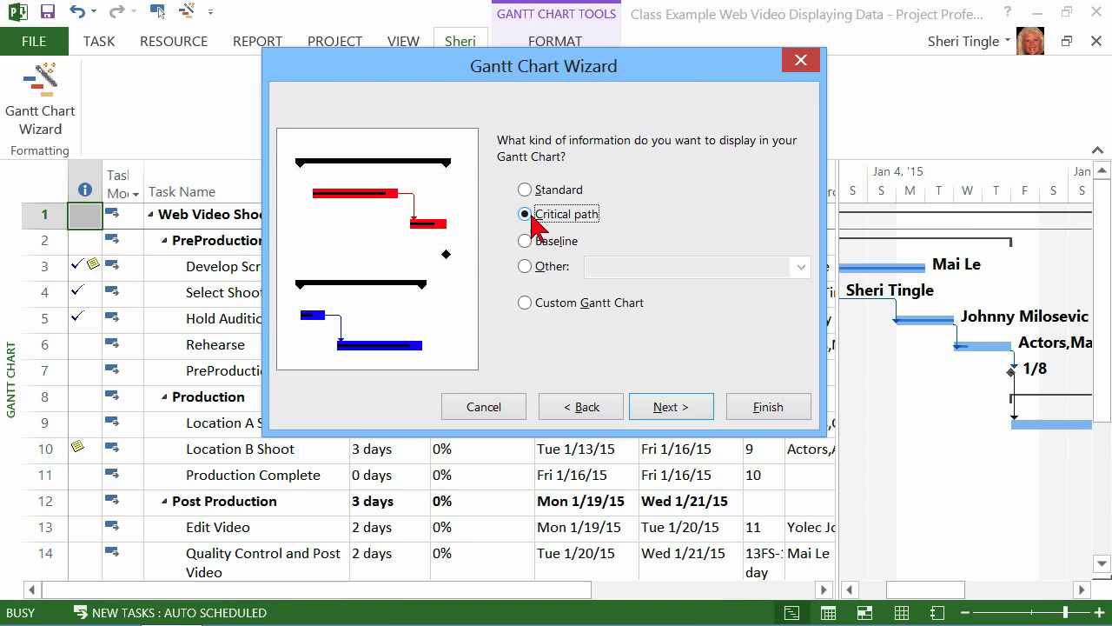
click(524, 240)
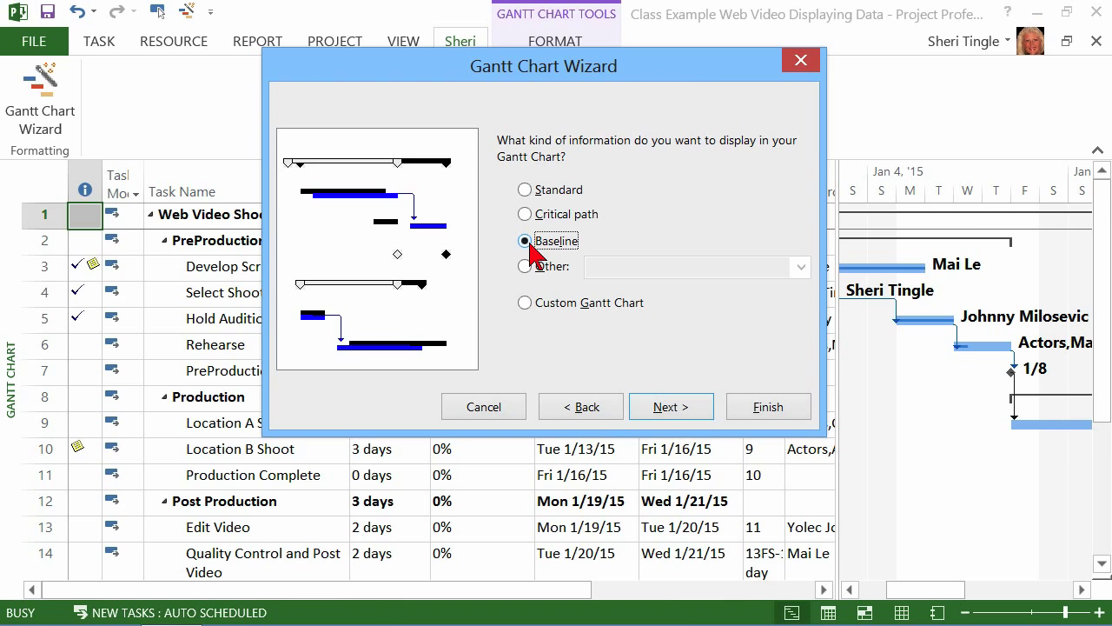
click(799, 268)
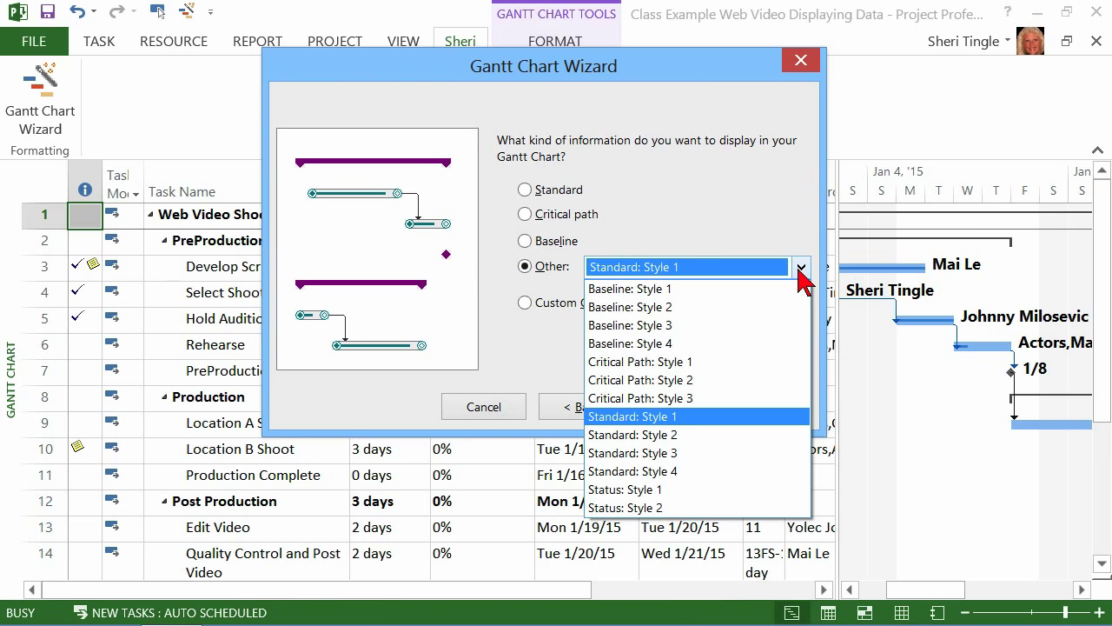
mouse_move(747, 451)
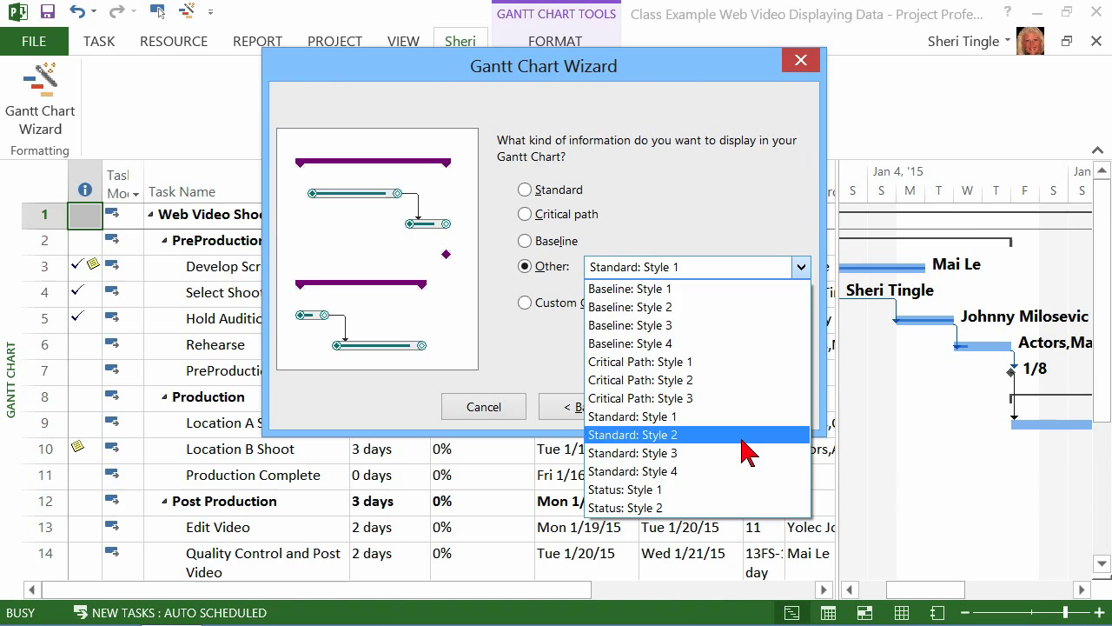
click(634, 434)
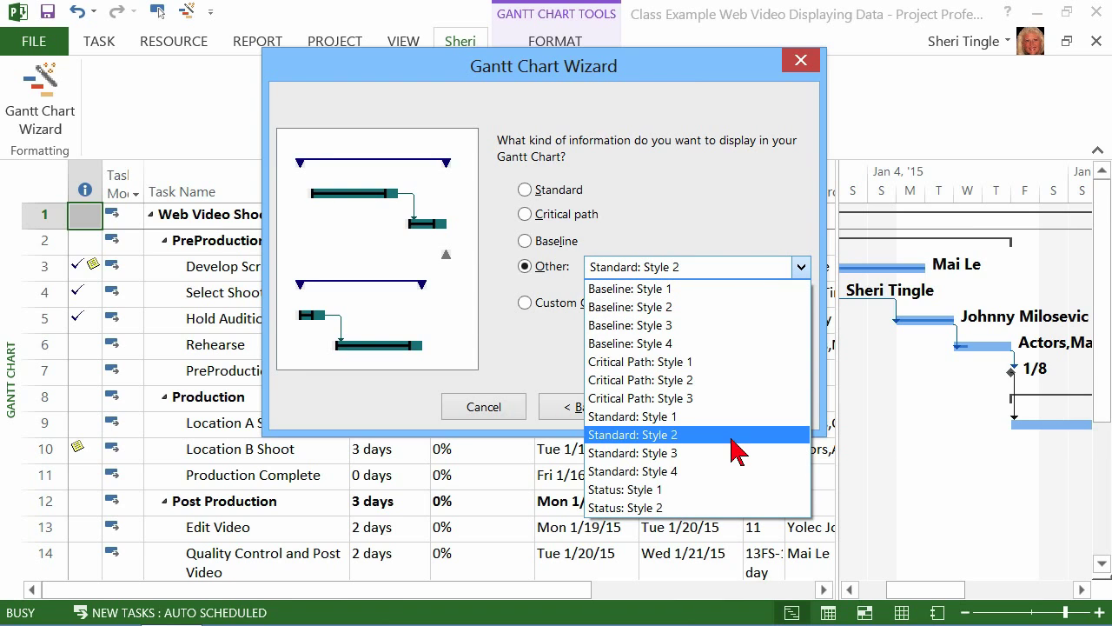
click(633, 452)
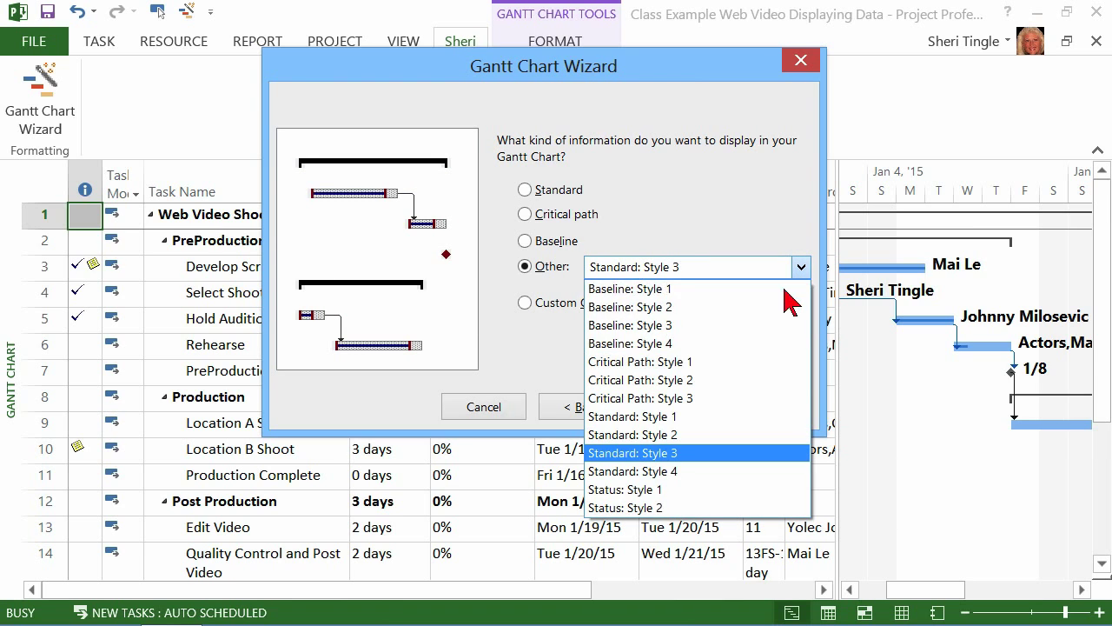
click(633, 435)
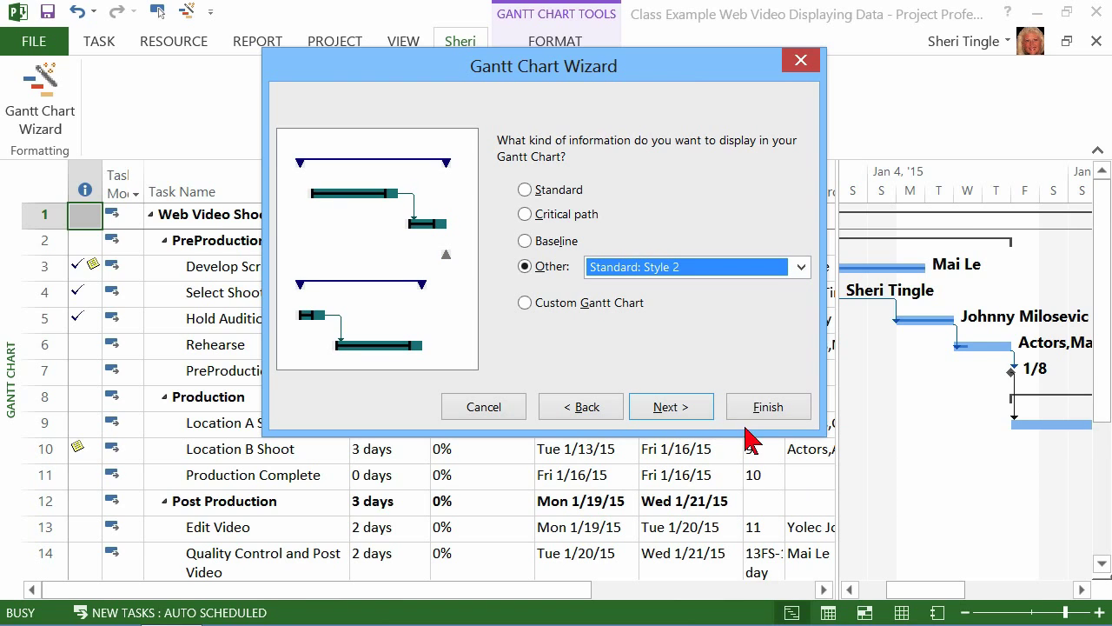
Preview Status: Style 2, then settle on Standard: Style 1.
click(799, 267)
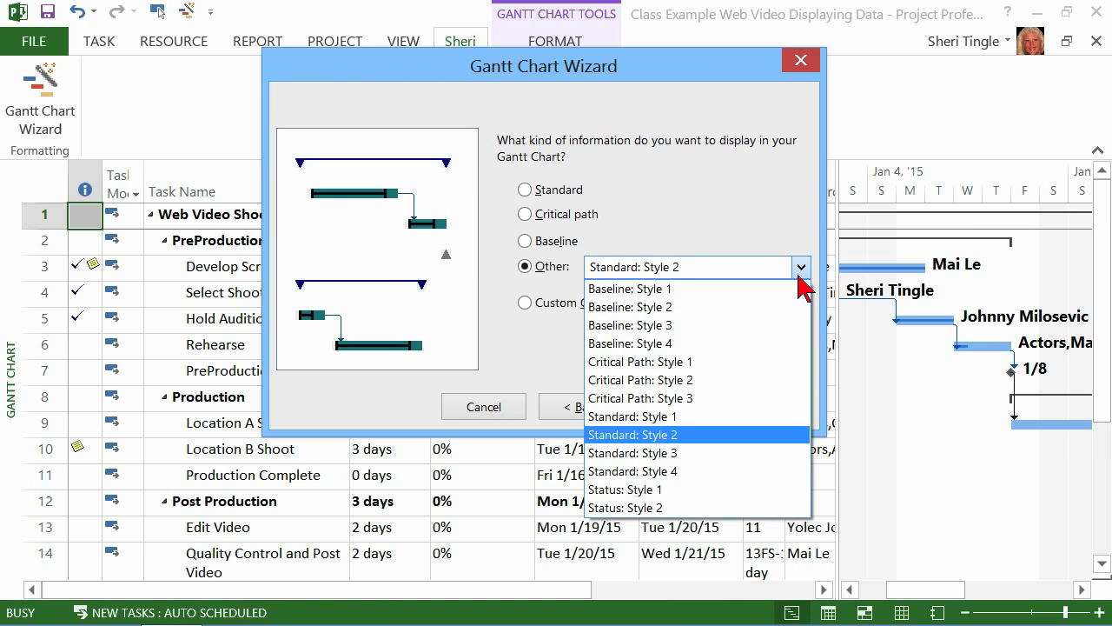
click(624, 508)
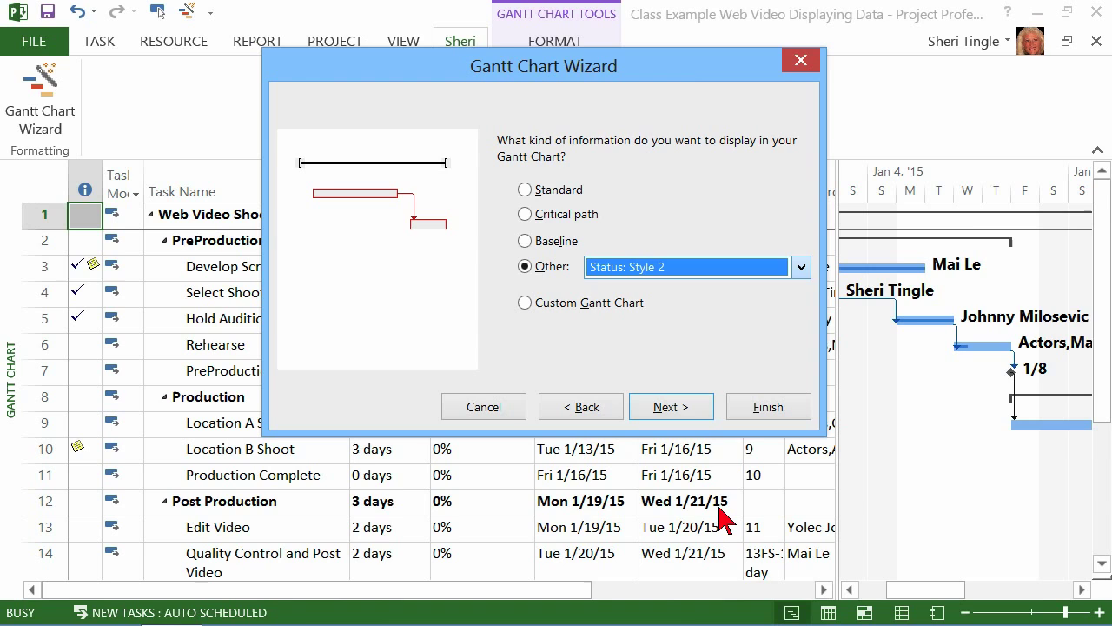
click(799, 267)
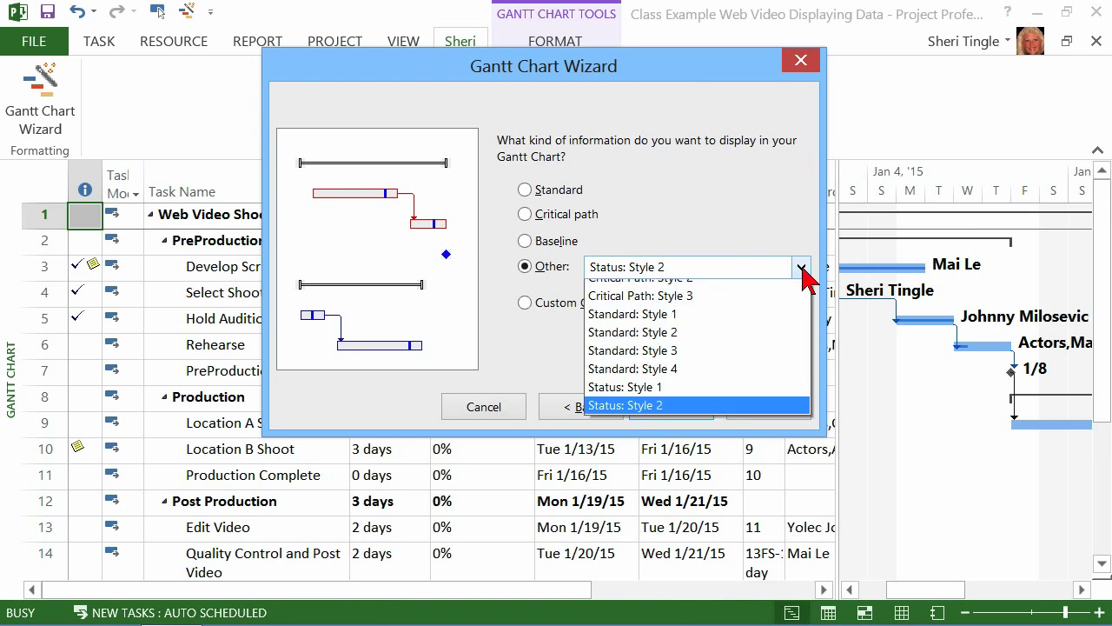
click(631, 313)
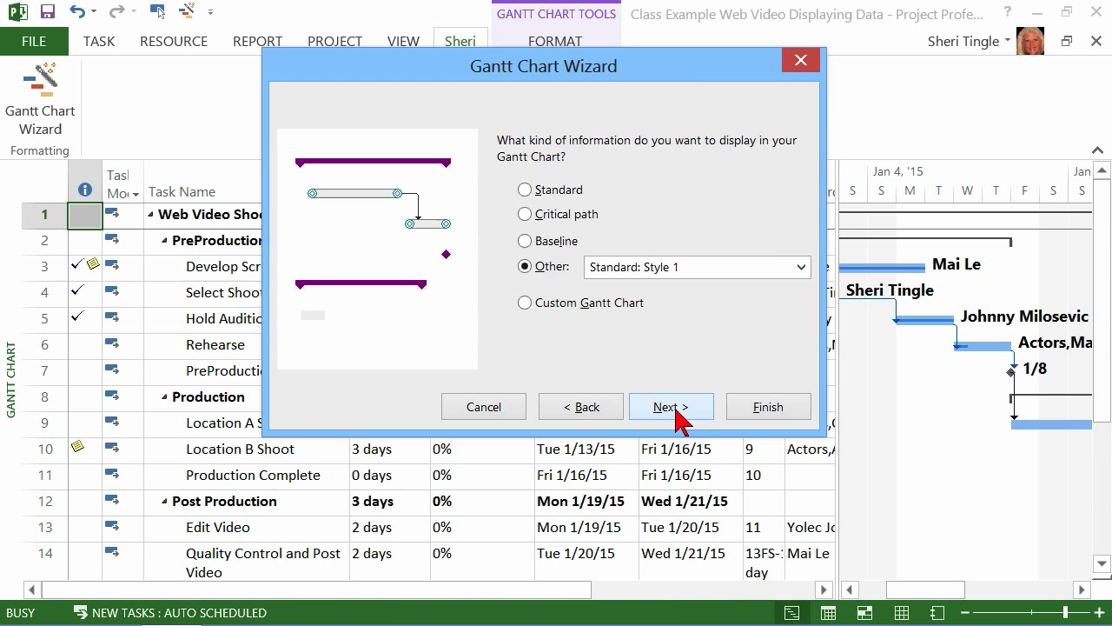
Try Resources, Dates and Custom bar labels, settle on None, and continue to link lines.
click(670, 407)
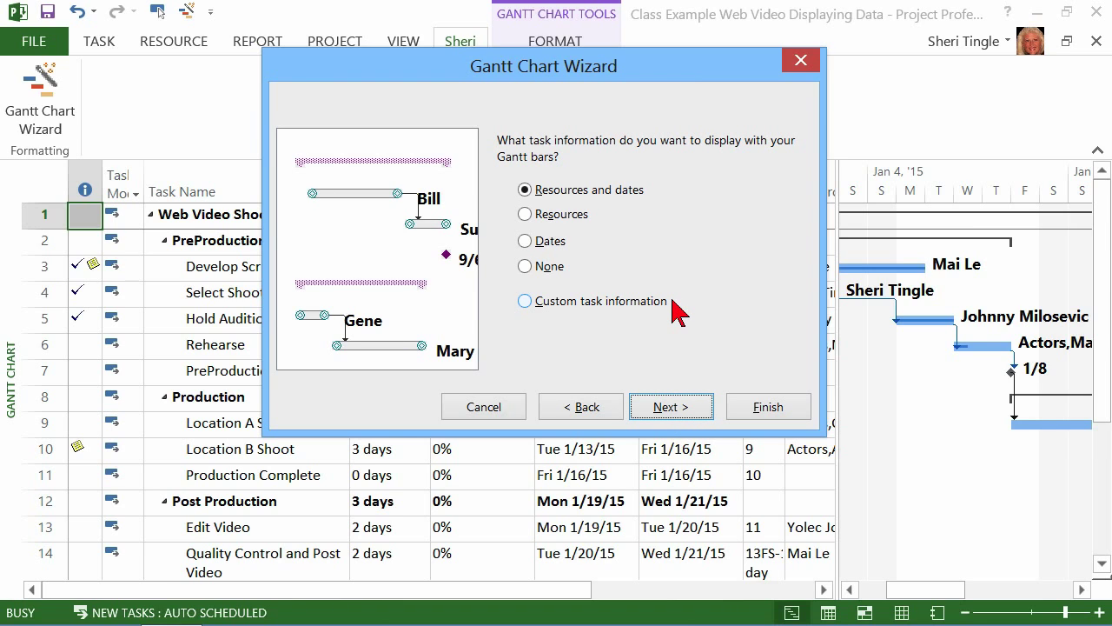
mouse_move(765, 322)
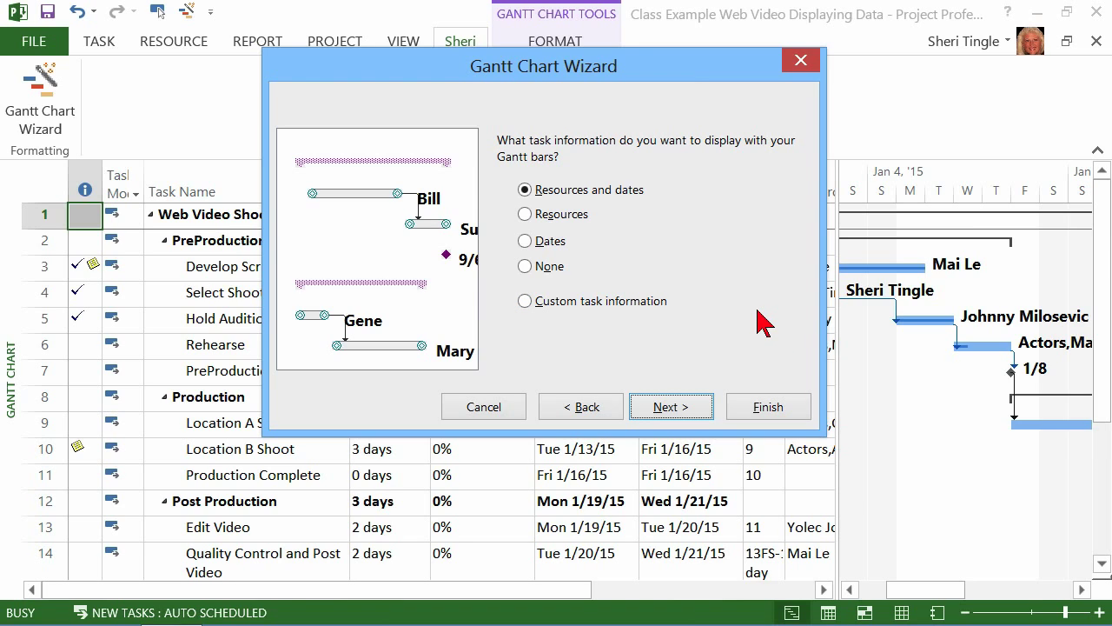
mouse_move(327, 240)
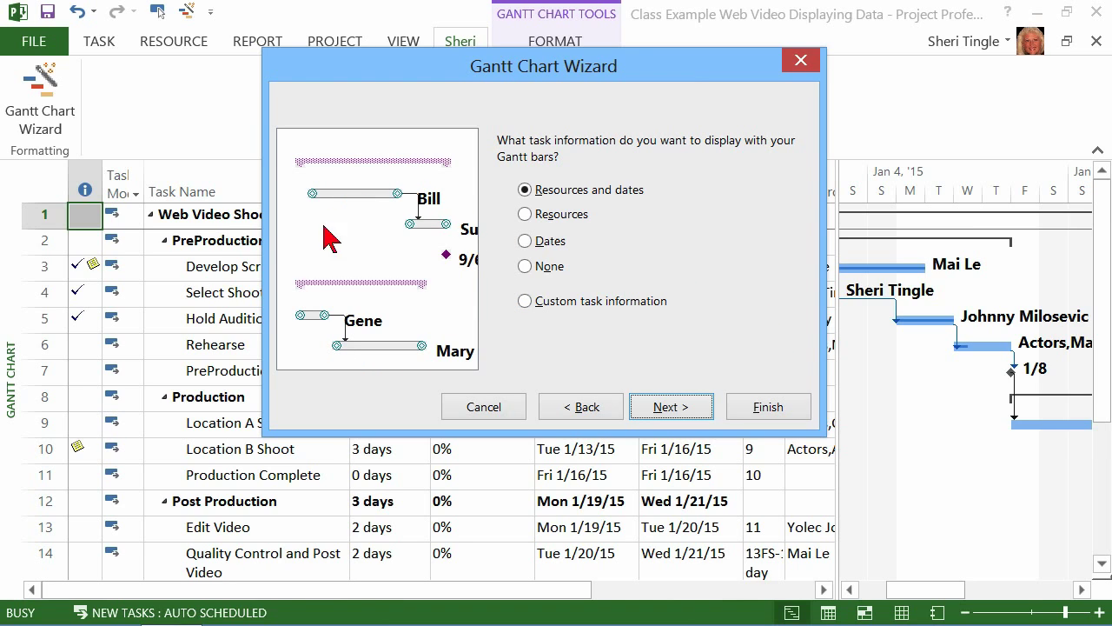
mouse_move(514, 251)
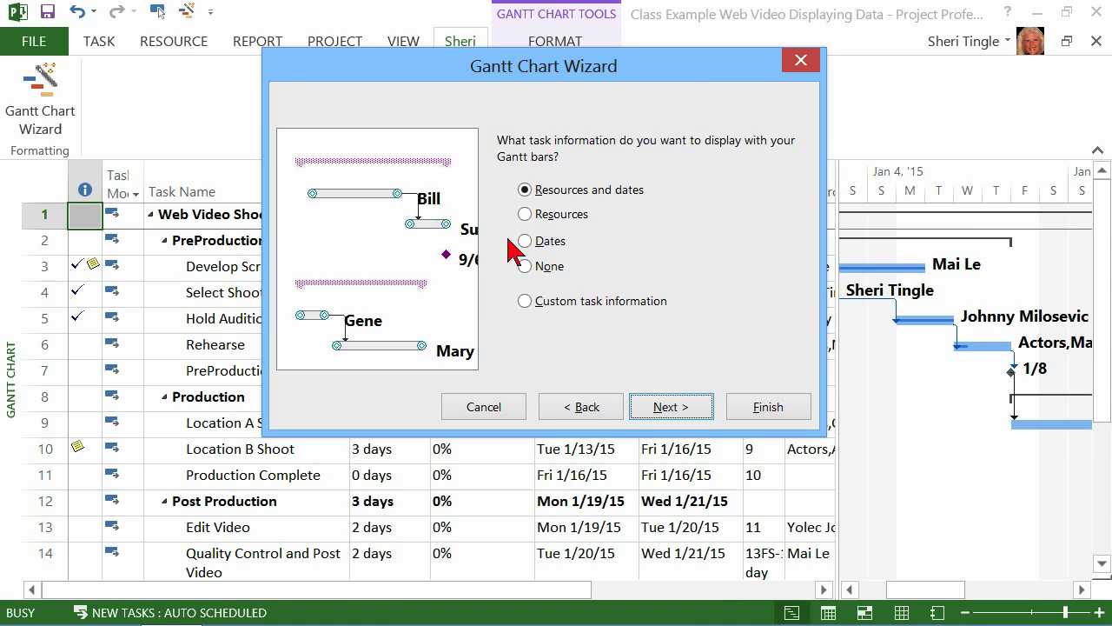
click(524, 213)
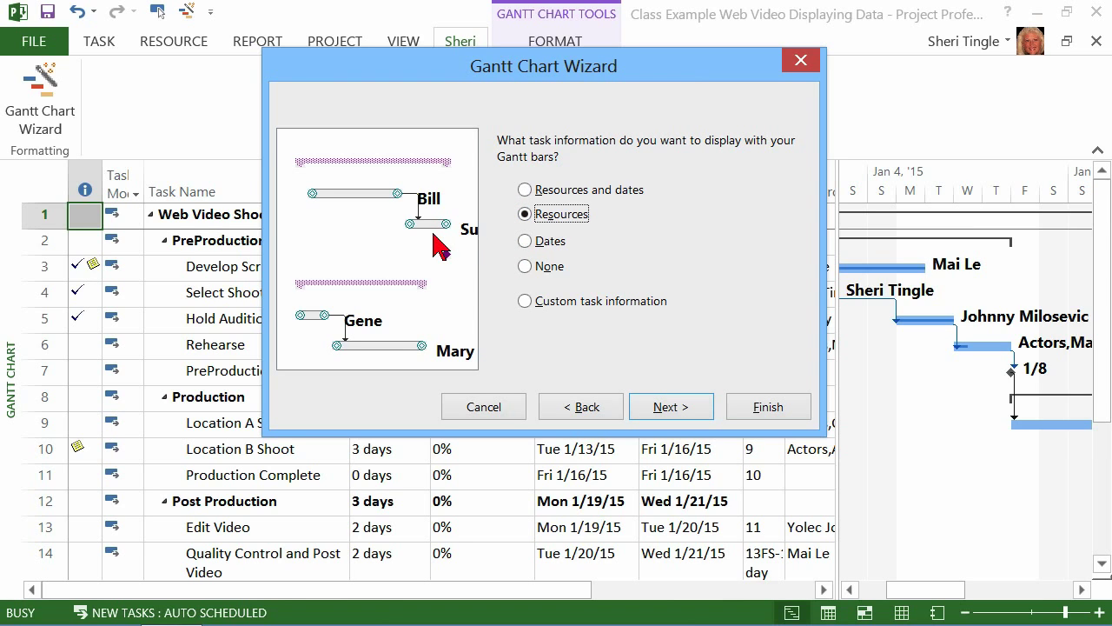
mouse_move(442, 259)
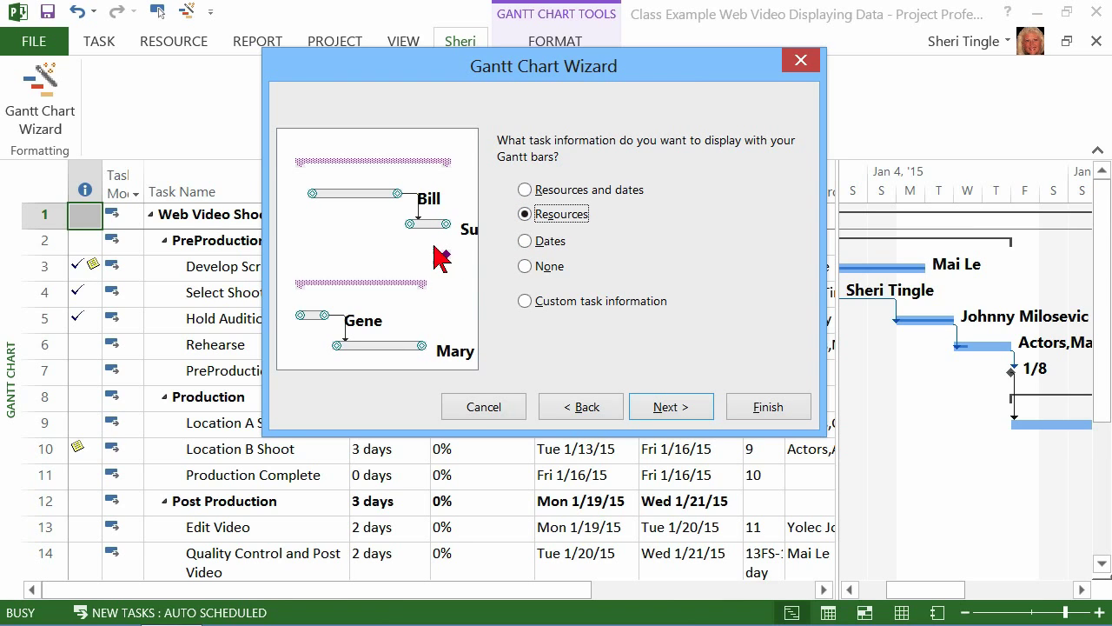
click(524, 240)
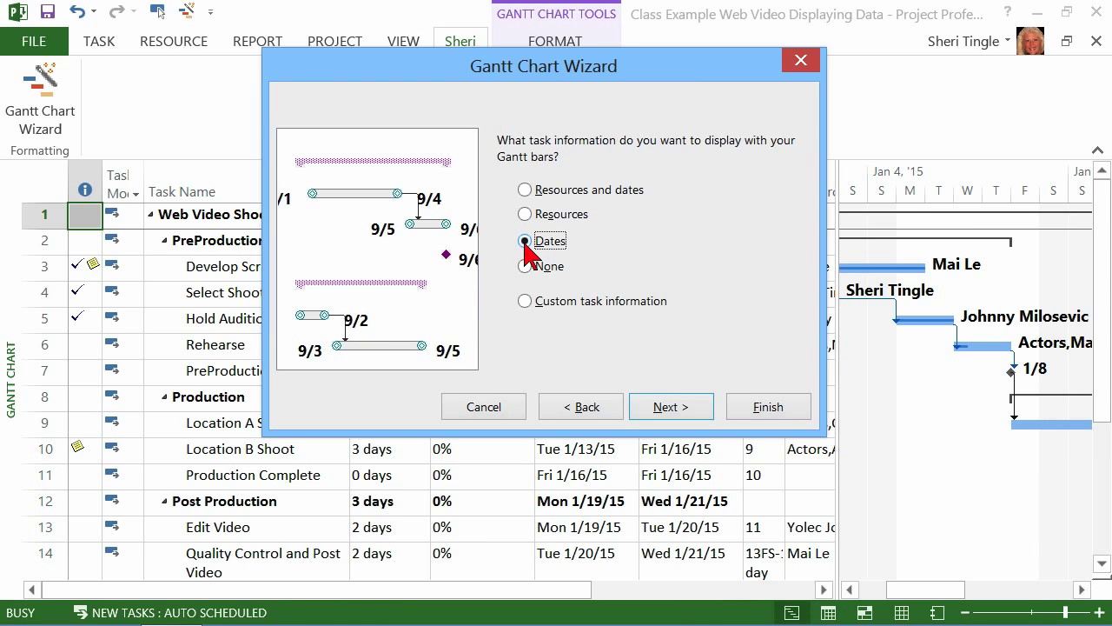
mouse_move(530, 252)
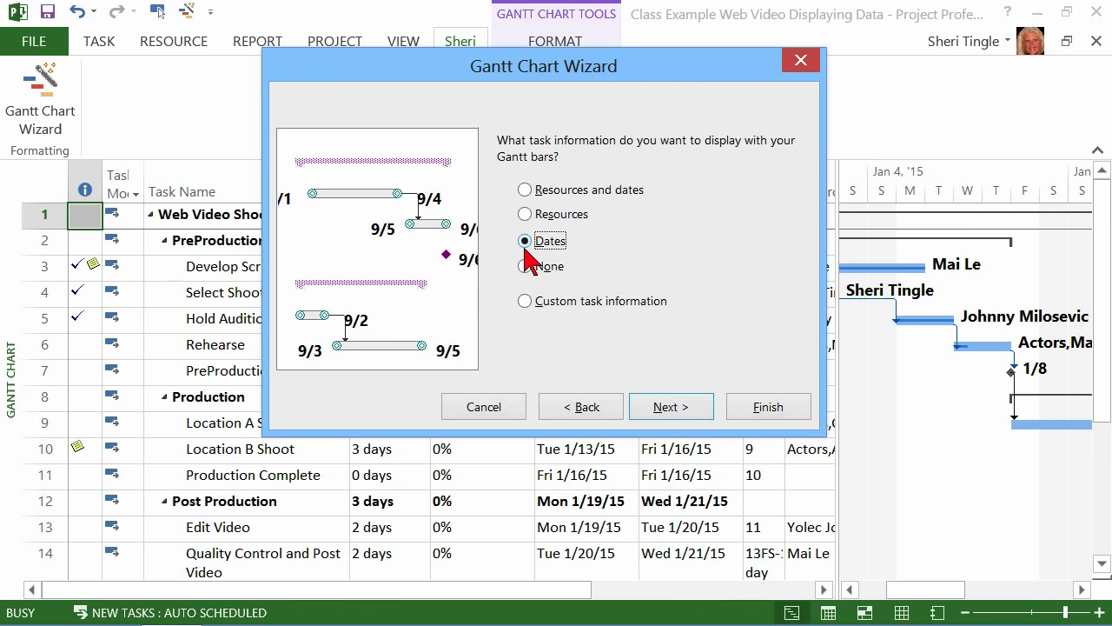
click(525, 266)
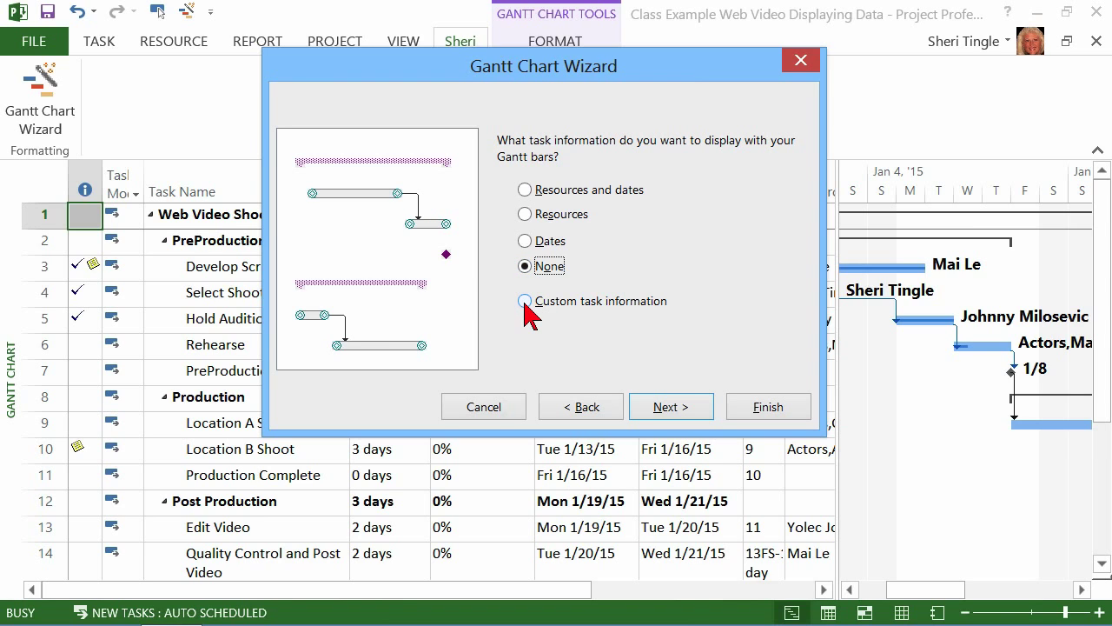
click(525, 301)
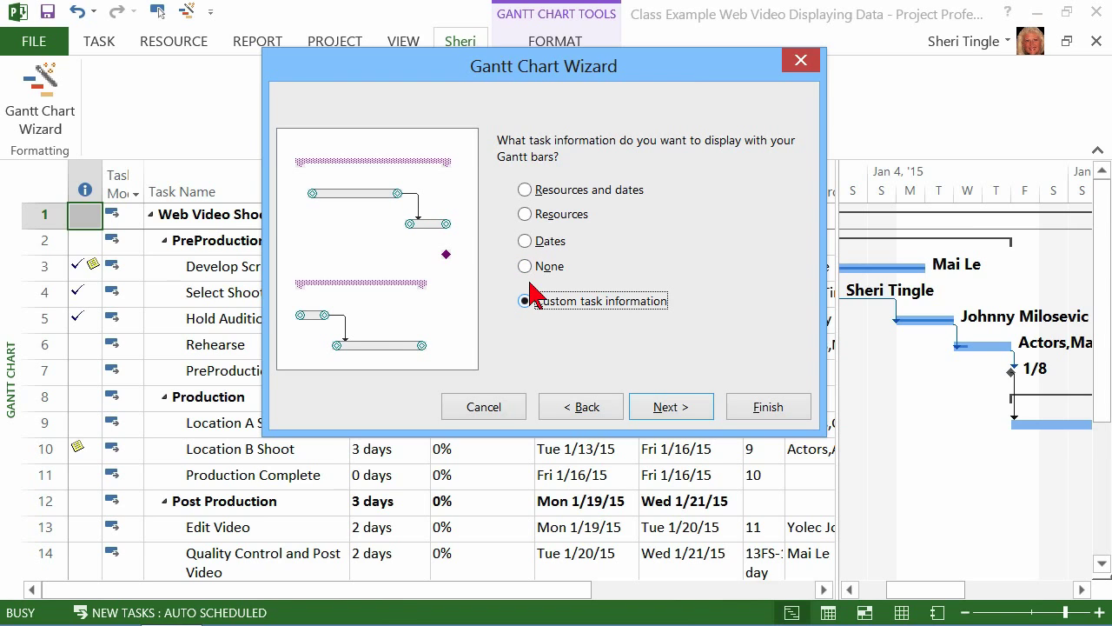
click(525, 266)
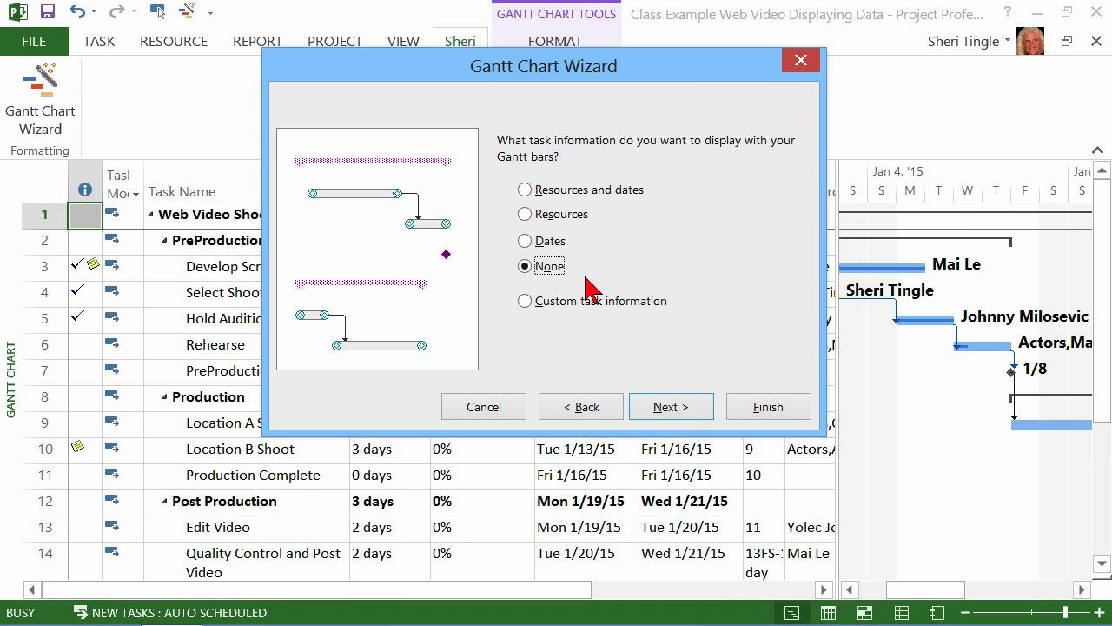
click(671, 407)
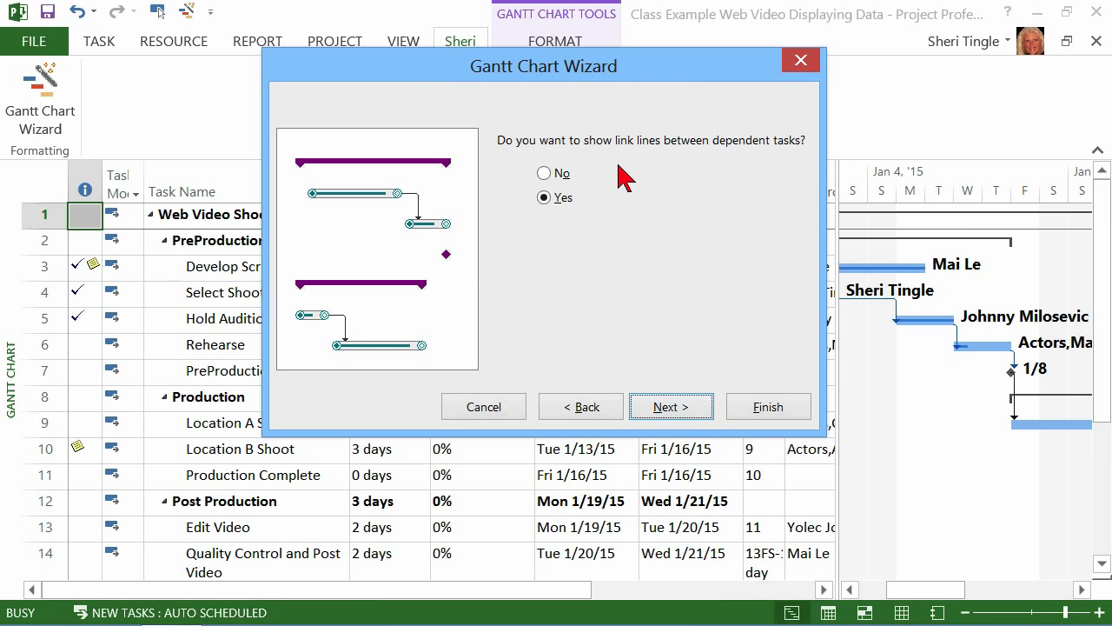
Choose No link lines, apply Format It to the Gantt chart and exit the wizard.
click(542, 173)
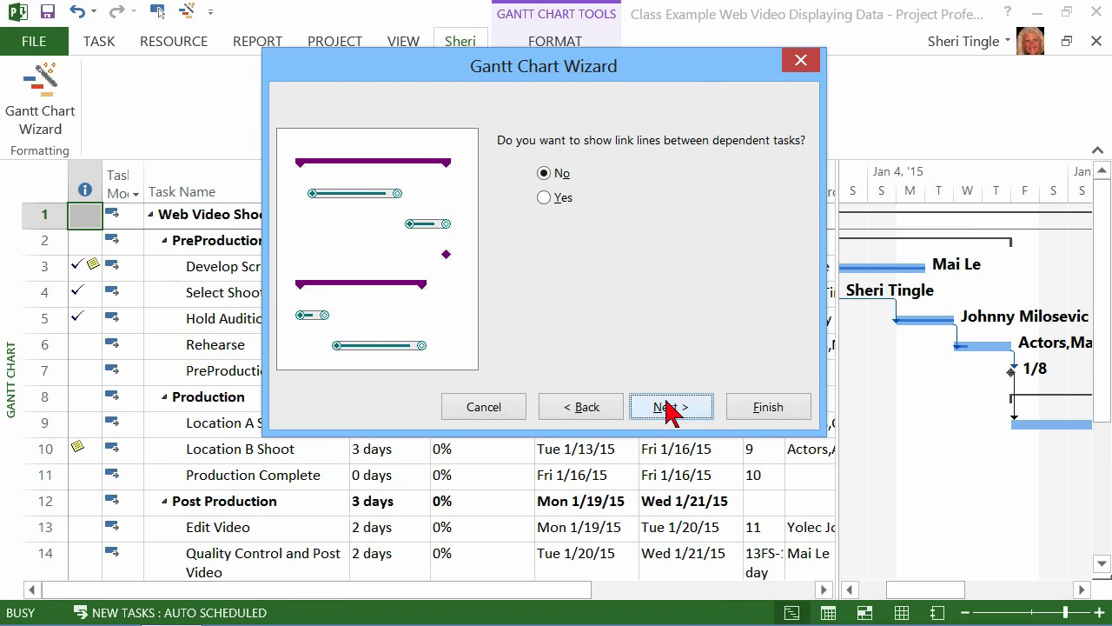
click(671, 407)
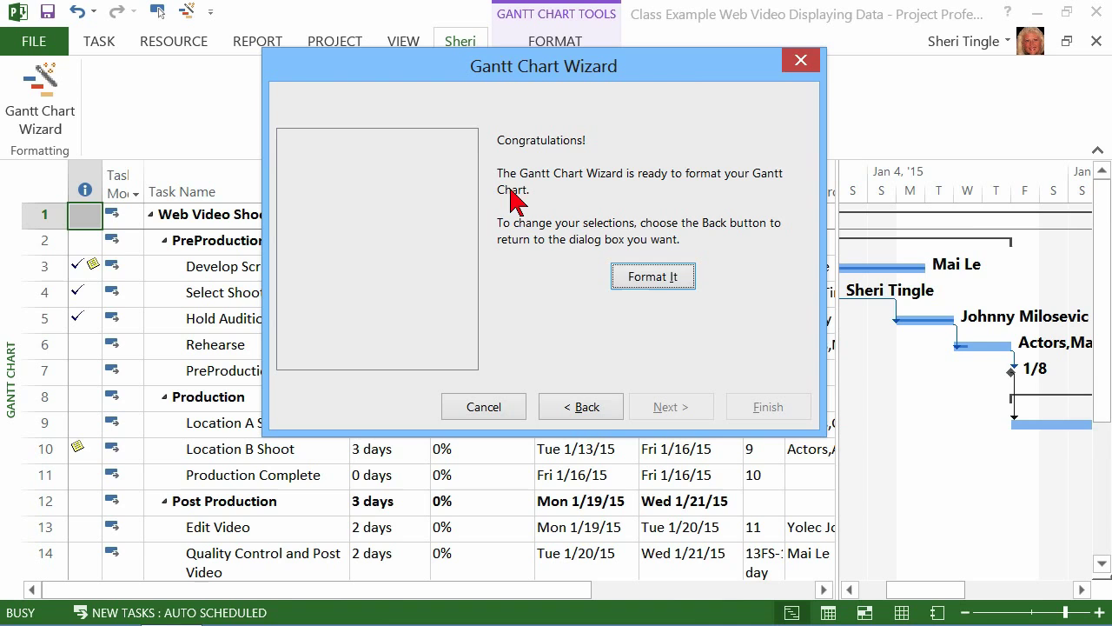
click(653, 275)
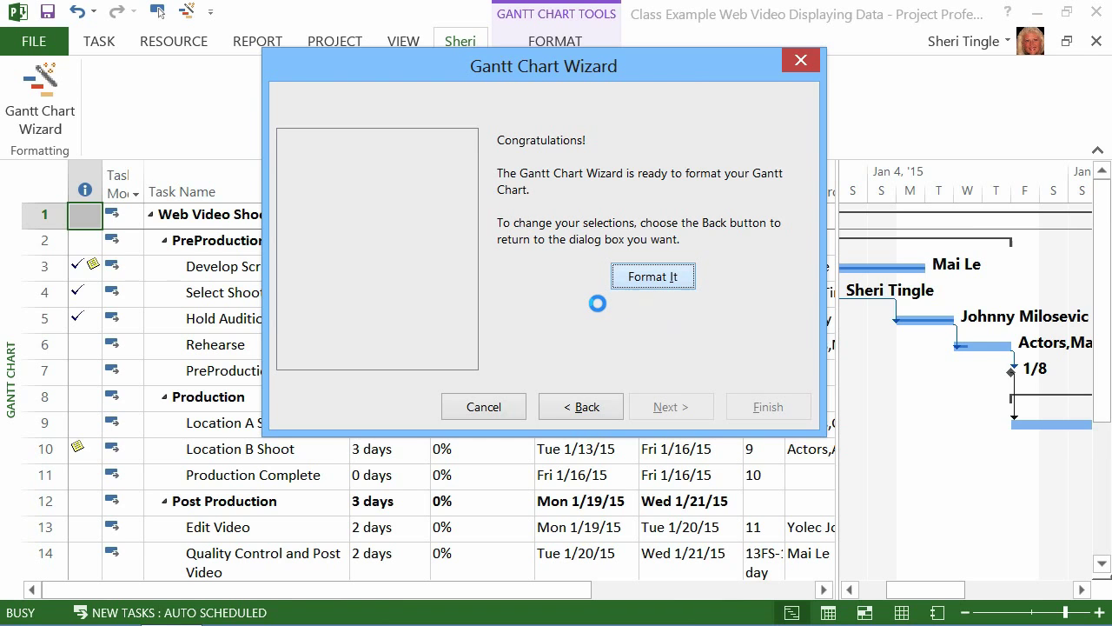
click(653, 274)
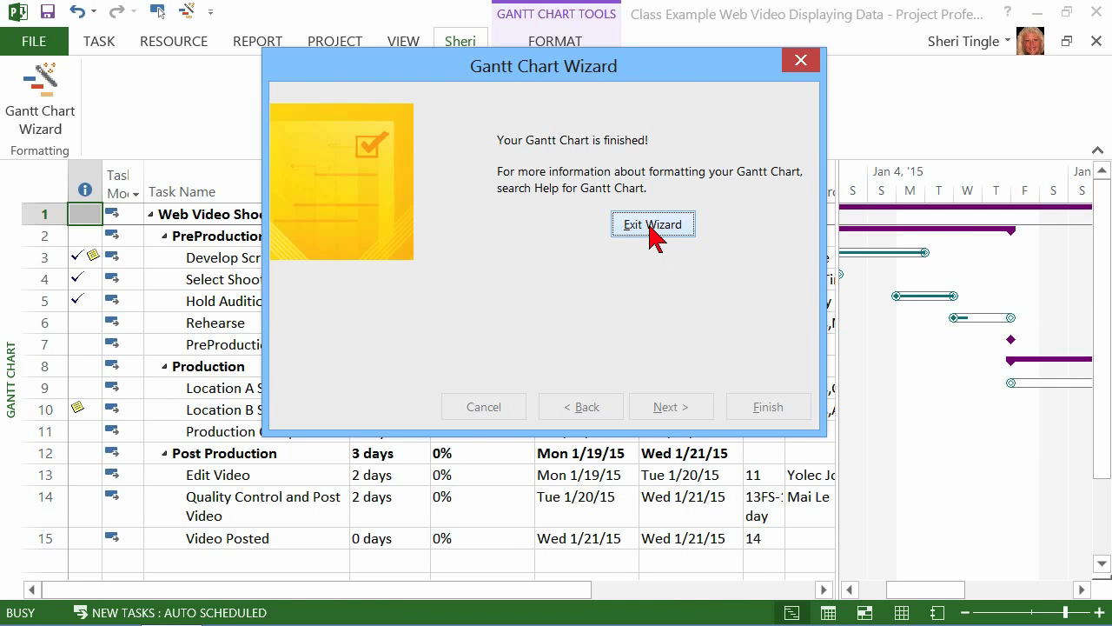
click(654, 224)
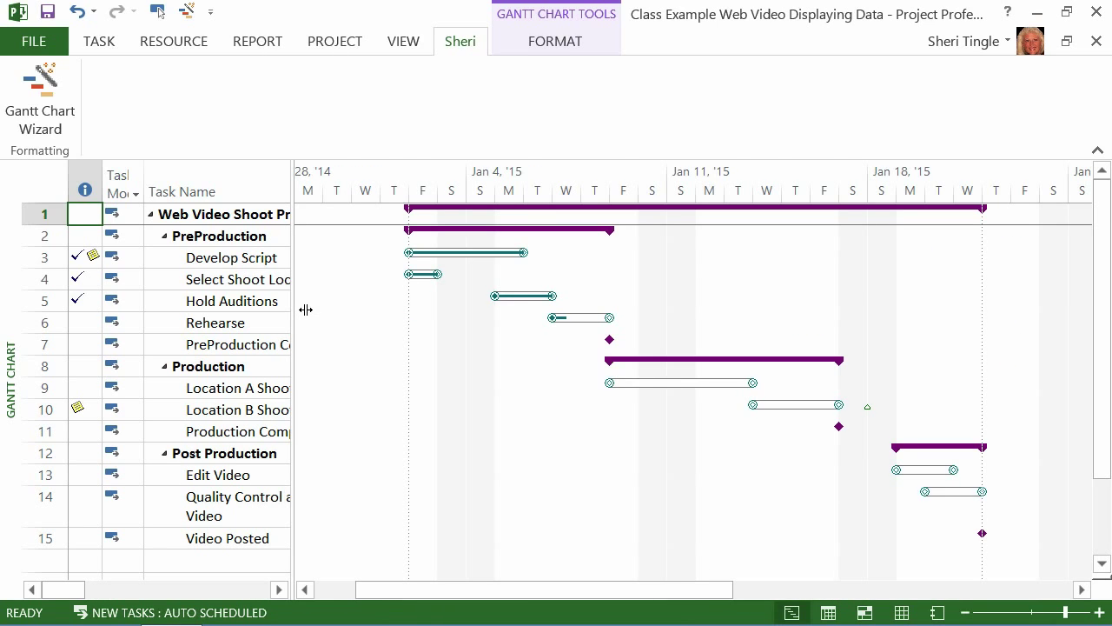
mouse_move(309, 320)
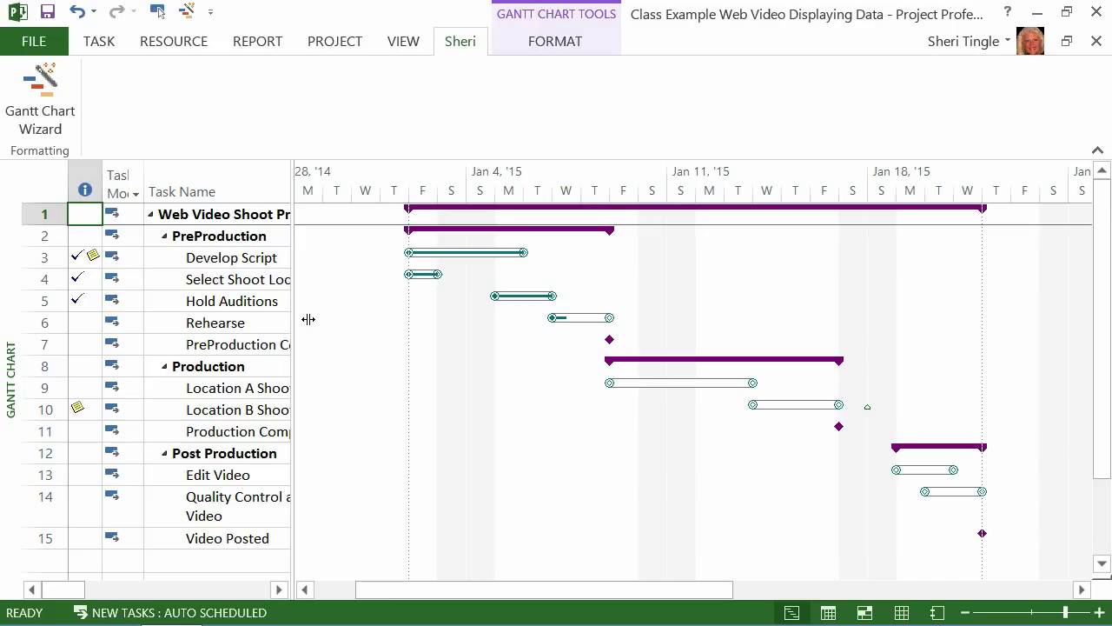
mouse_move(483, 215)
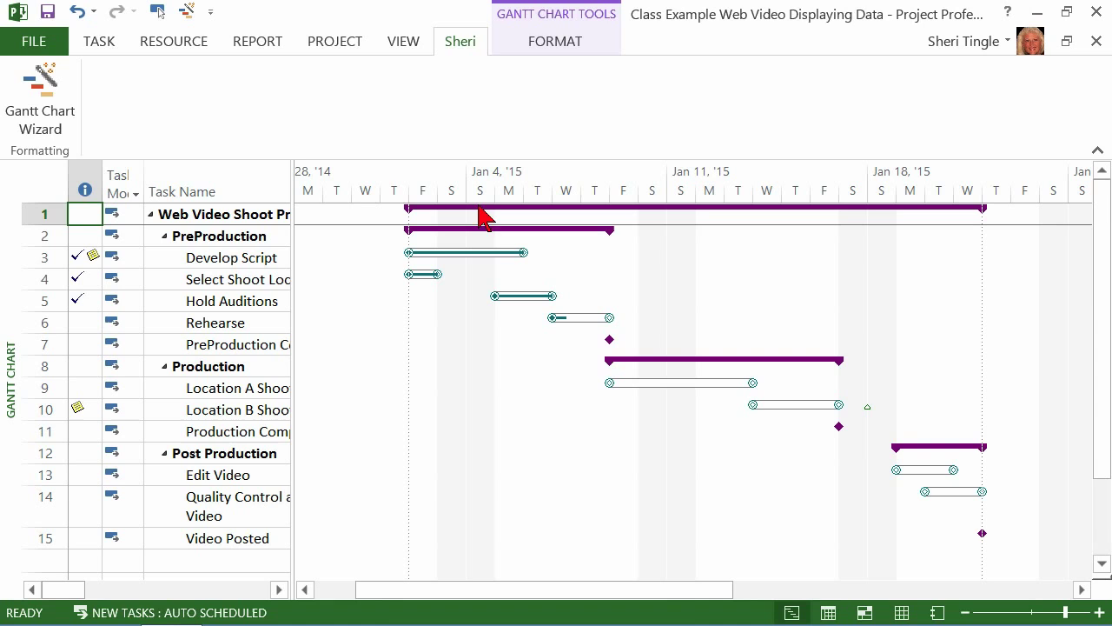
click(230, 257)
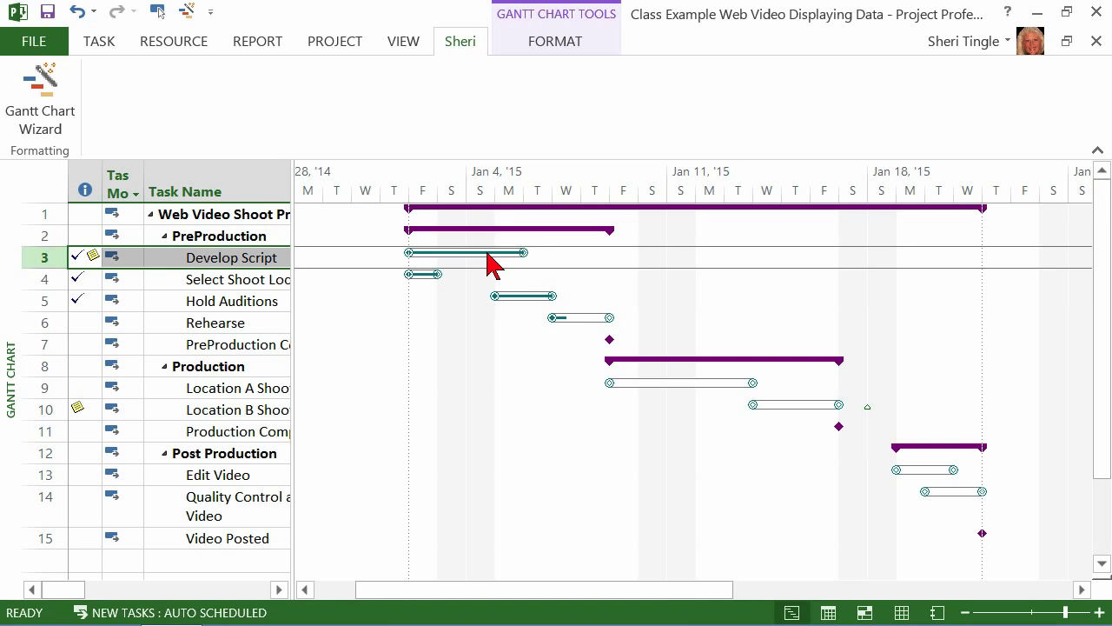
click(554, 41)
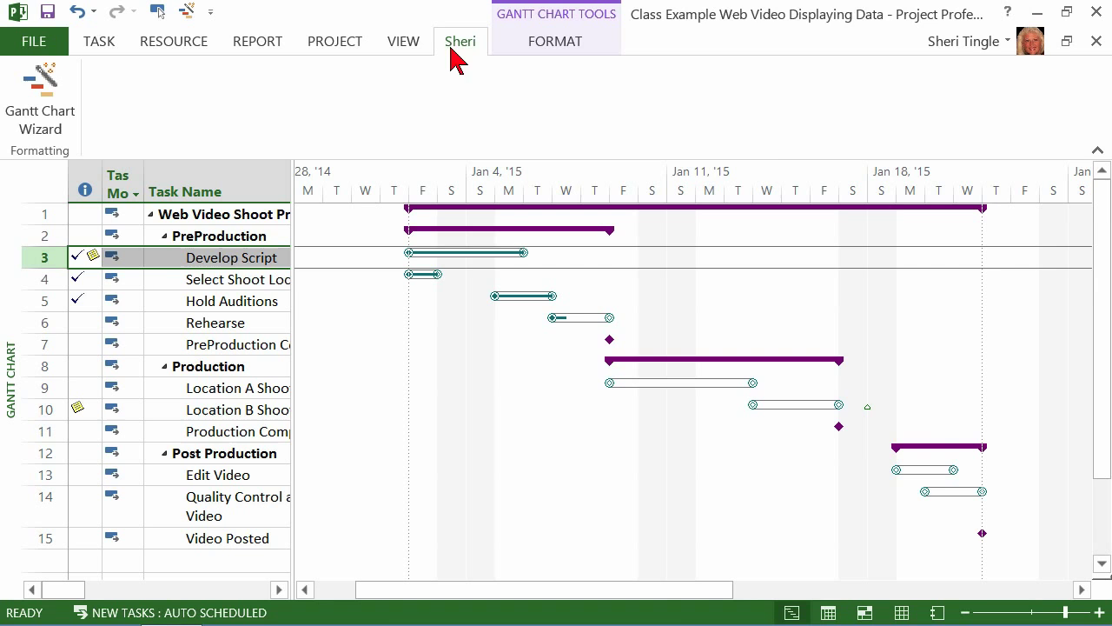
click(39, 79)
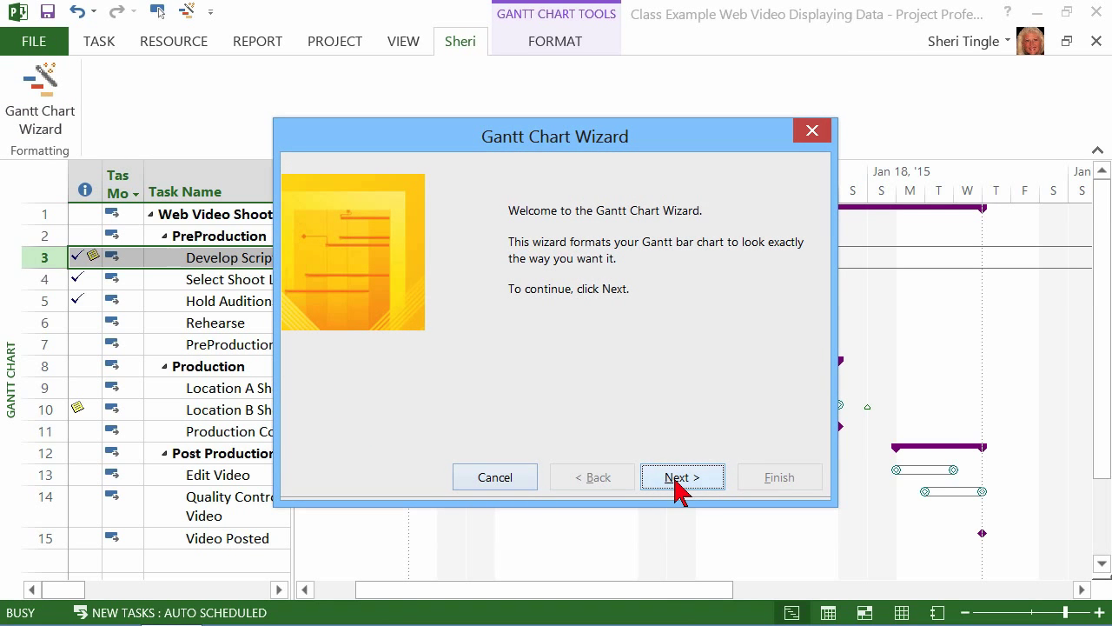
Apply the Standard style formatting to the chart and exit the wizard.
click(682, 477)
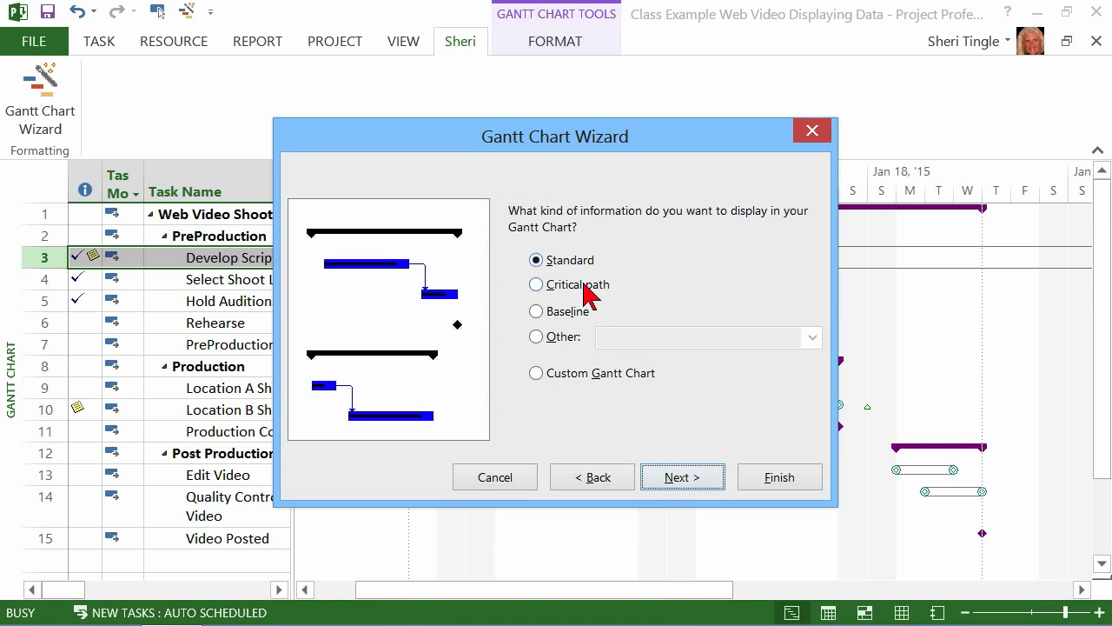
mouse_move(778, 480)
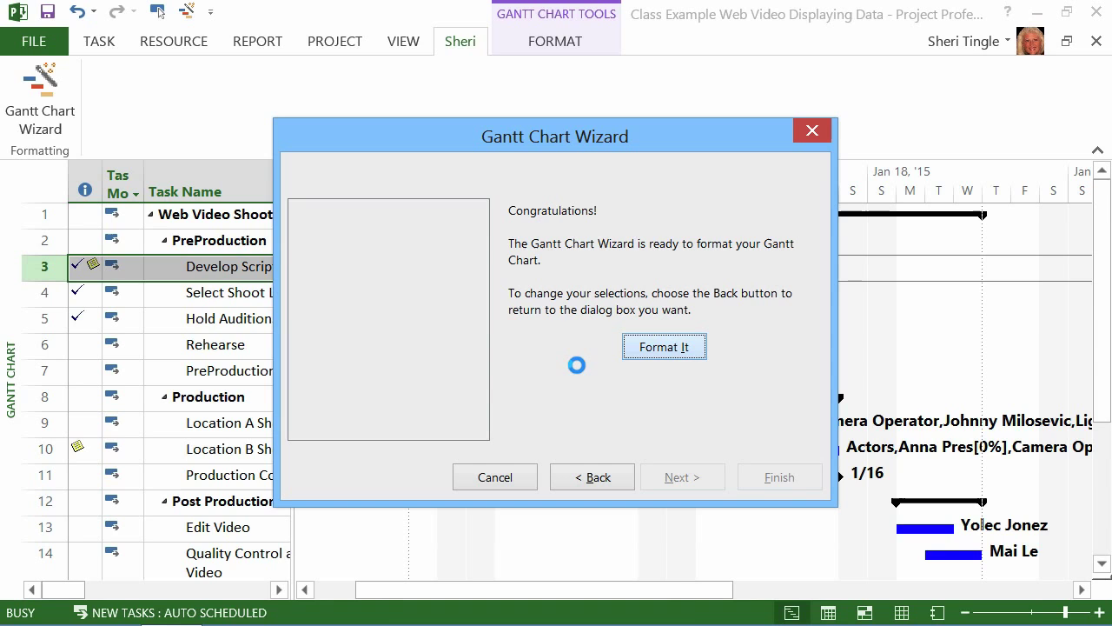
click(664, 346)
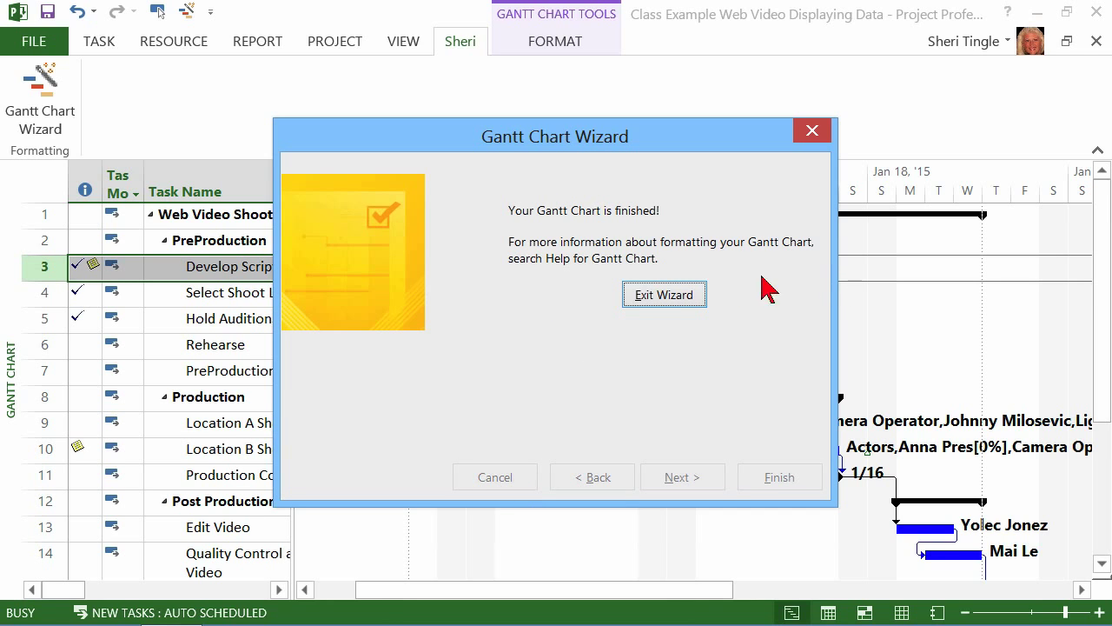
click(664, 294)
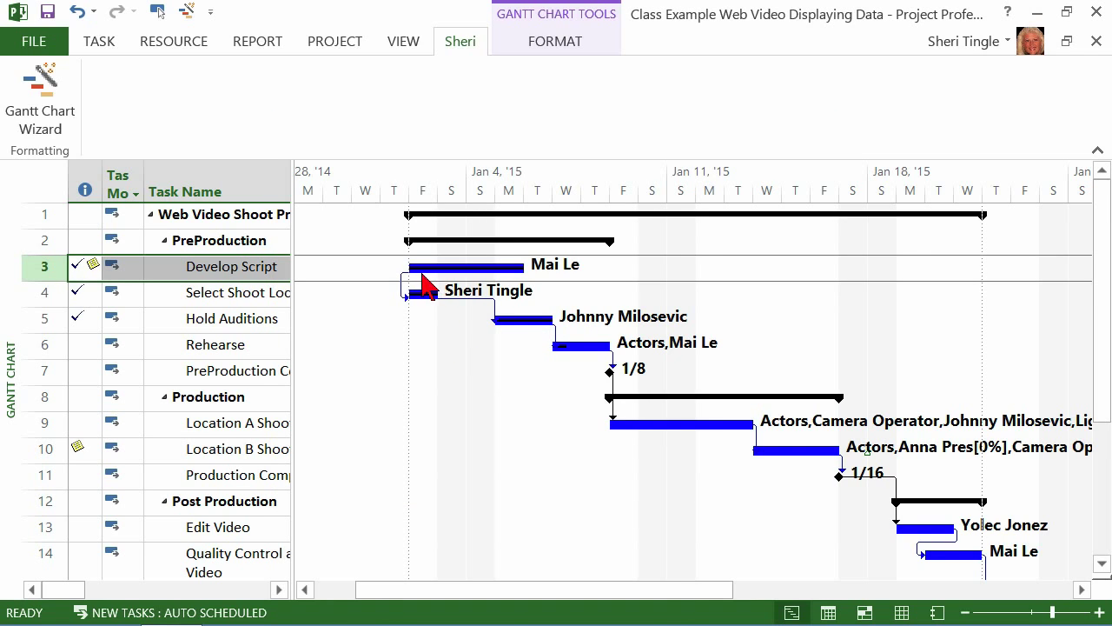
mouse_move(545, 334)
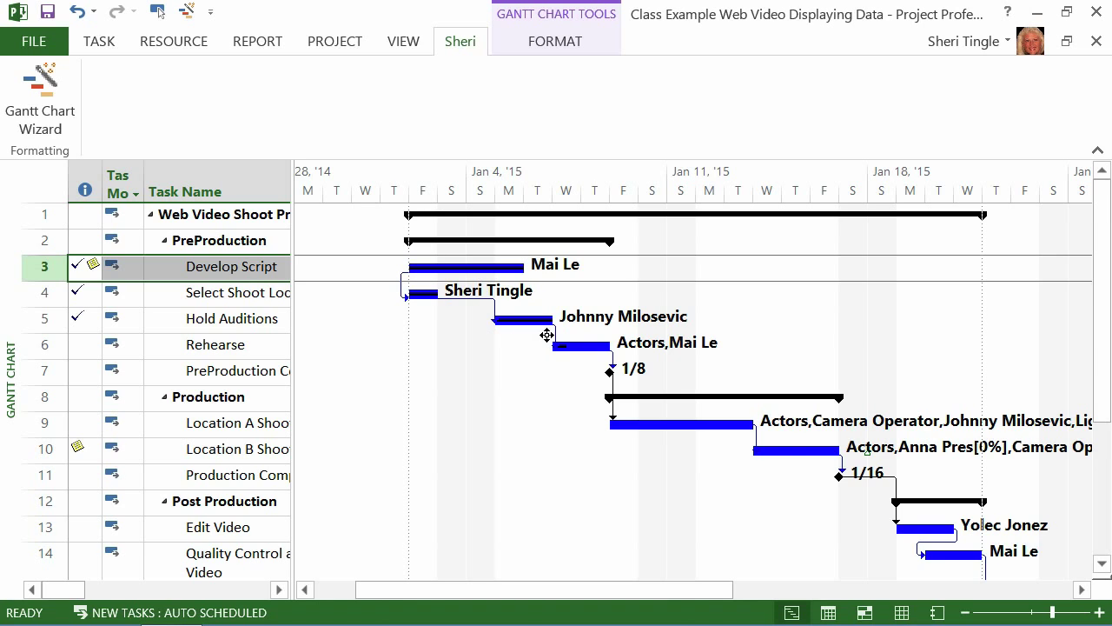
mouse_move(431, 410)
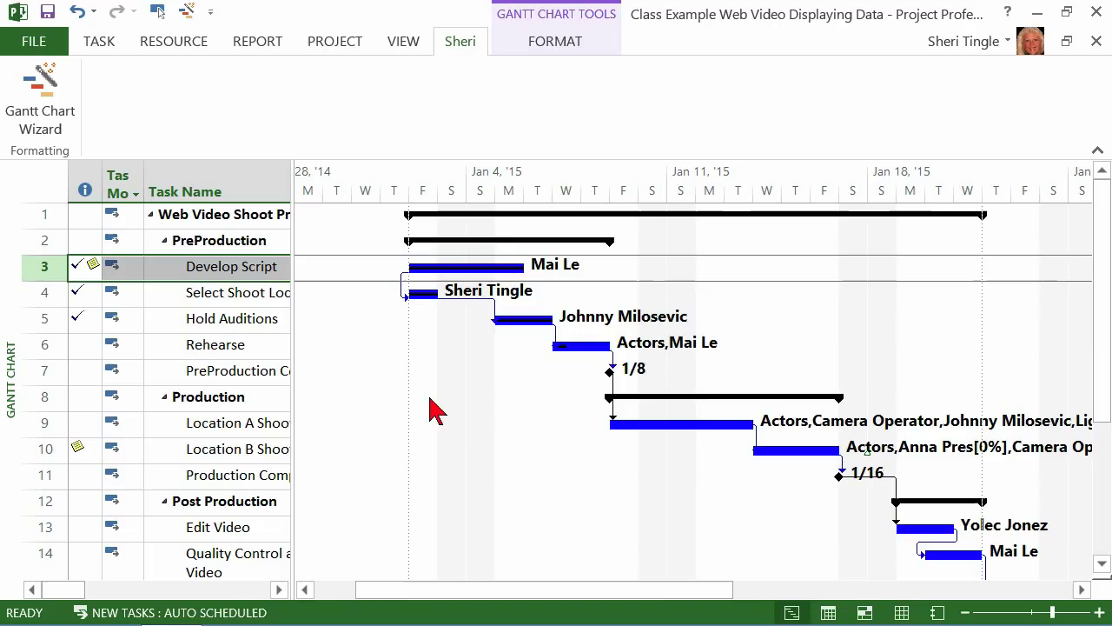
mouse_move(466, 419)
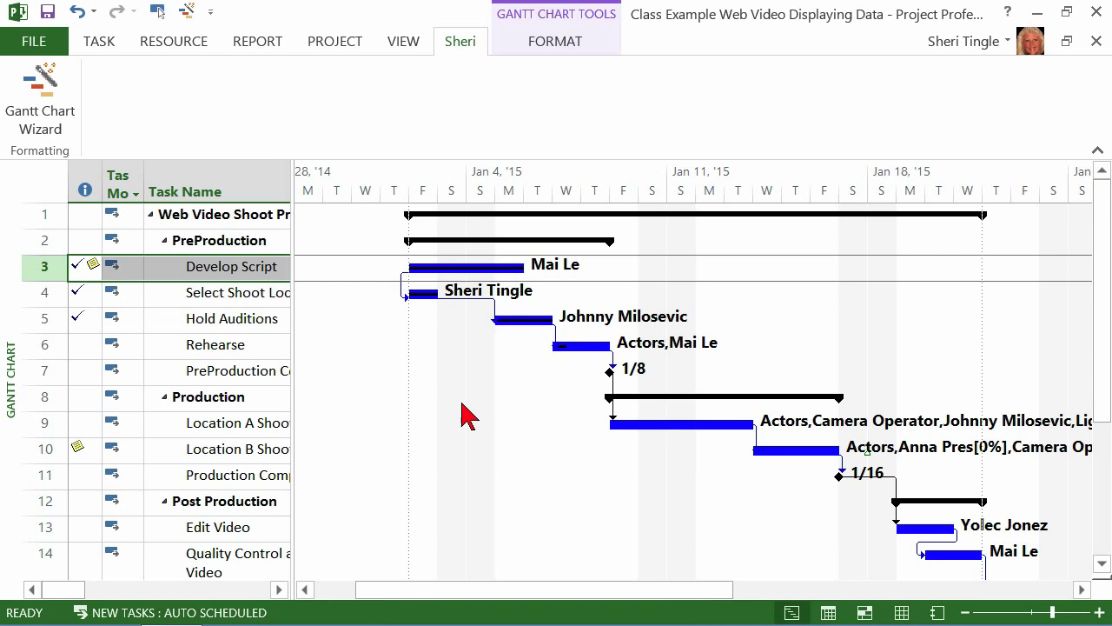
mouse_move(38, 91)
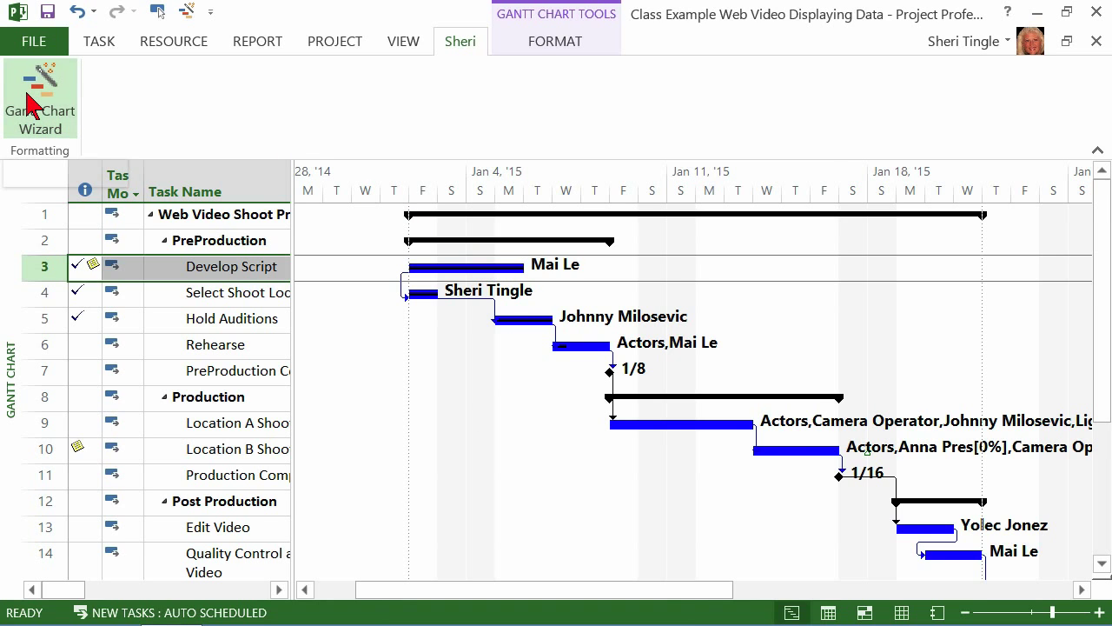
Rerun the wizard with Baseline bars, resource-name labels and link lines kept, then apply the formatting.
click(38, 78)
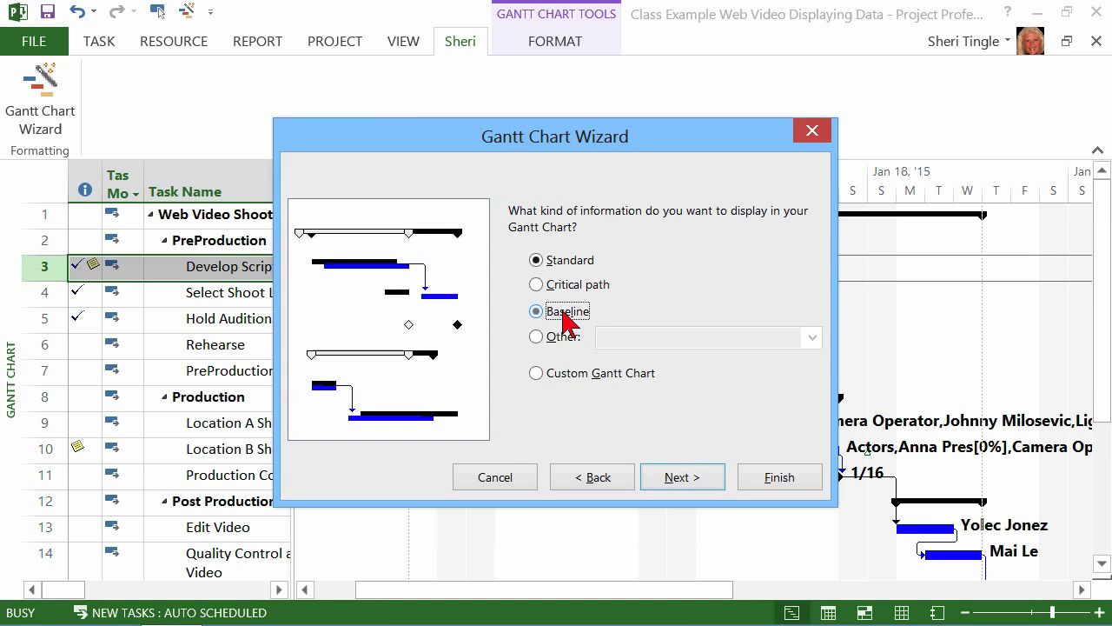
click(681, 476)
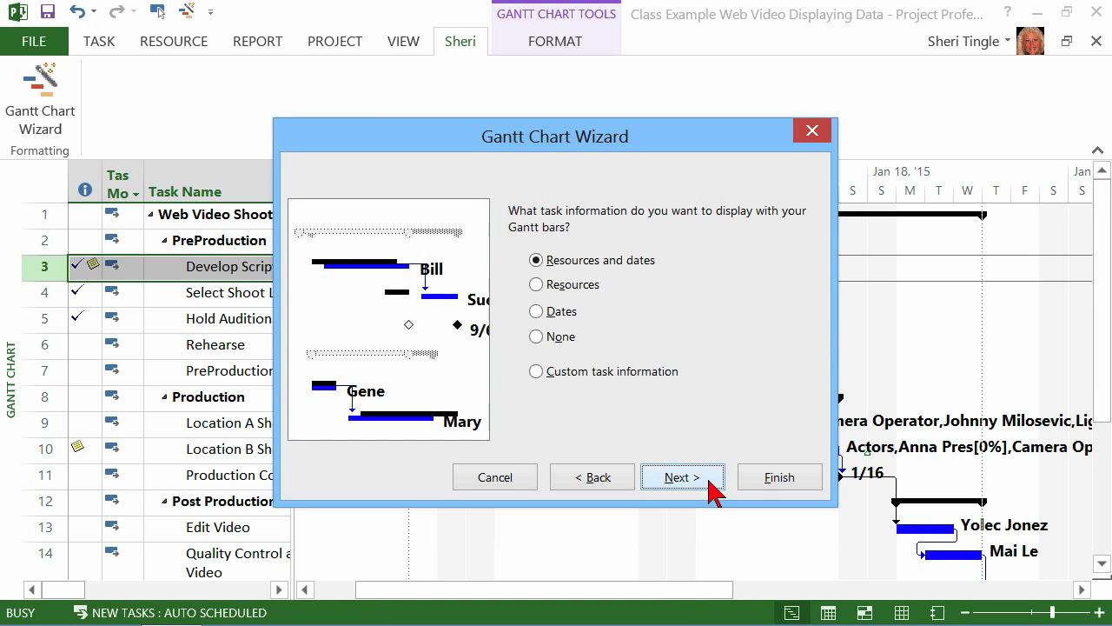
click(535, 285)
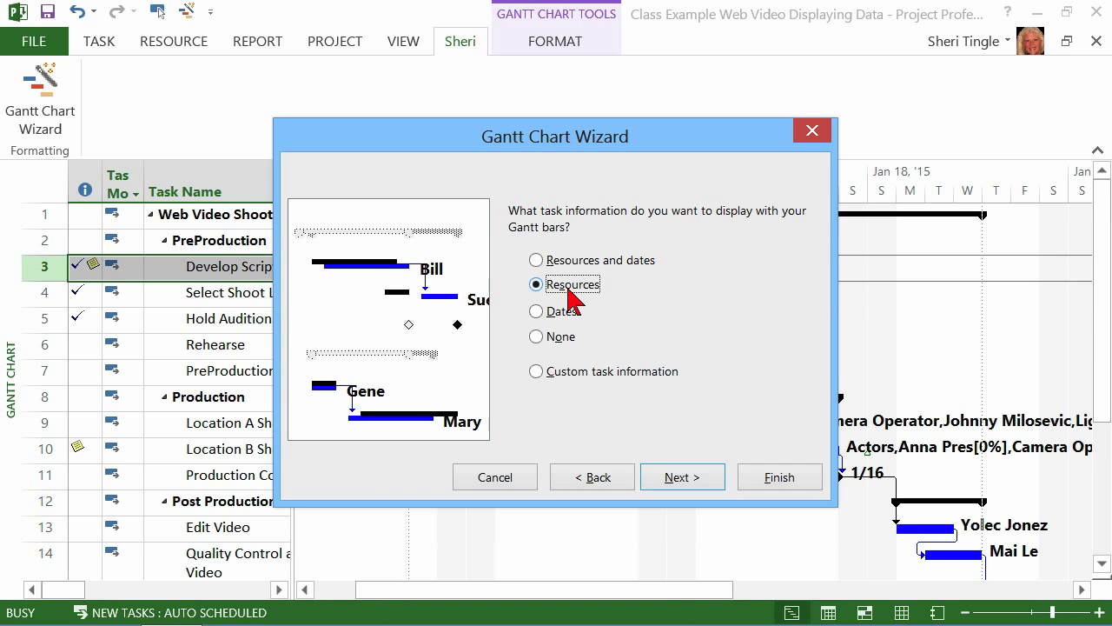
click(681, 476)
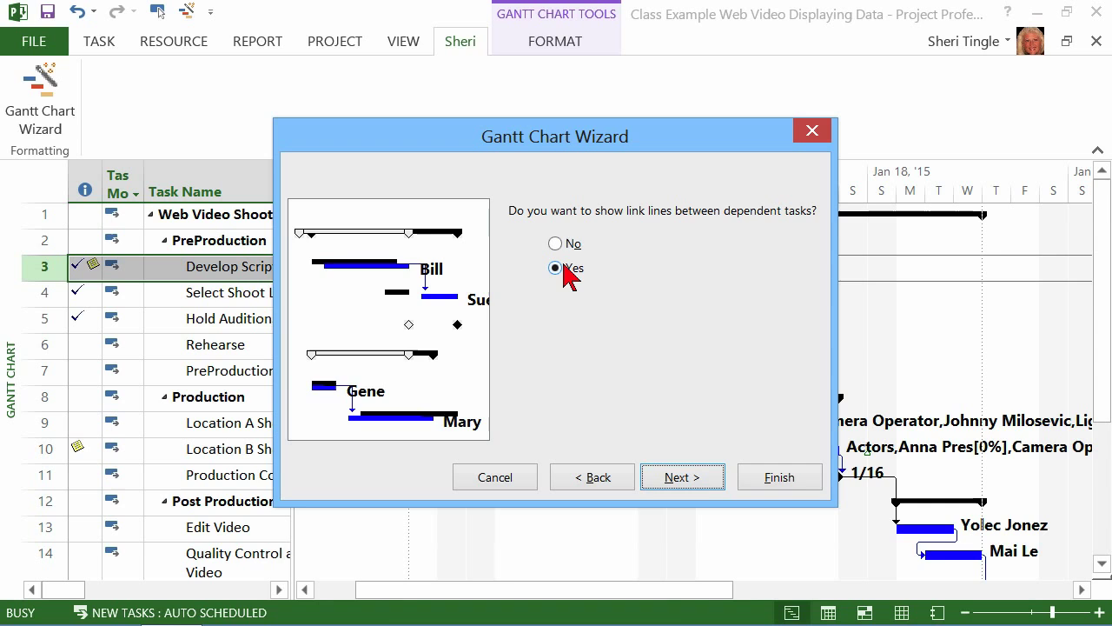
click(681, 476)
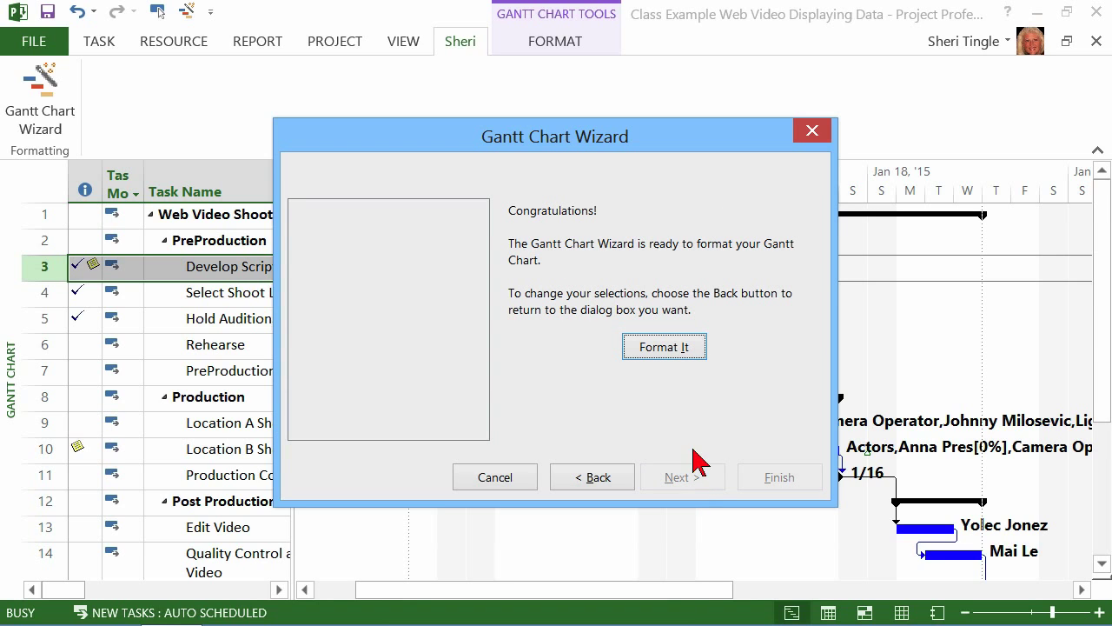
mouse_move(664, 348)
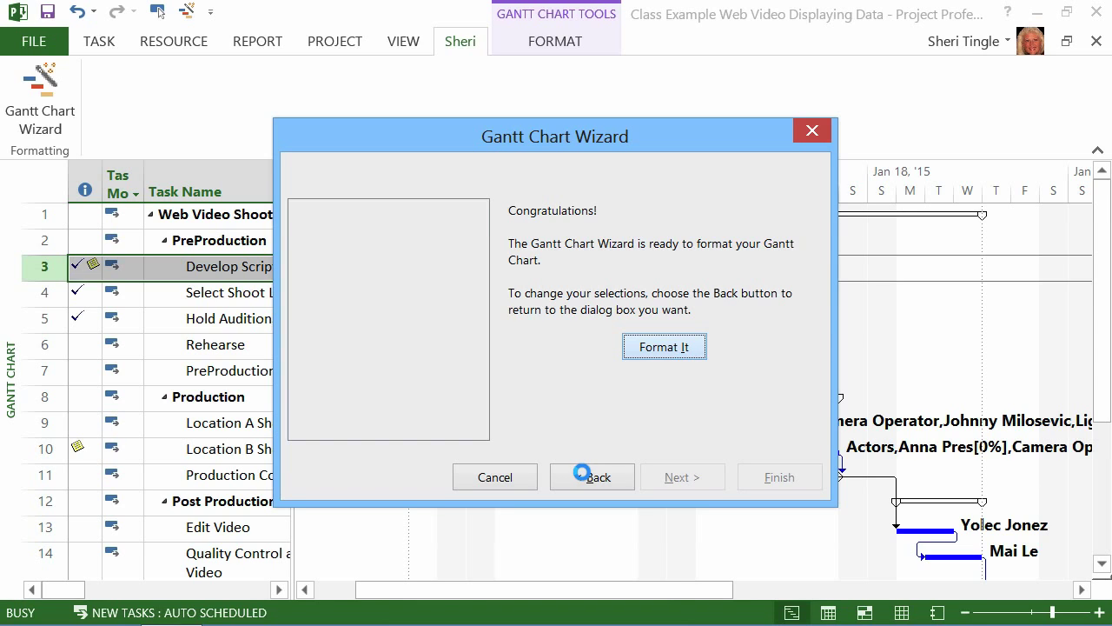
click(664, 346)
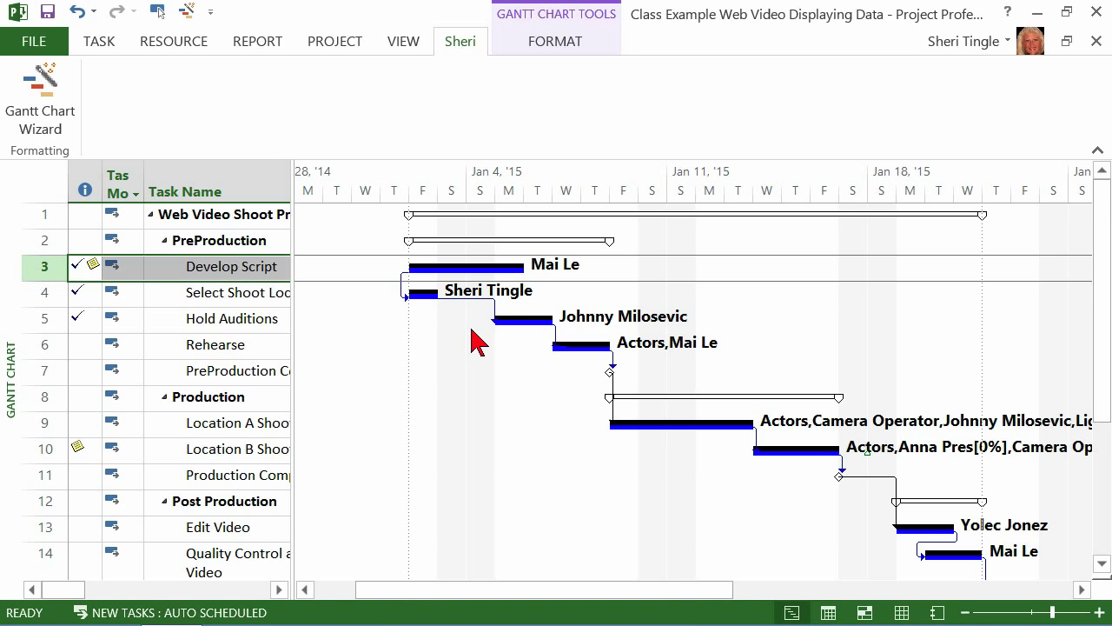
mouse_move(479, 299)
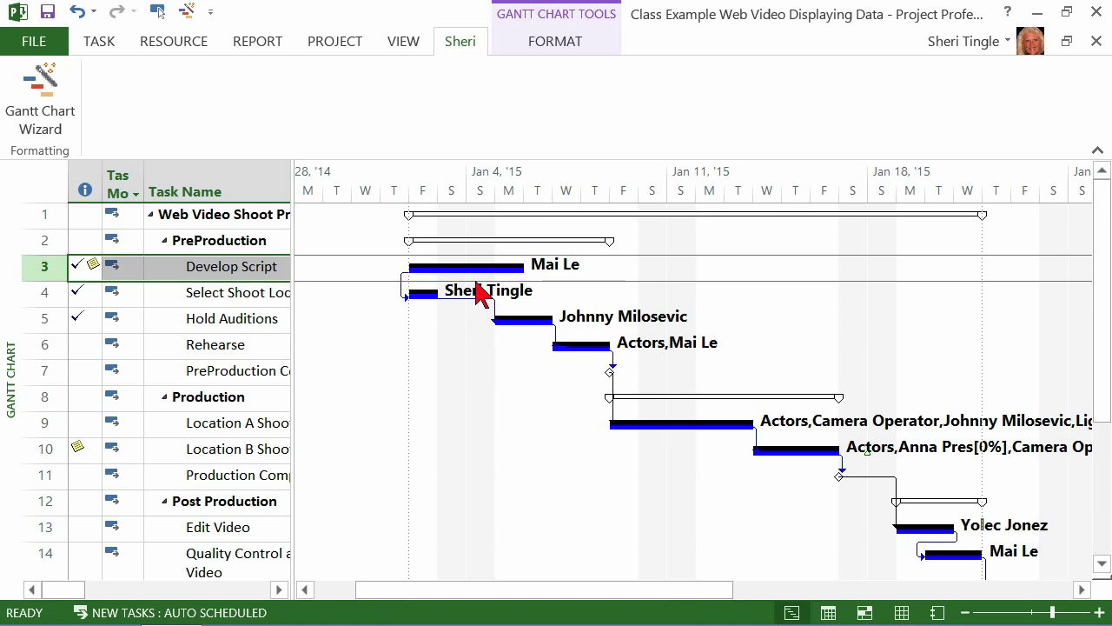
mouse_move(481, 280)
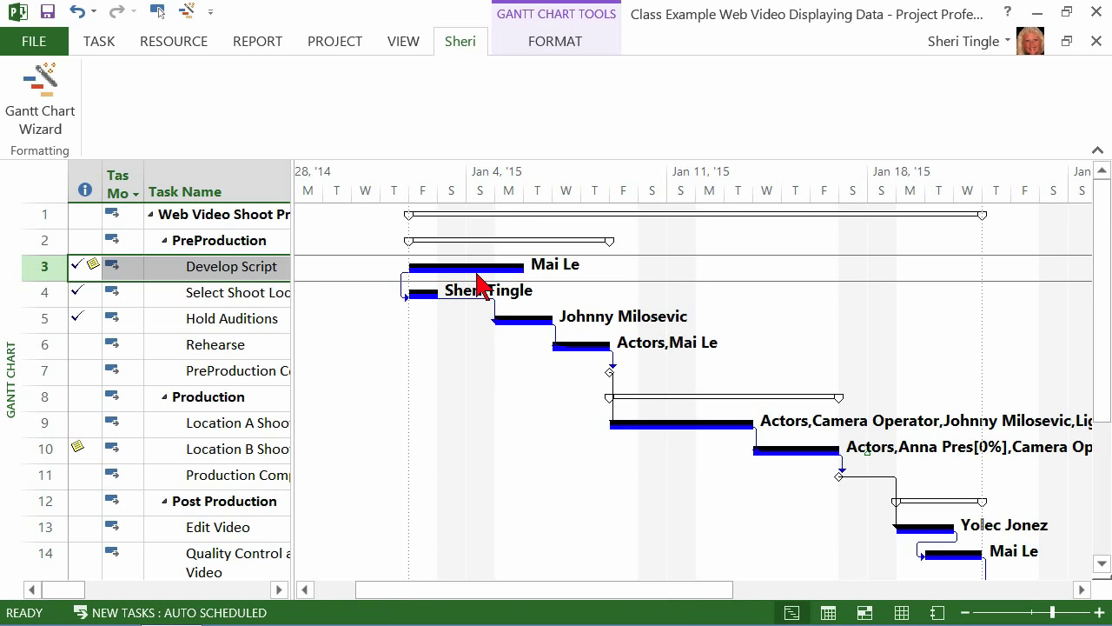
mouse_move(468, 278)
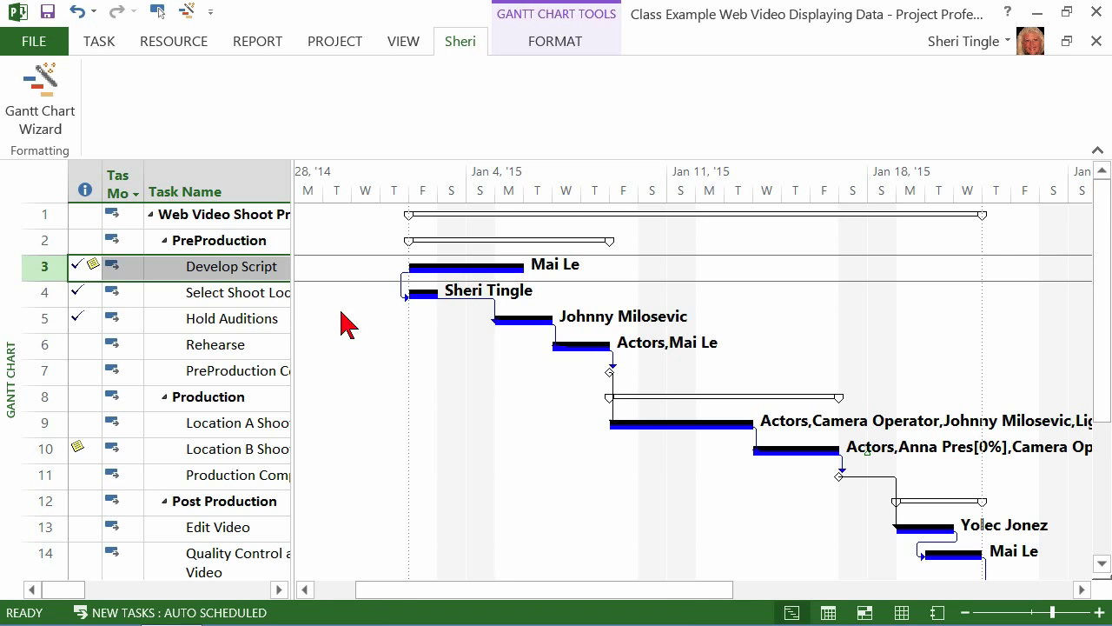
mouse_move(773, 322)
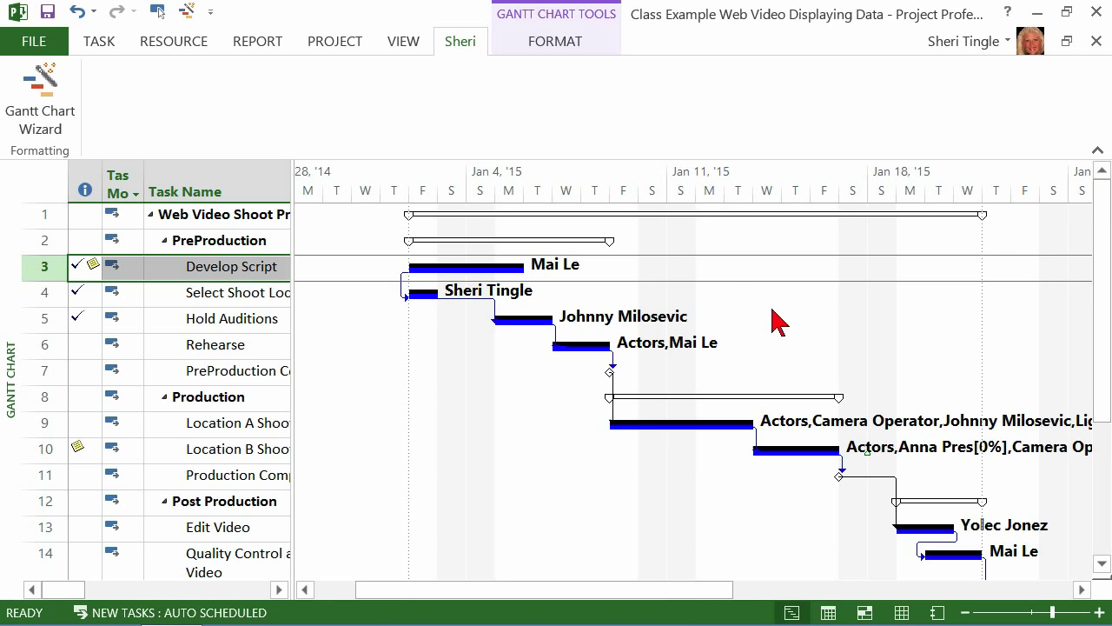
mouse_move(873, 326)
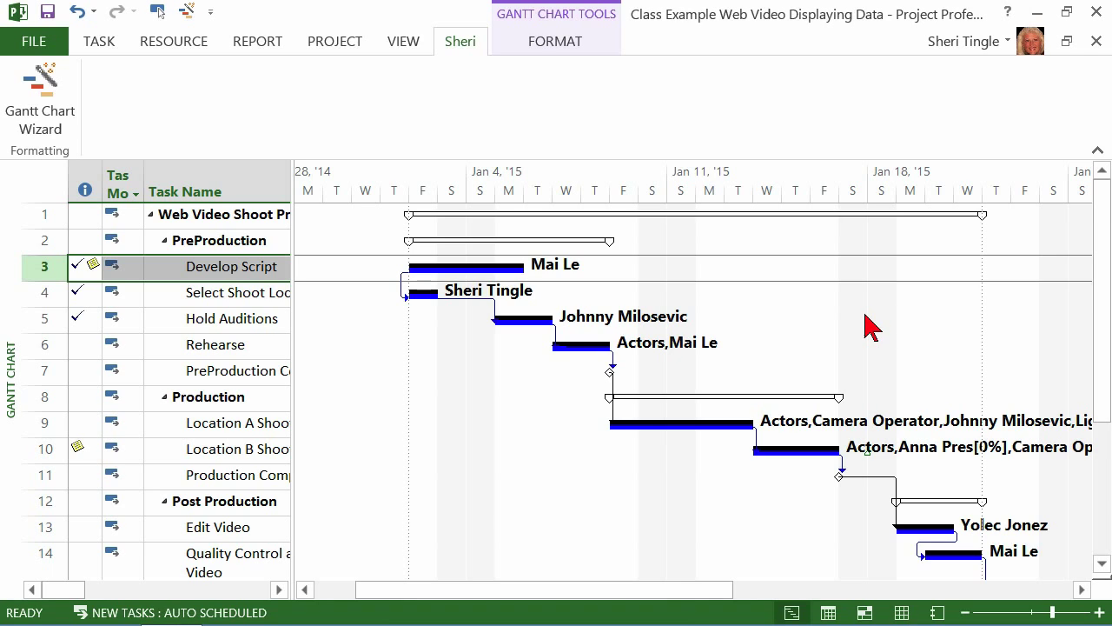
mouse_move(791, 313)
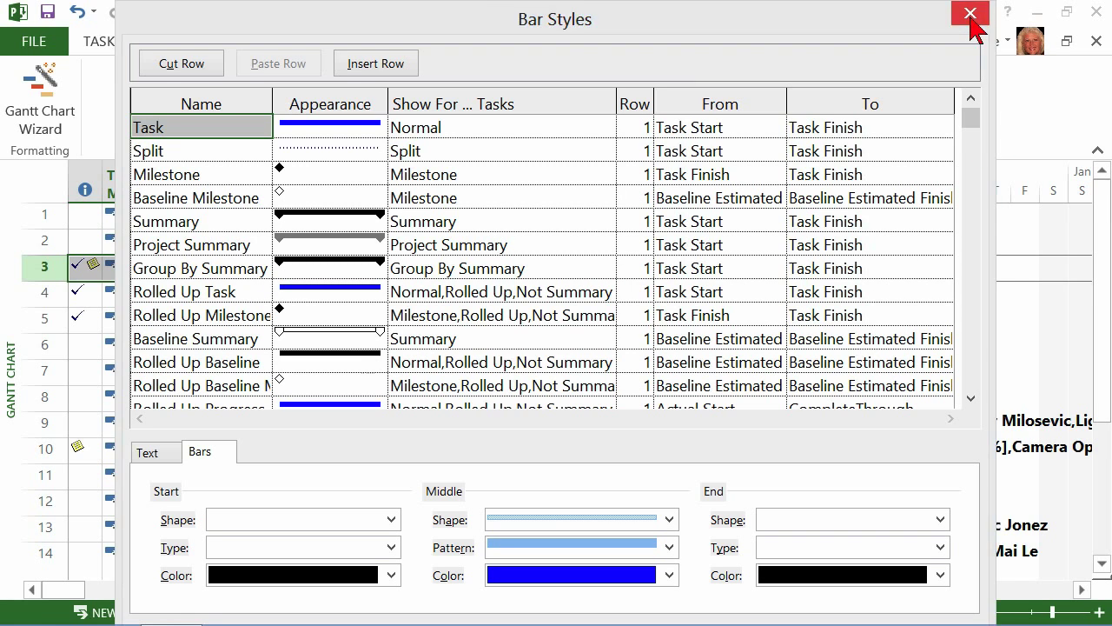
click(962, 12)
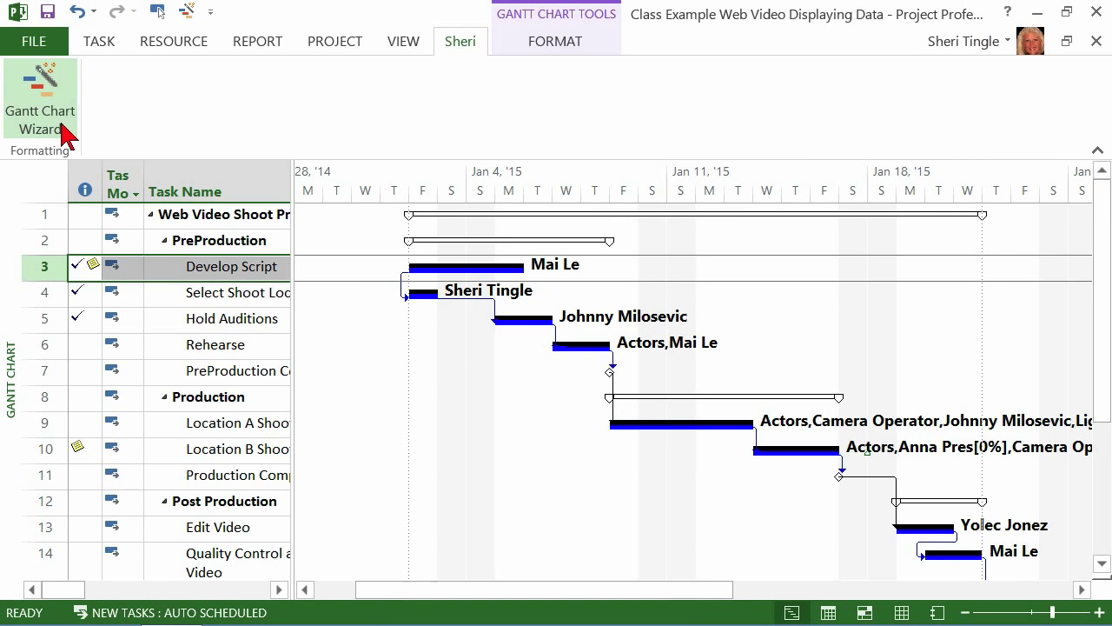
Rerun the wizard, choose Other as chart type and show its predefined style list.
click(38, 83)
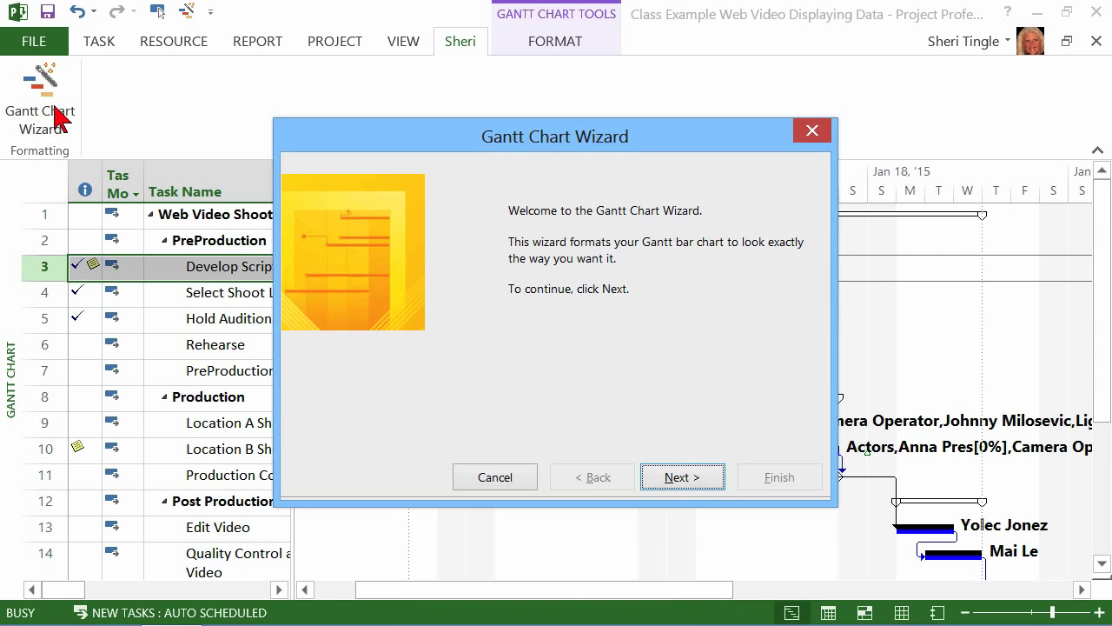
click(683, 476)
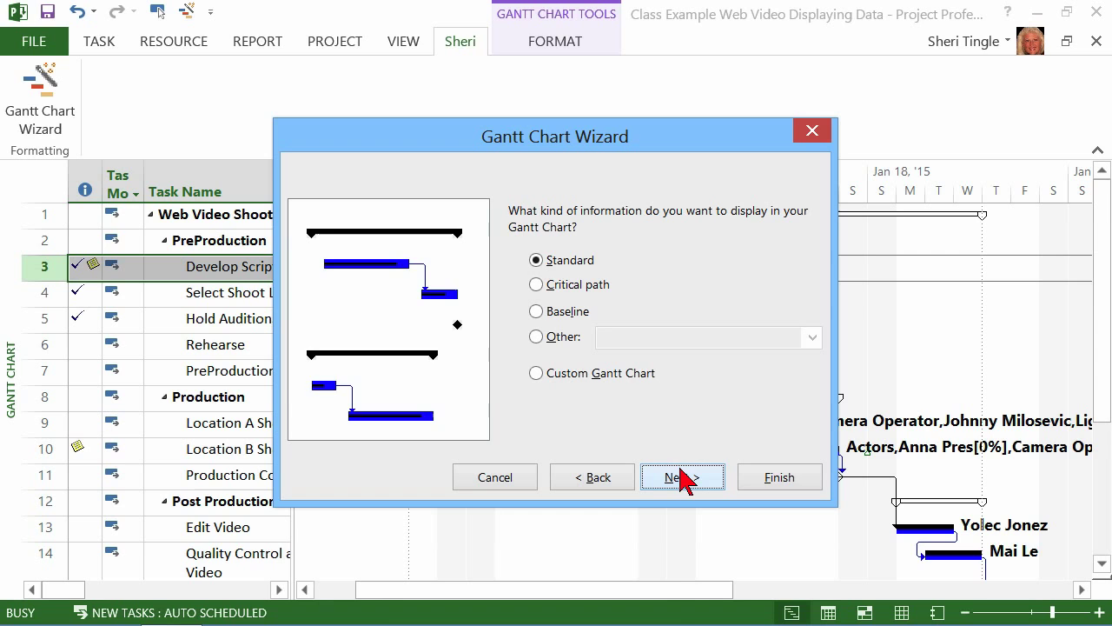
click(535, 337)
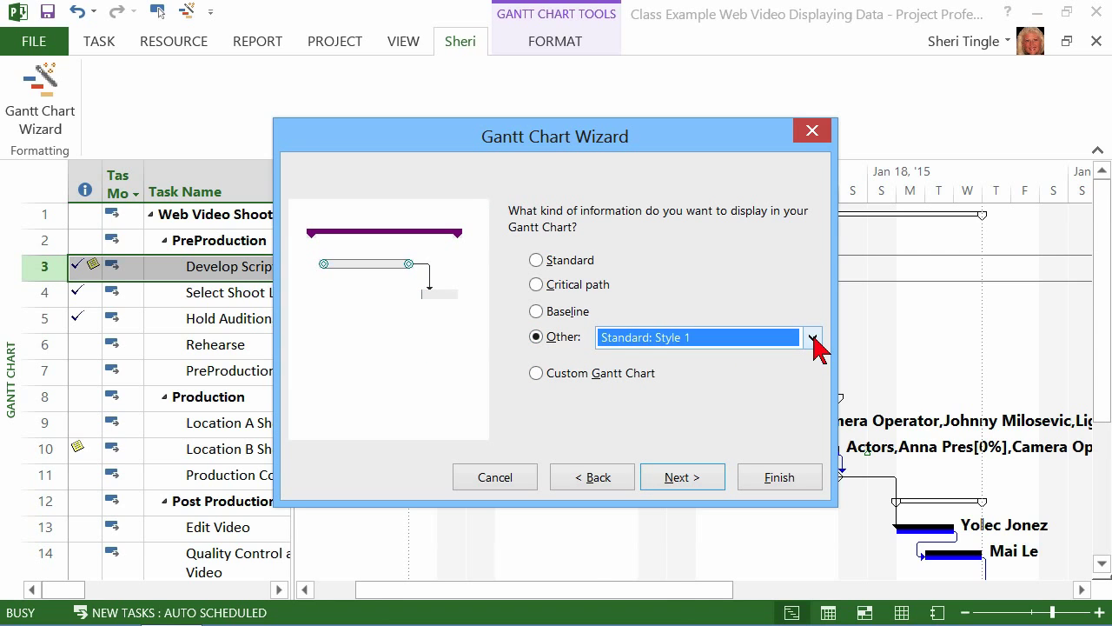
click(813, 337)
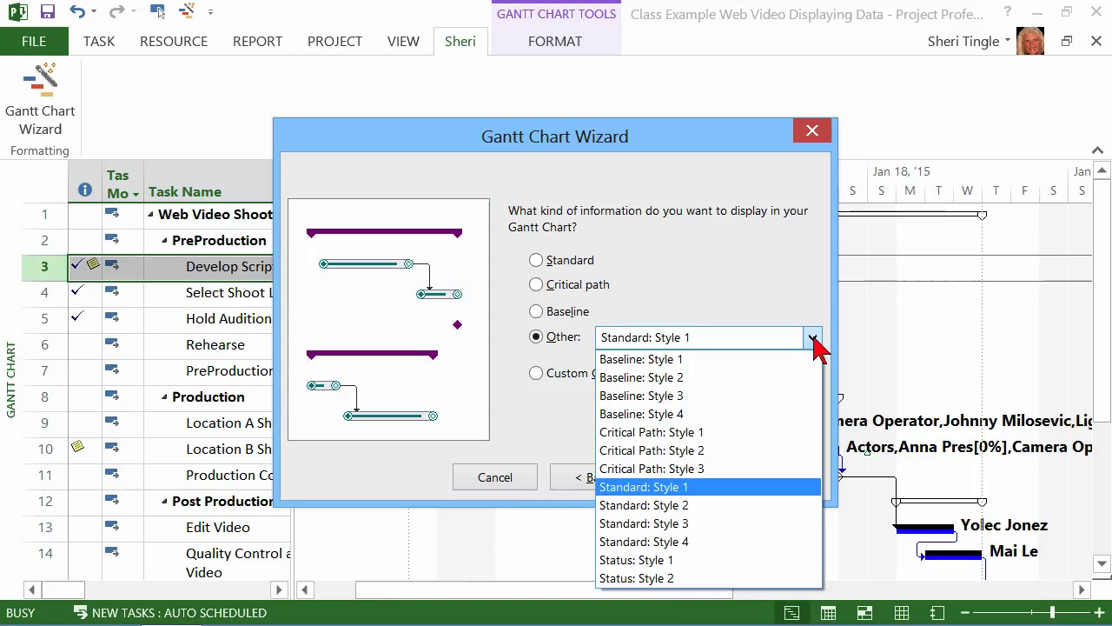